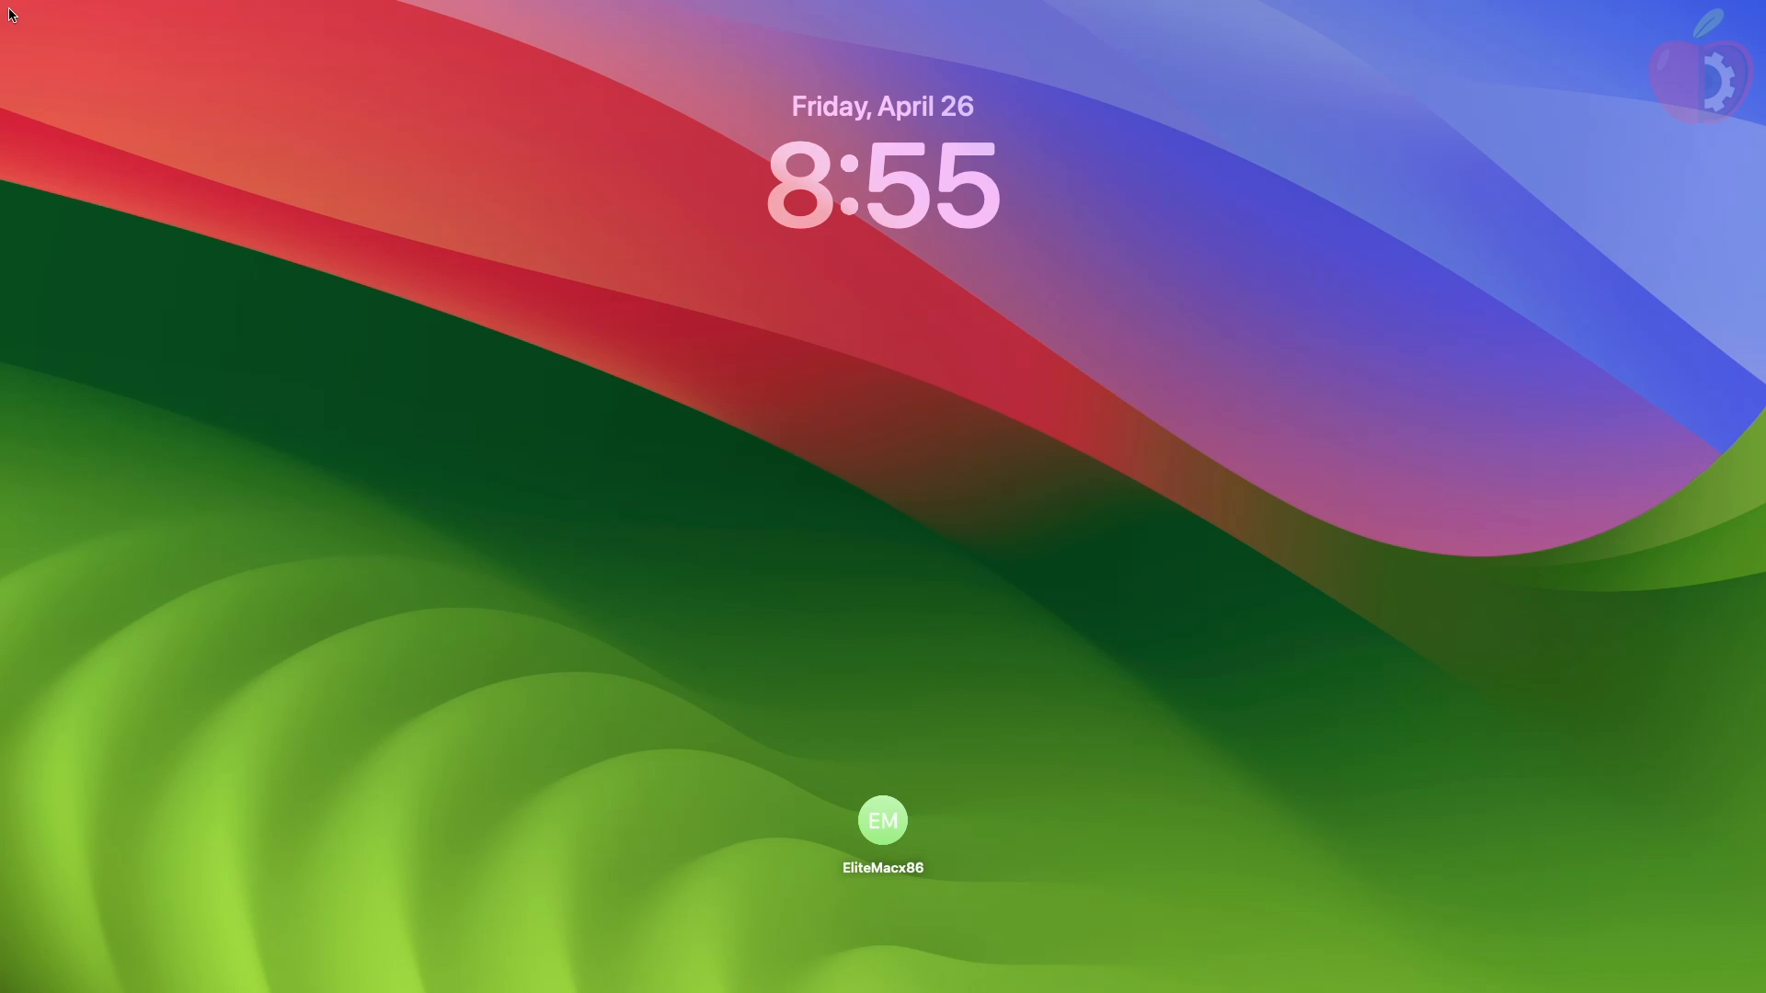
Step: Log in to macOS and reach the desktop with OCAuxiliaryTools and the Kexts folder
click(882, 819)
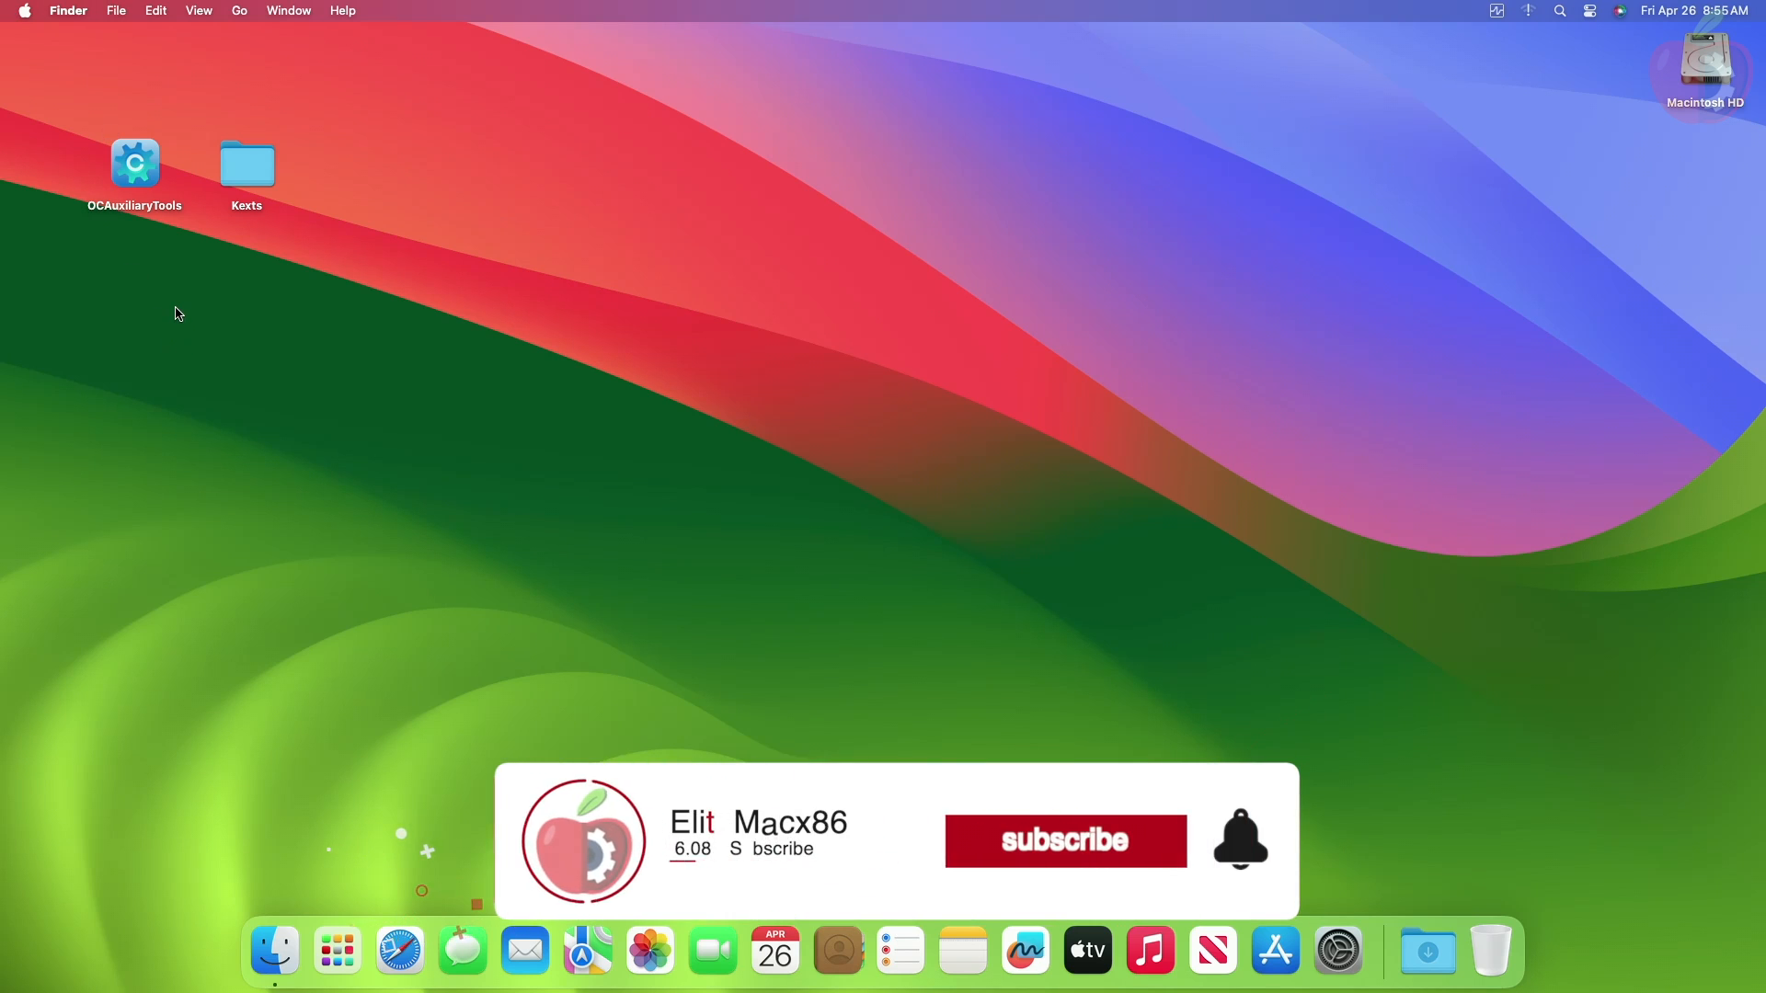
click(1064, 840)
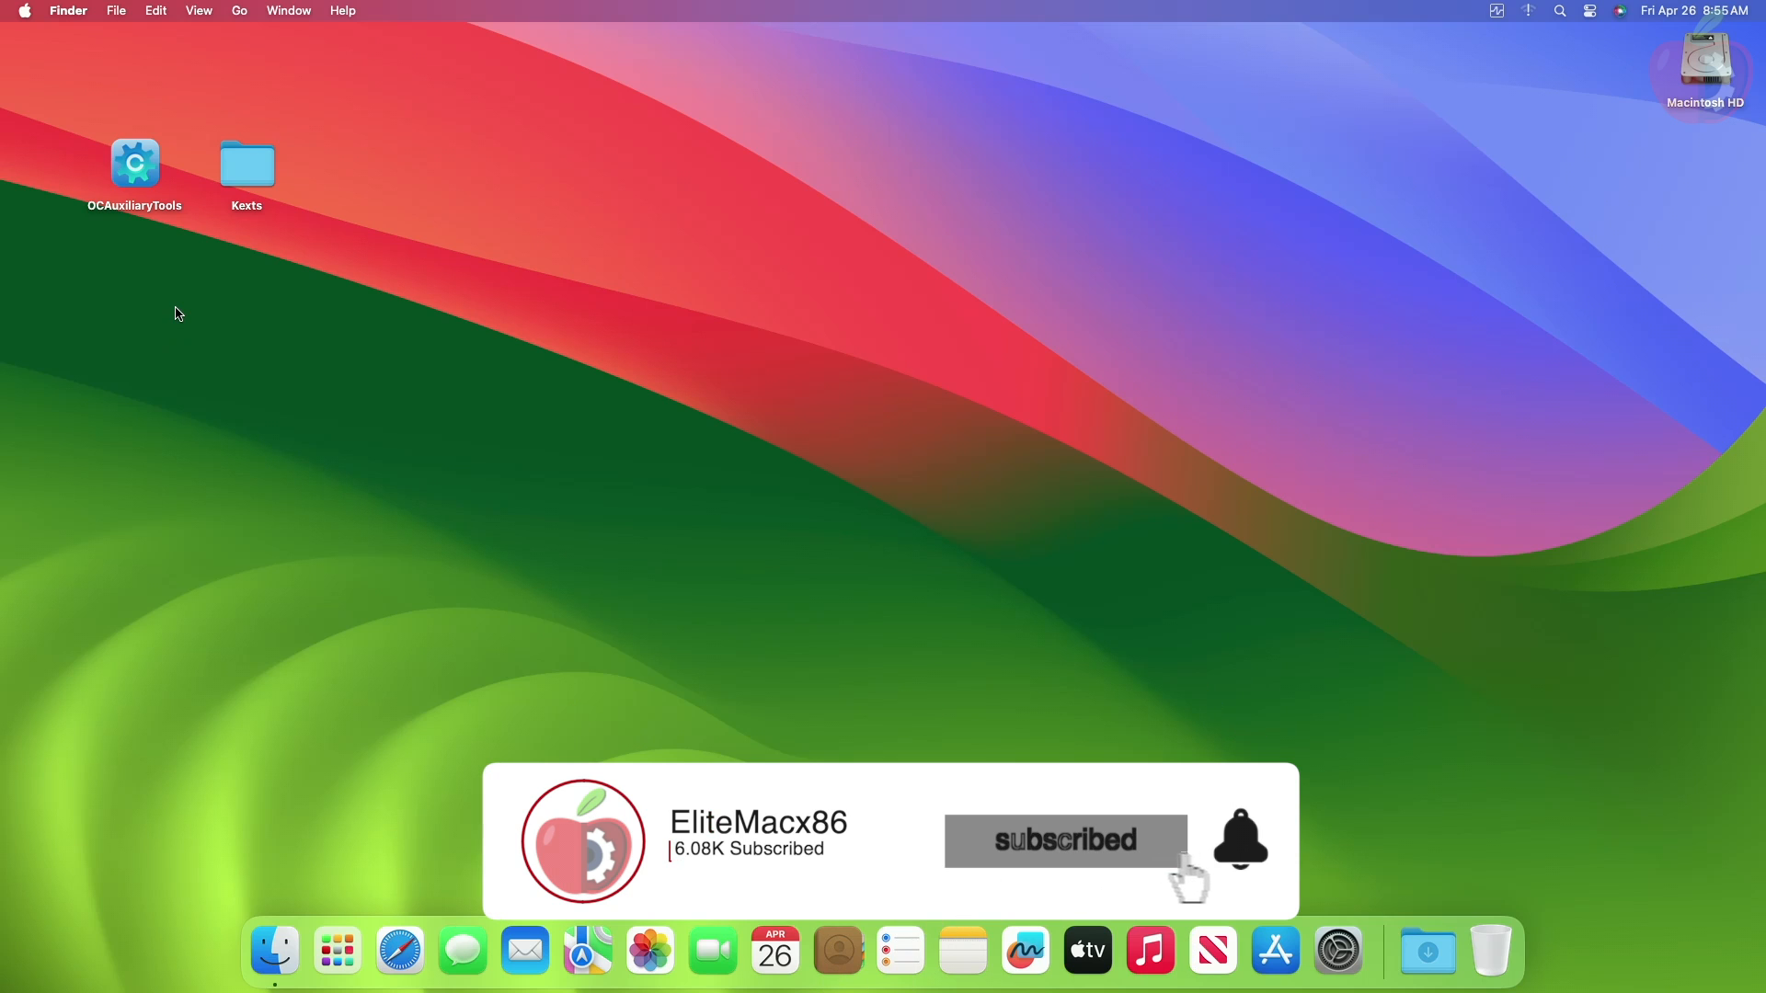
click(1239, 842)
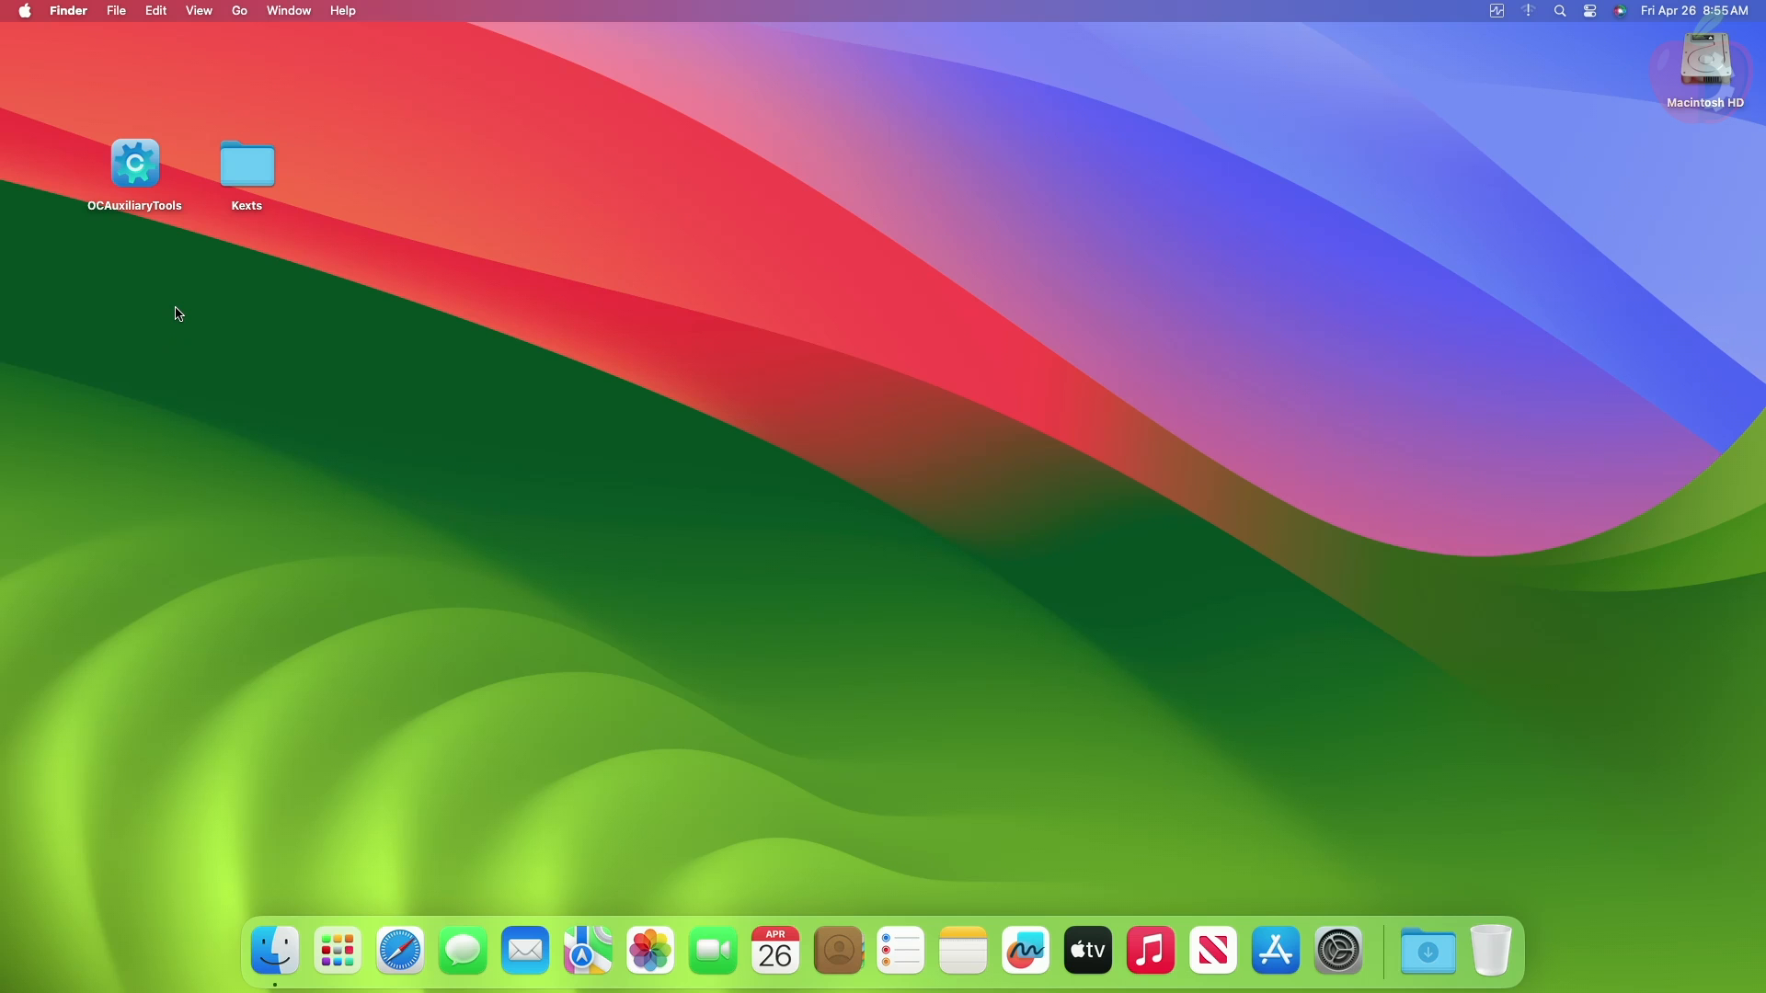
click(336, 951)
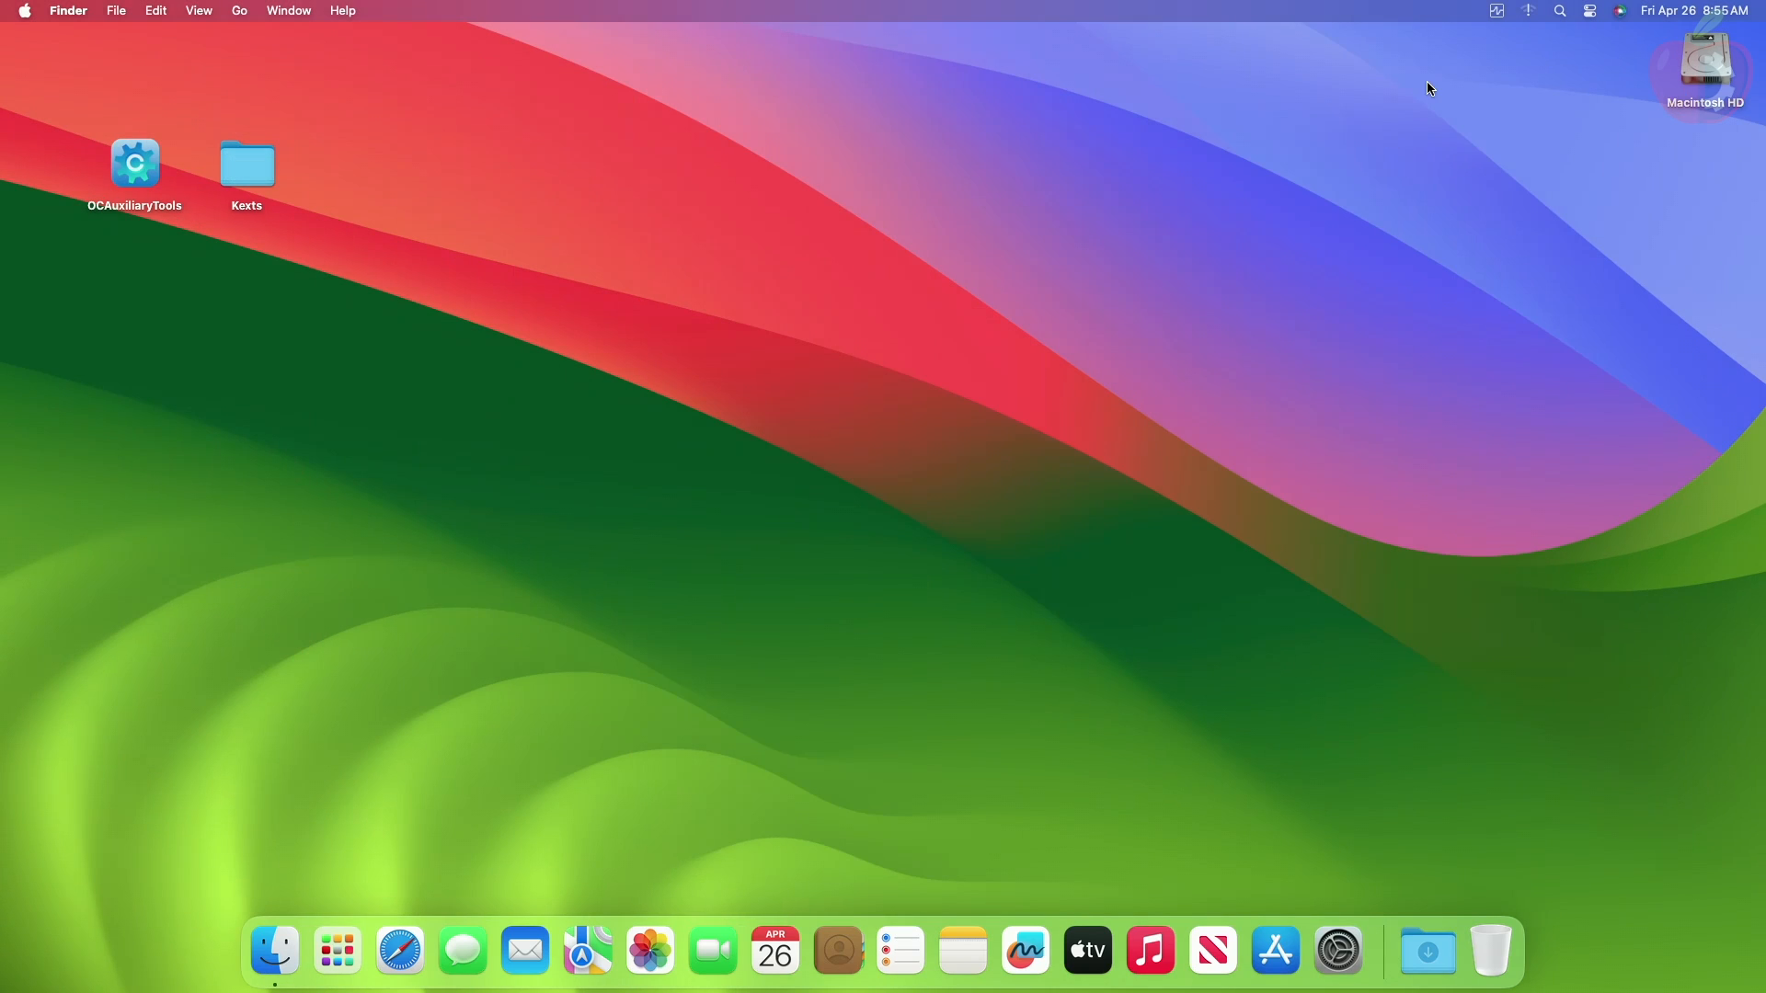
mouse_move(177, 313)
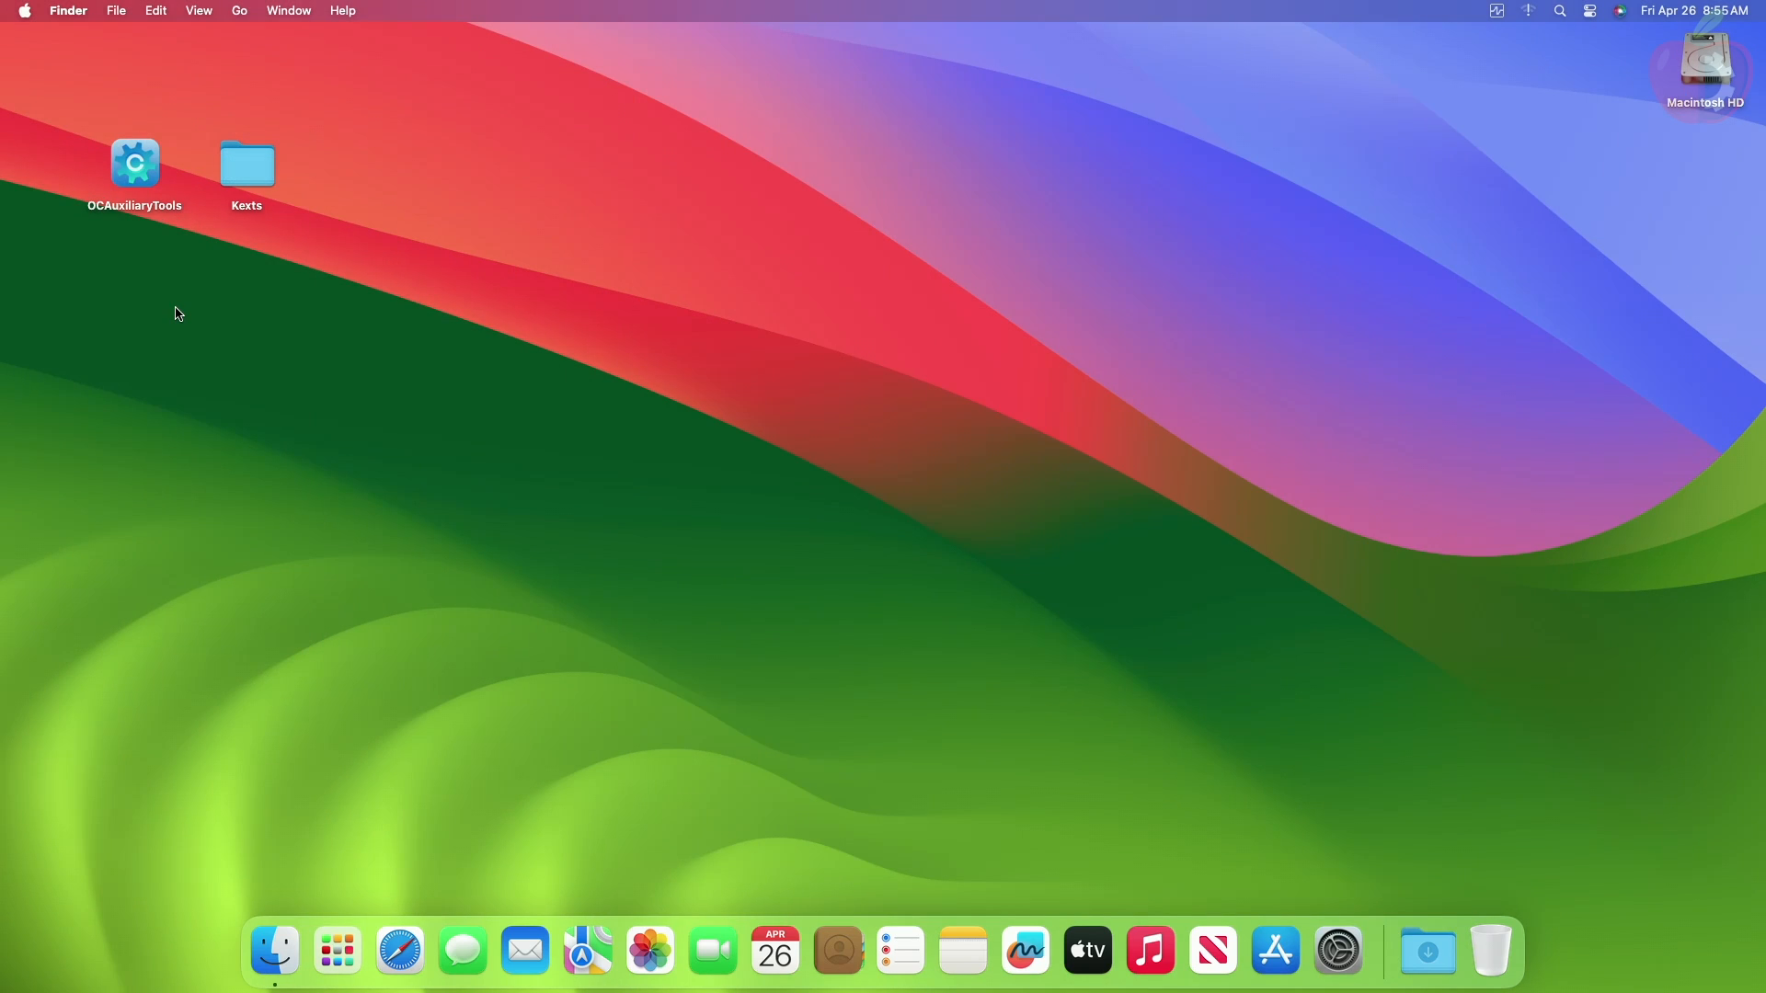
click(134, 169)
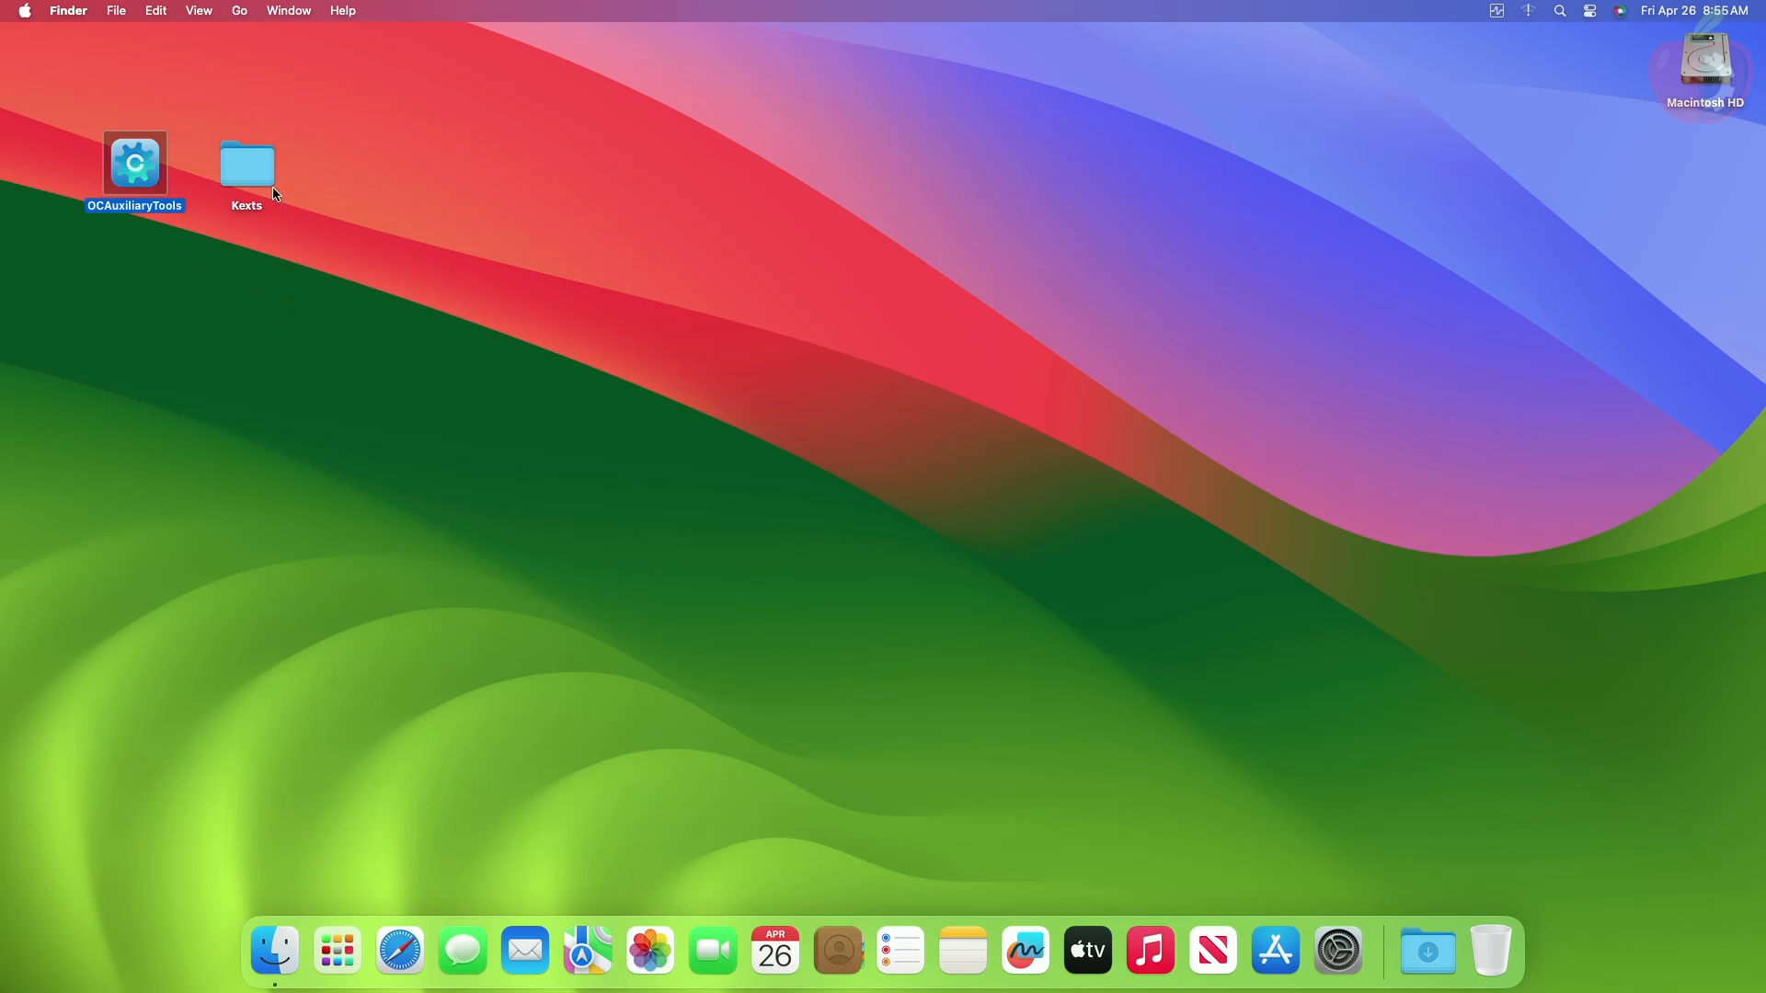
Step: Launch HWMonitorSMC2 from the Kexts folder, accept its license, and dismiss the 45°C readings
double_click(246, 164)
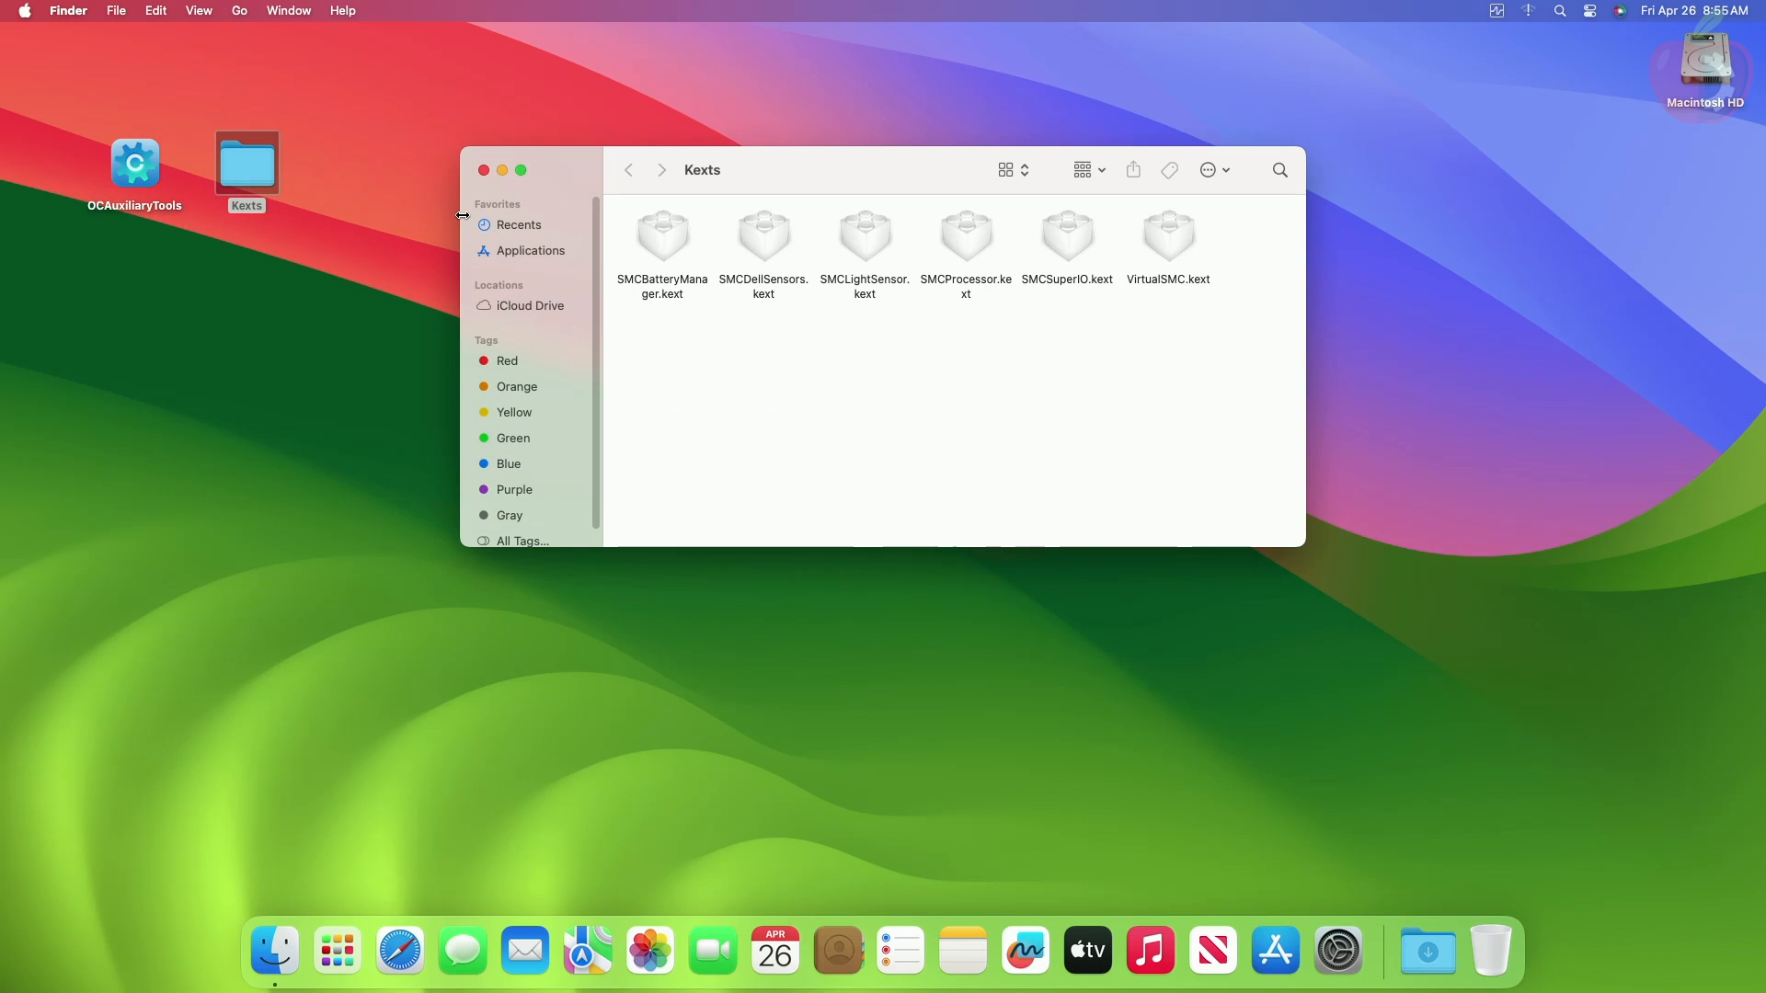
mouse_move(502, 181)
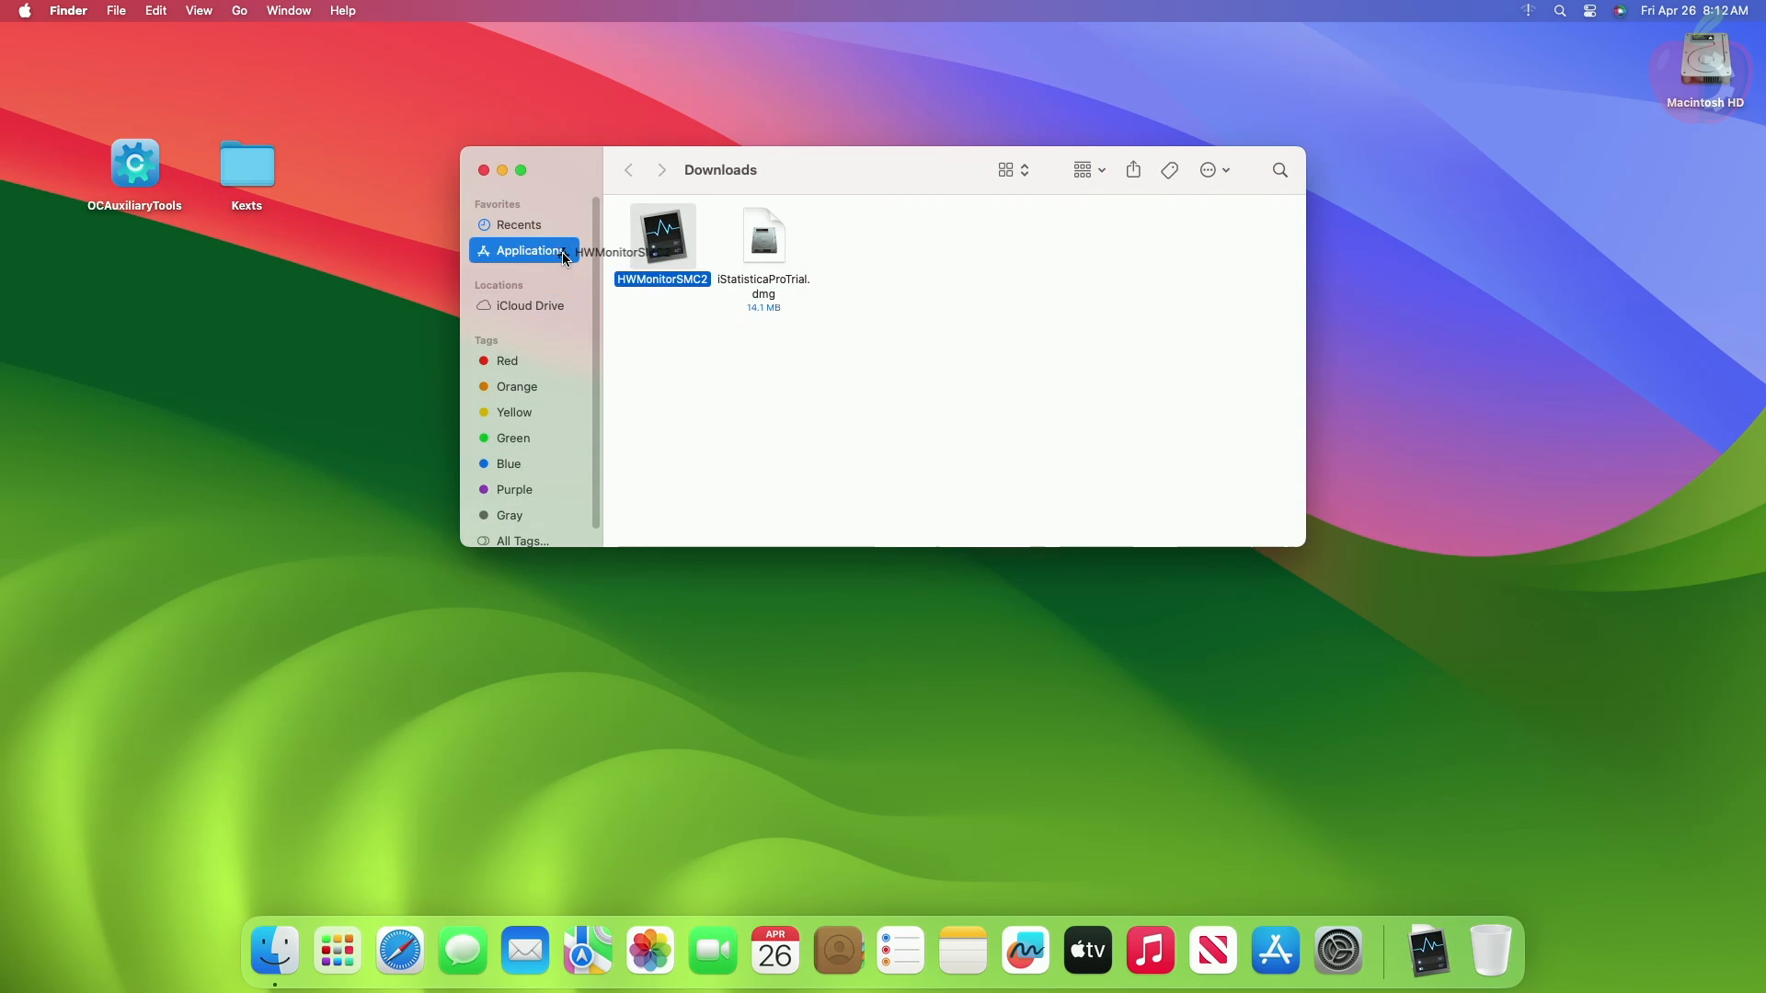
double_click(662, 233)
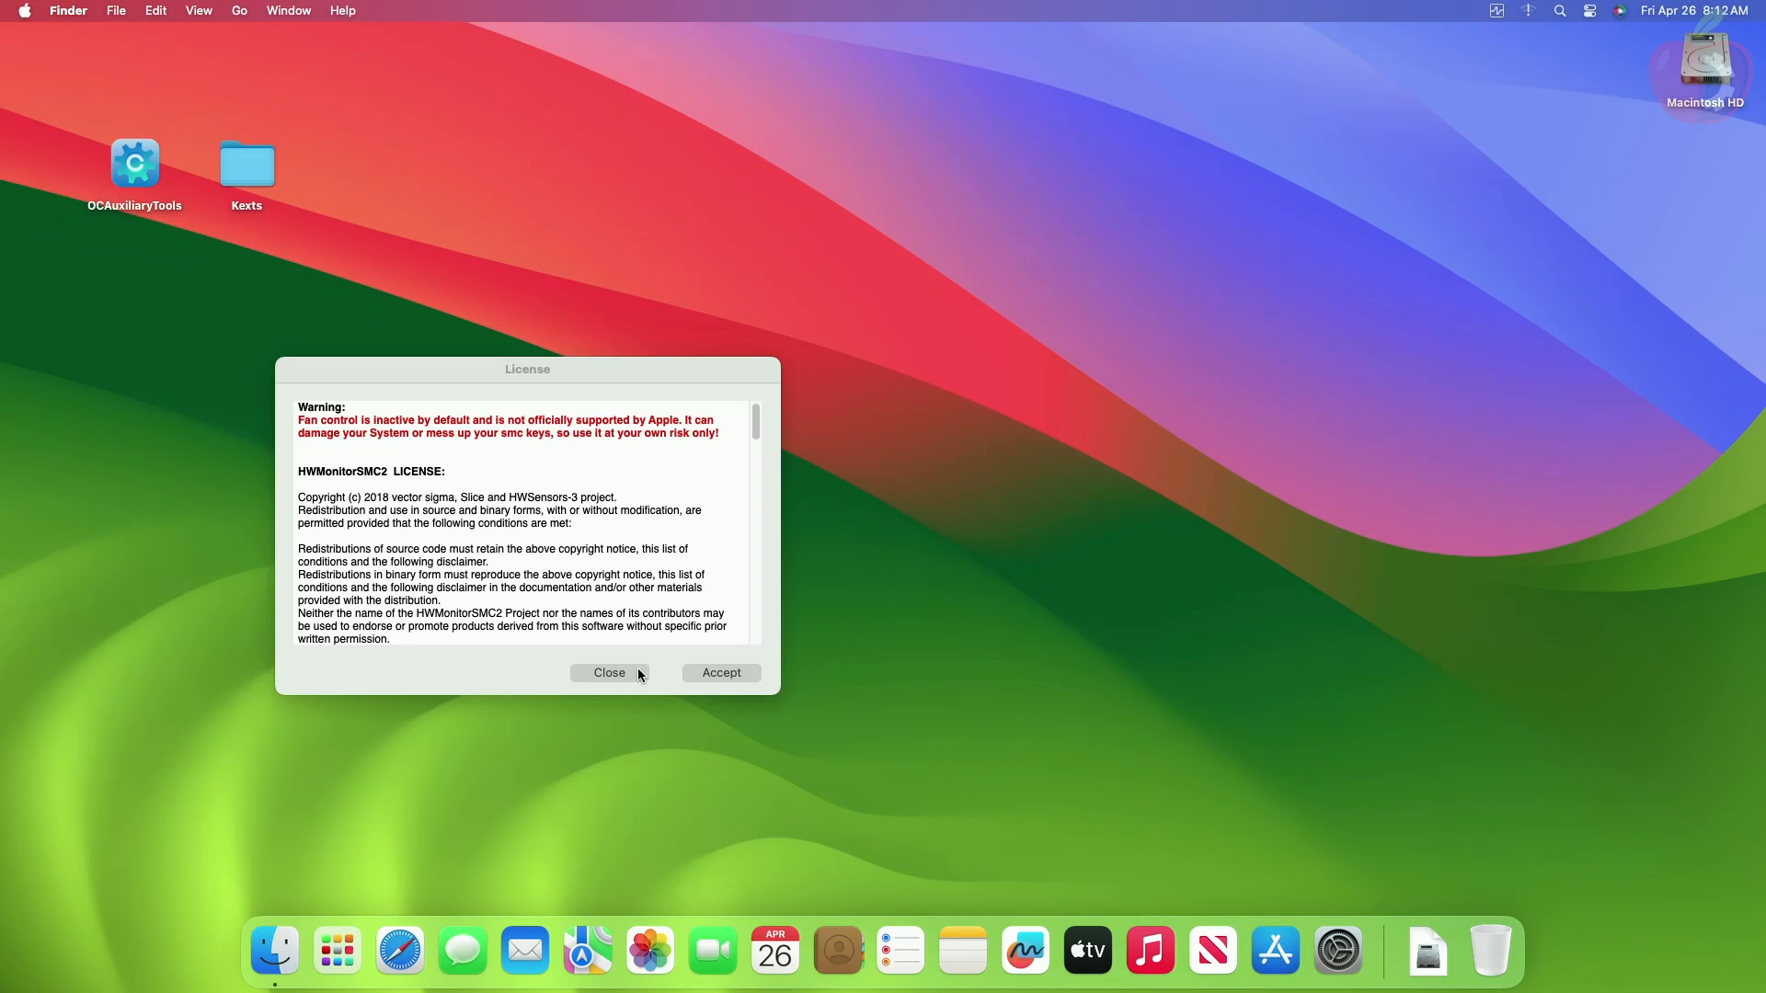
click(608, 672)
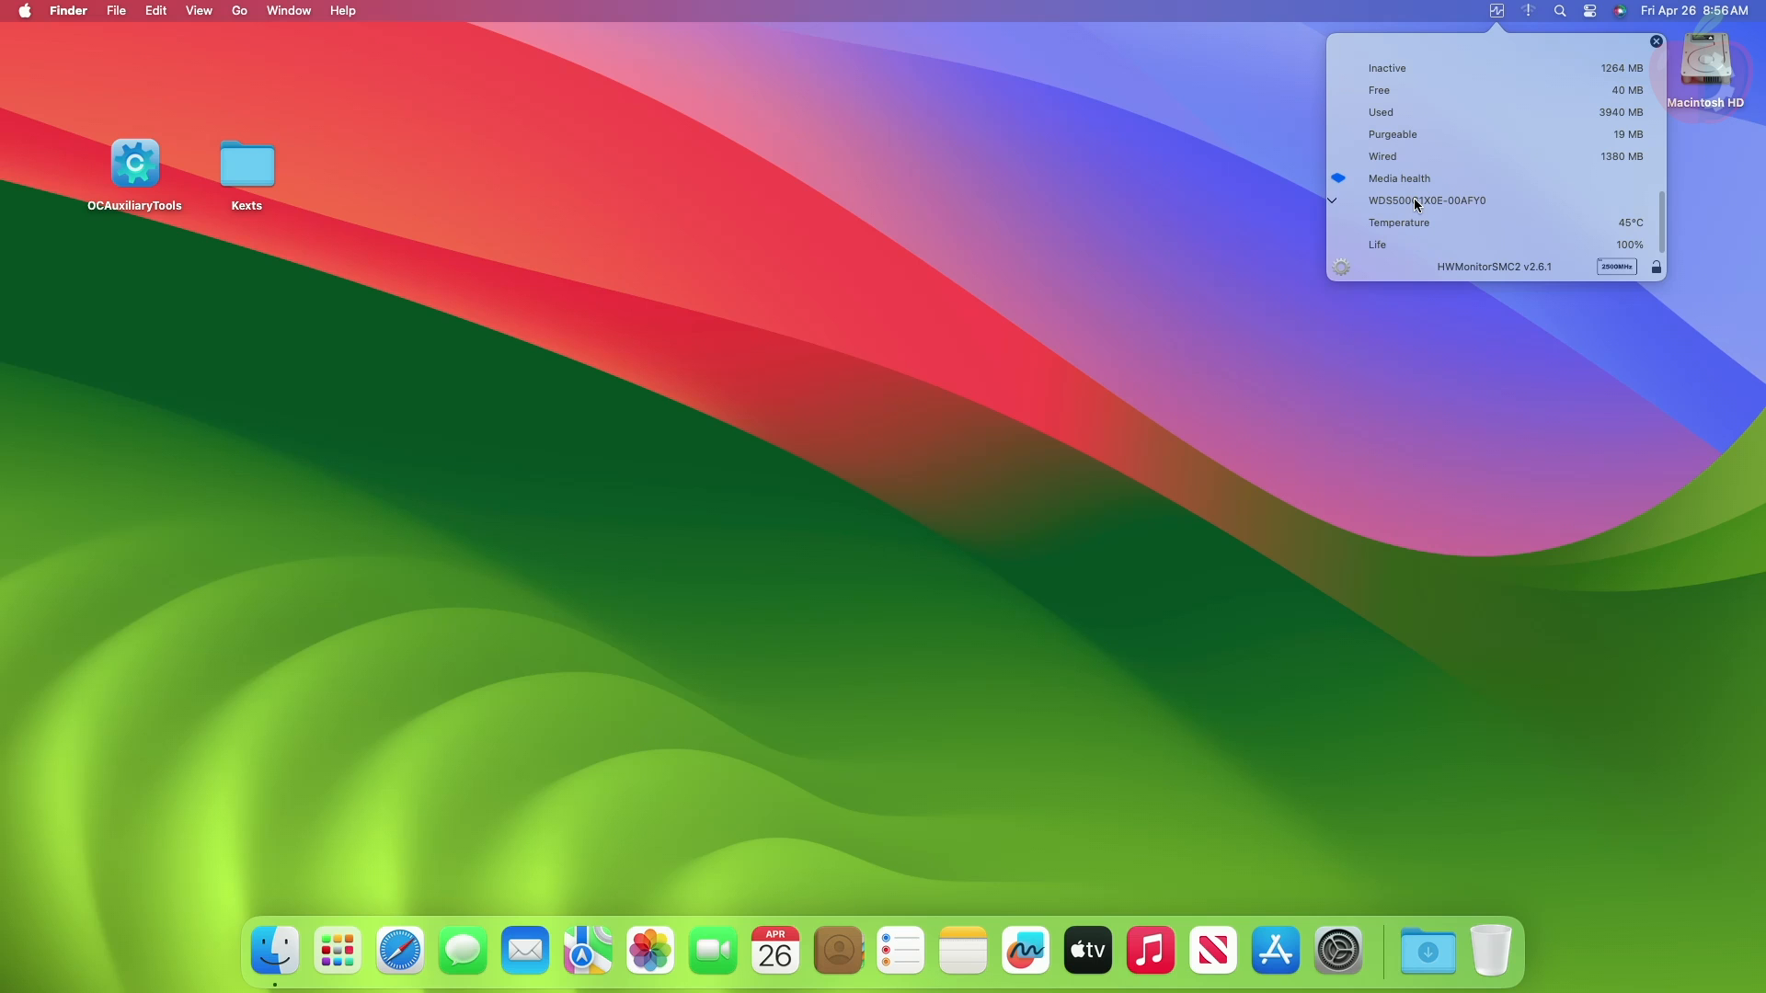
click(1656, 42)
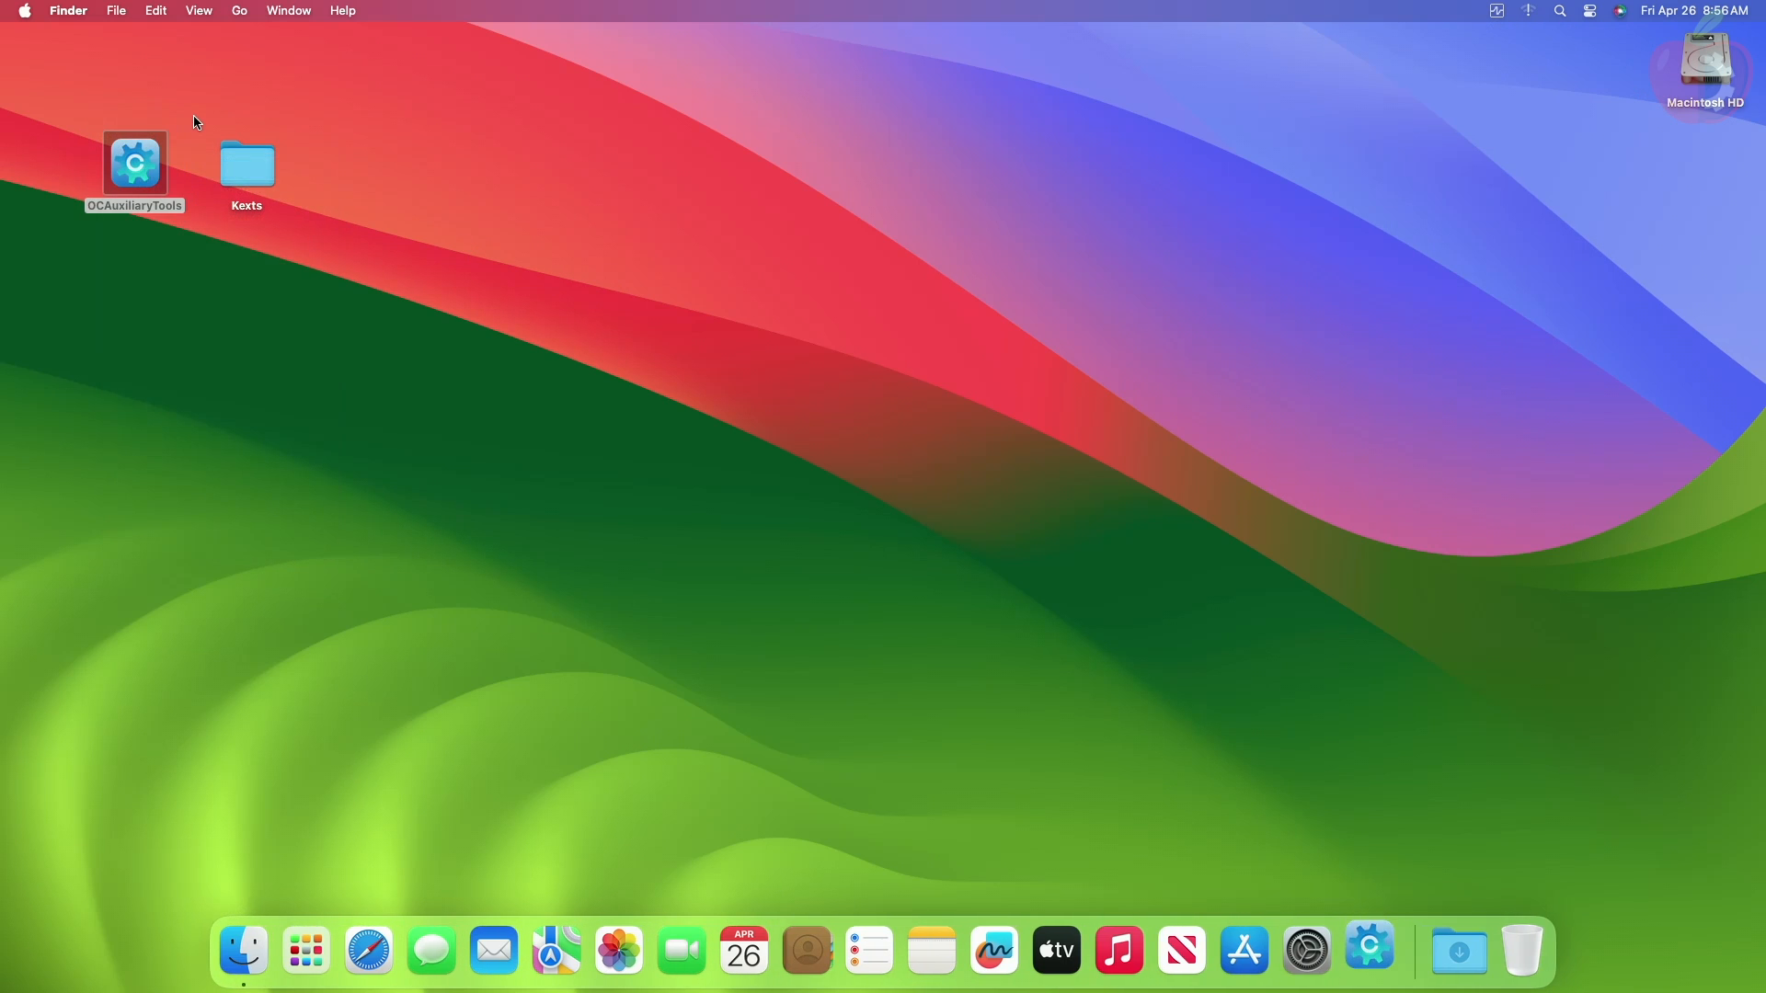
Step: Mount the SSD's EFI partition via Mount ESP and authorize with the password
double_click(135, 164)
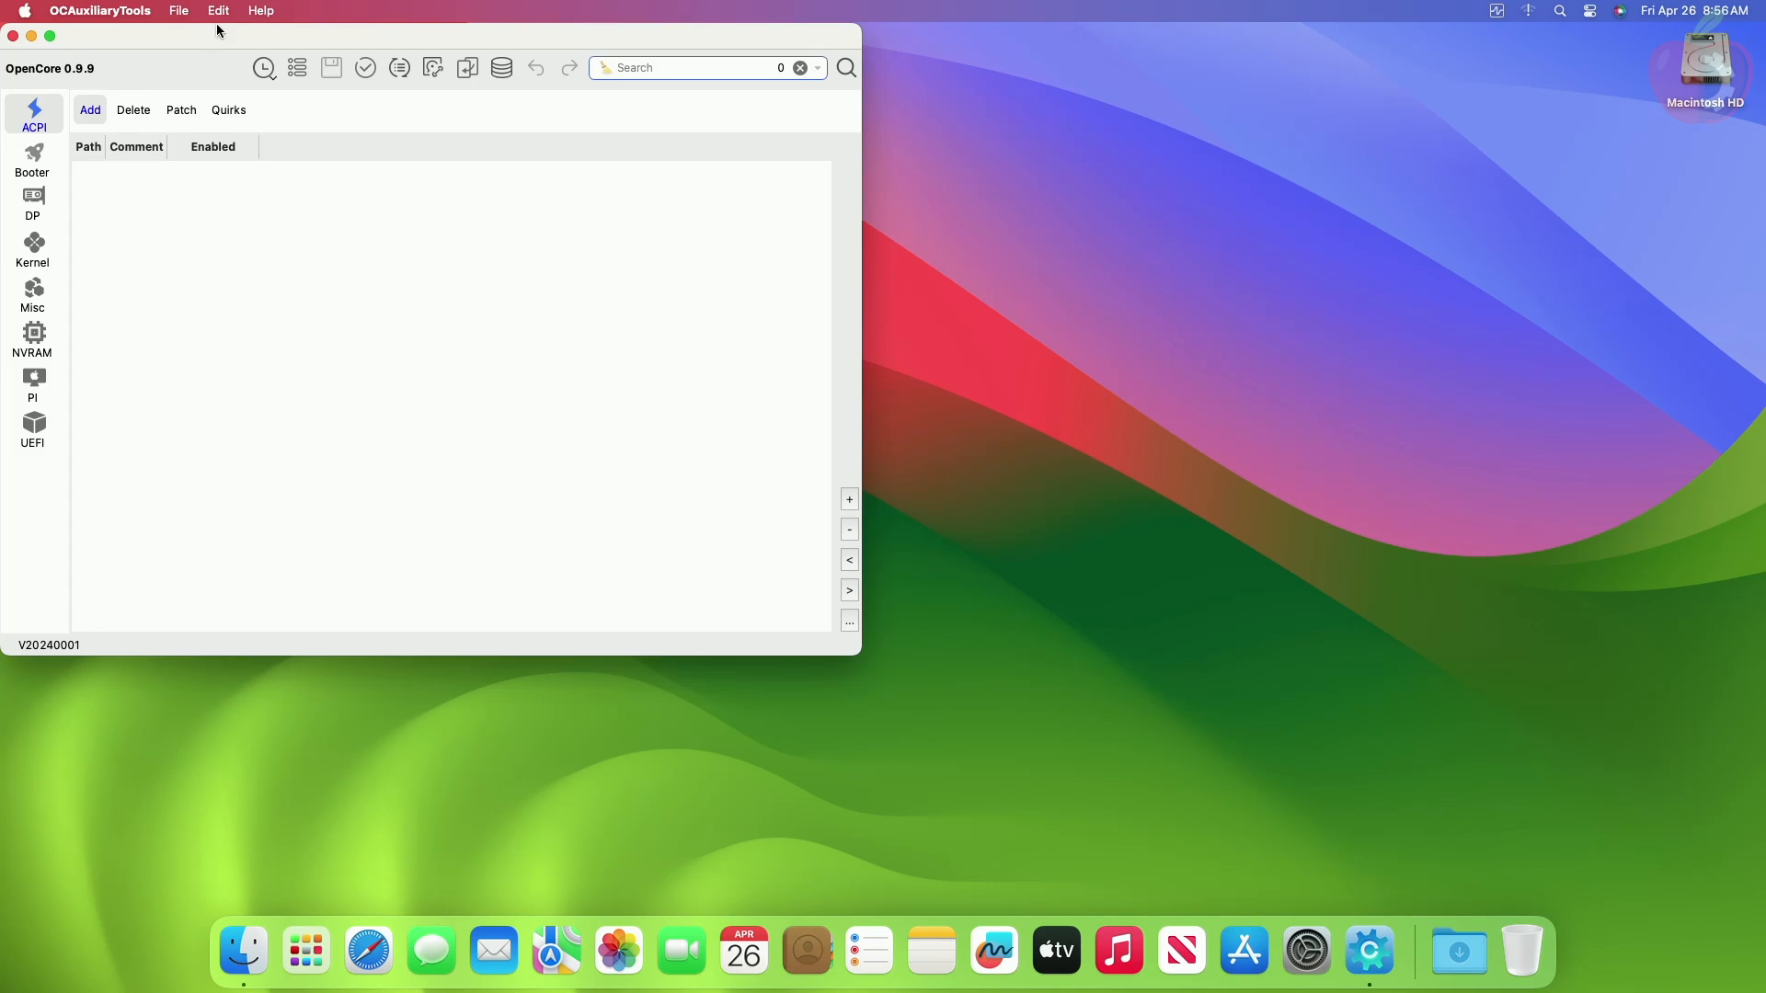
click(219, 10)
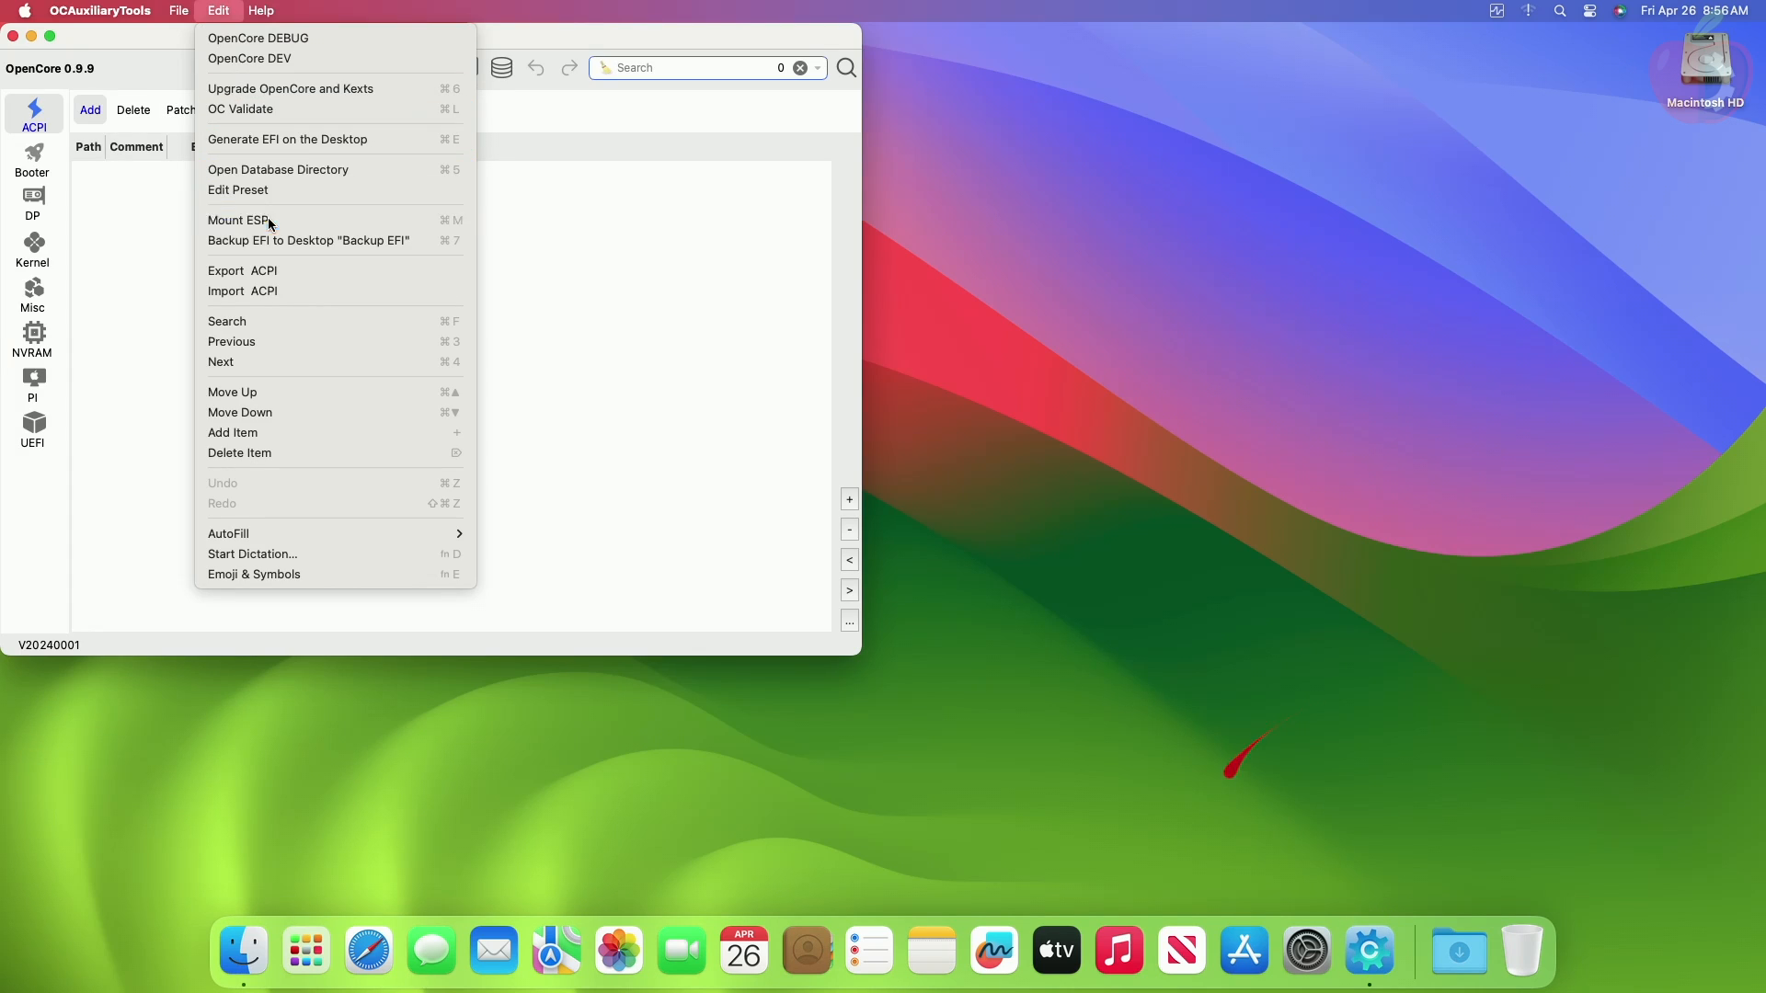
click(240, 220)
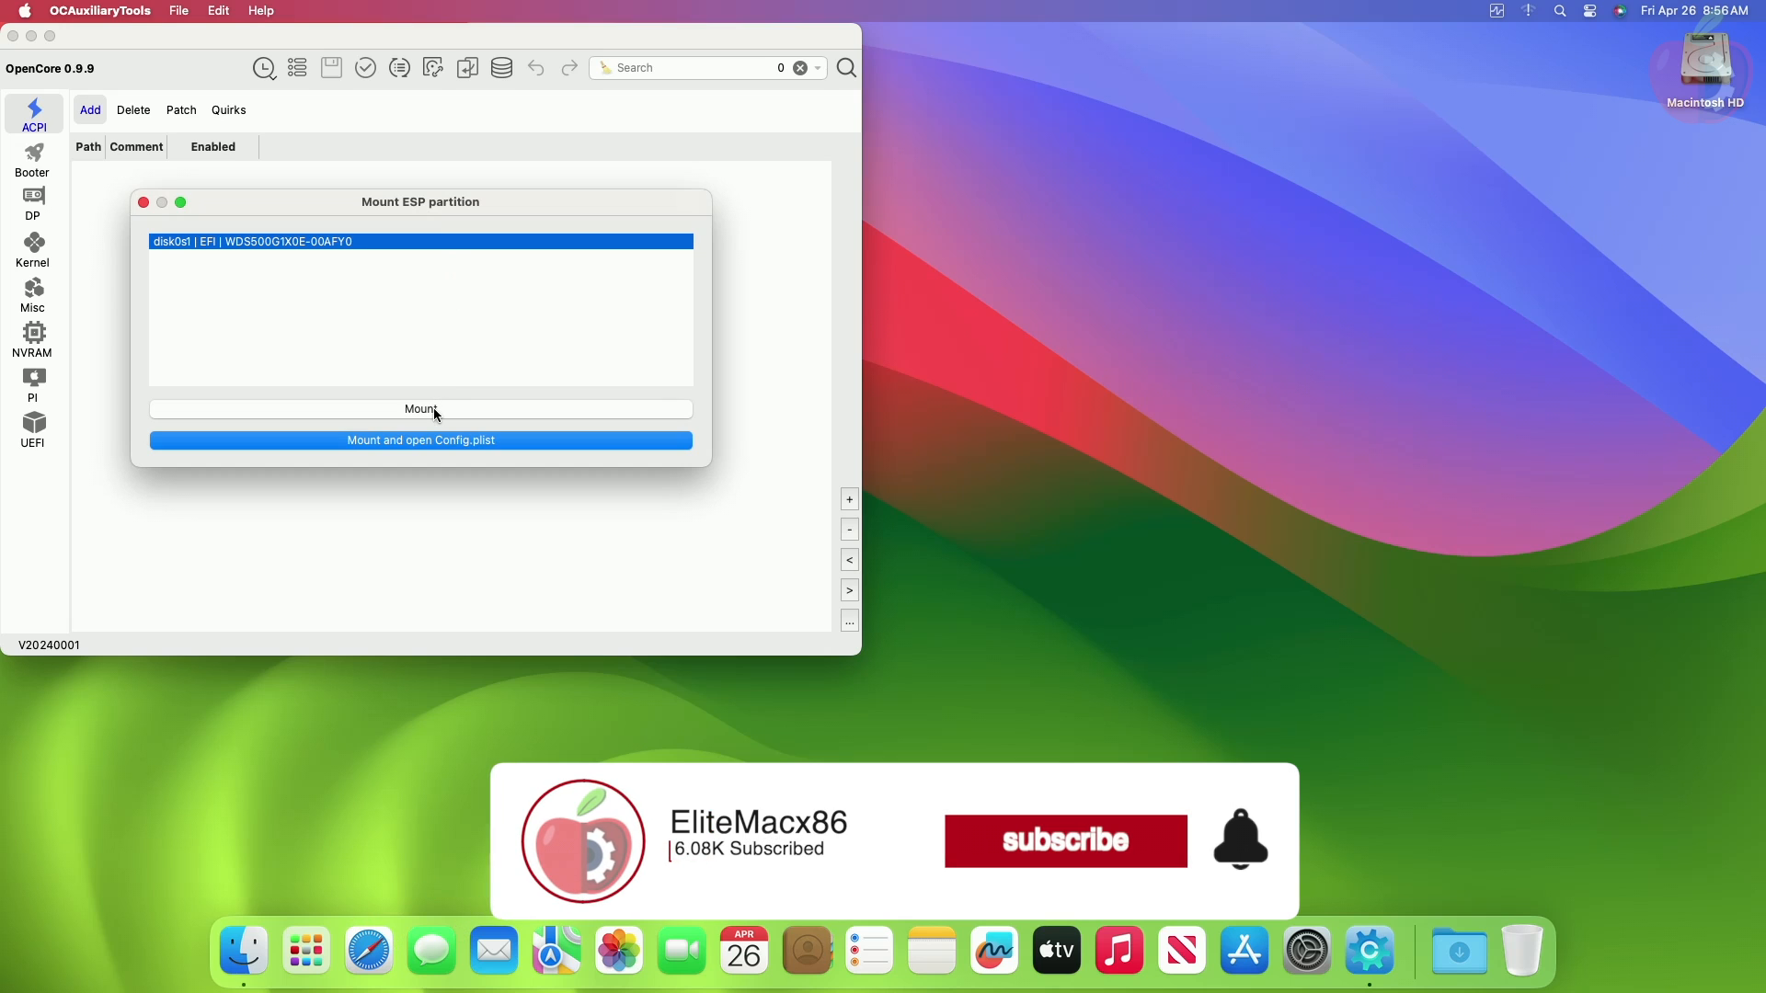
click(420, 408)
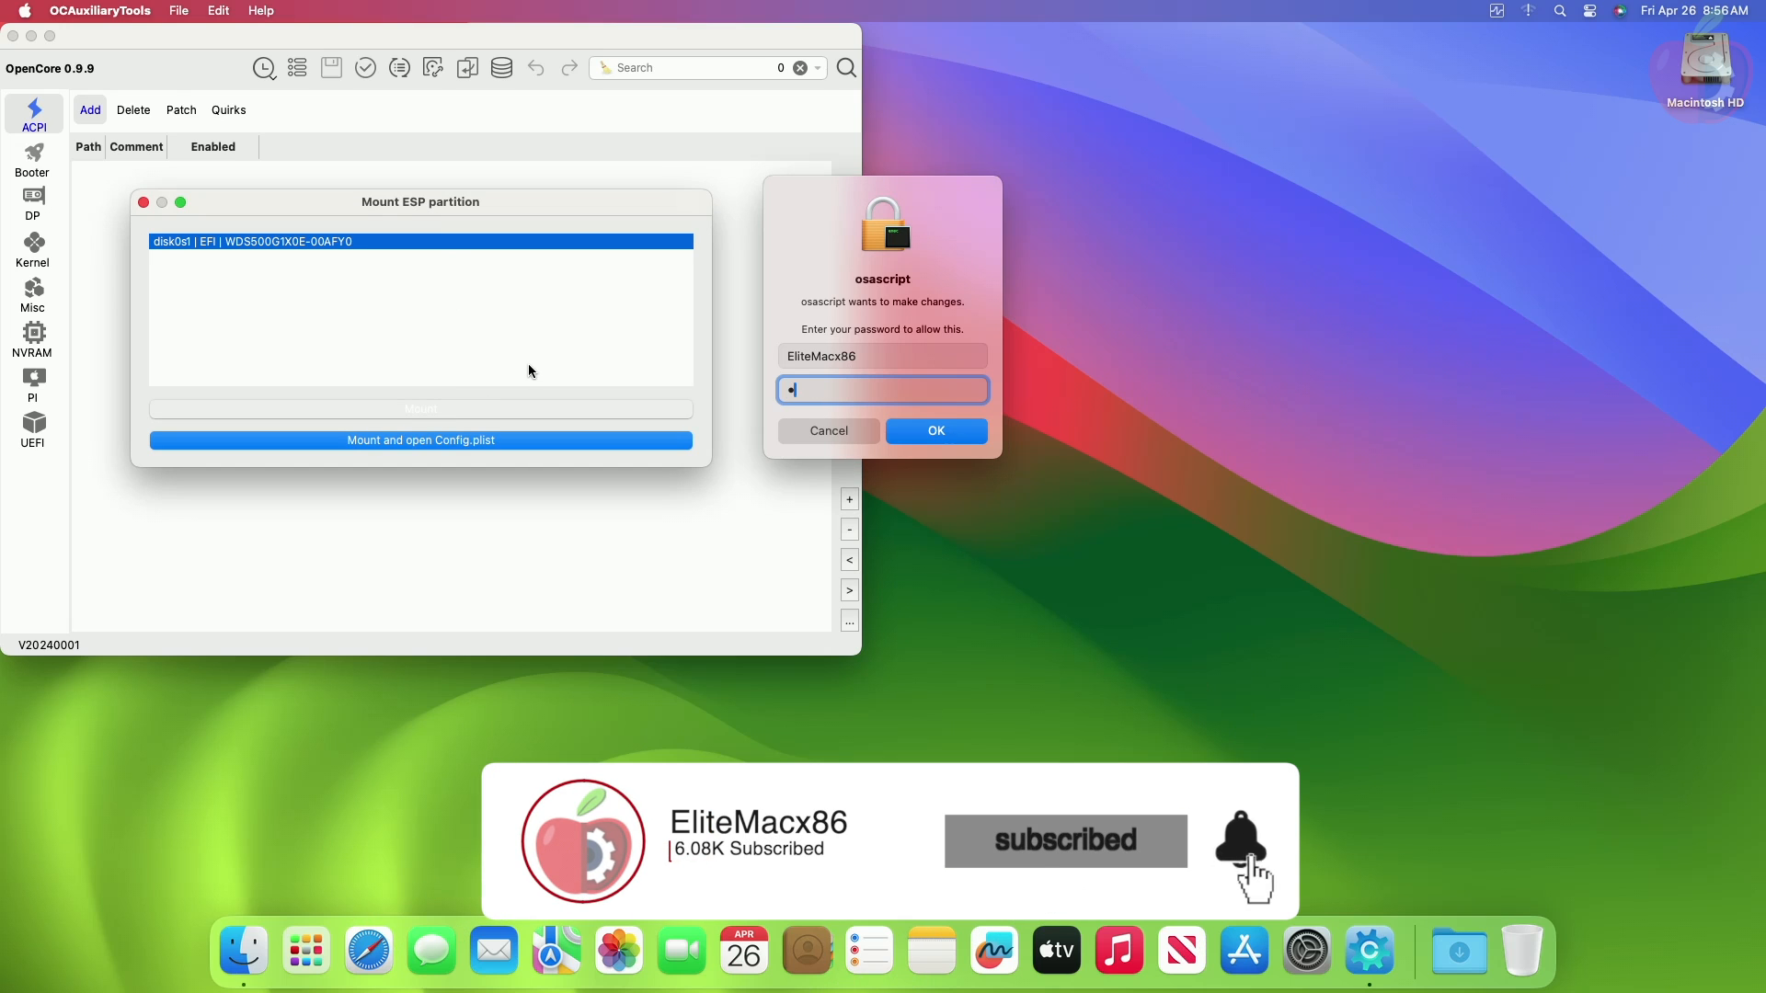
click(934, 431)
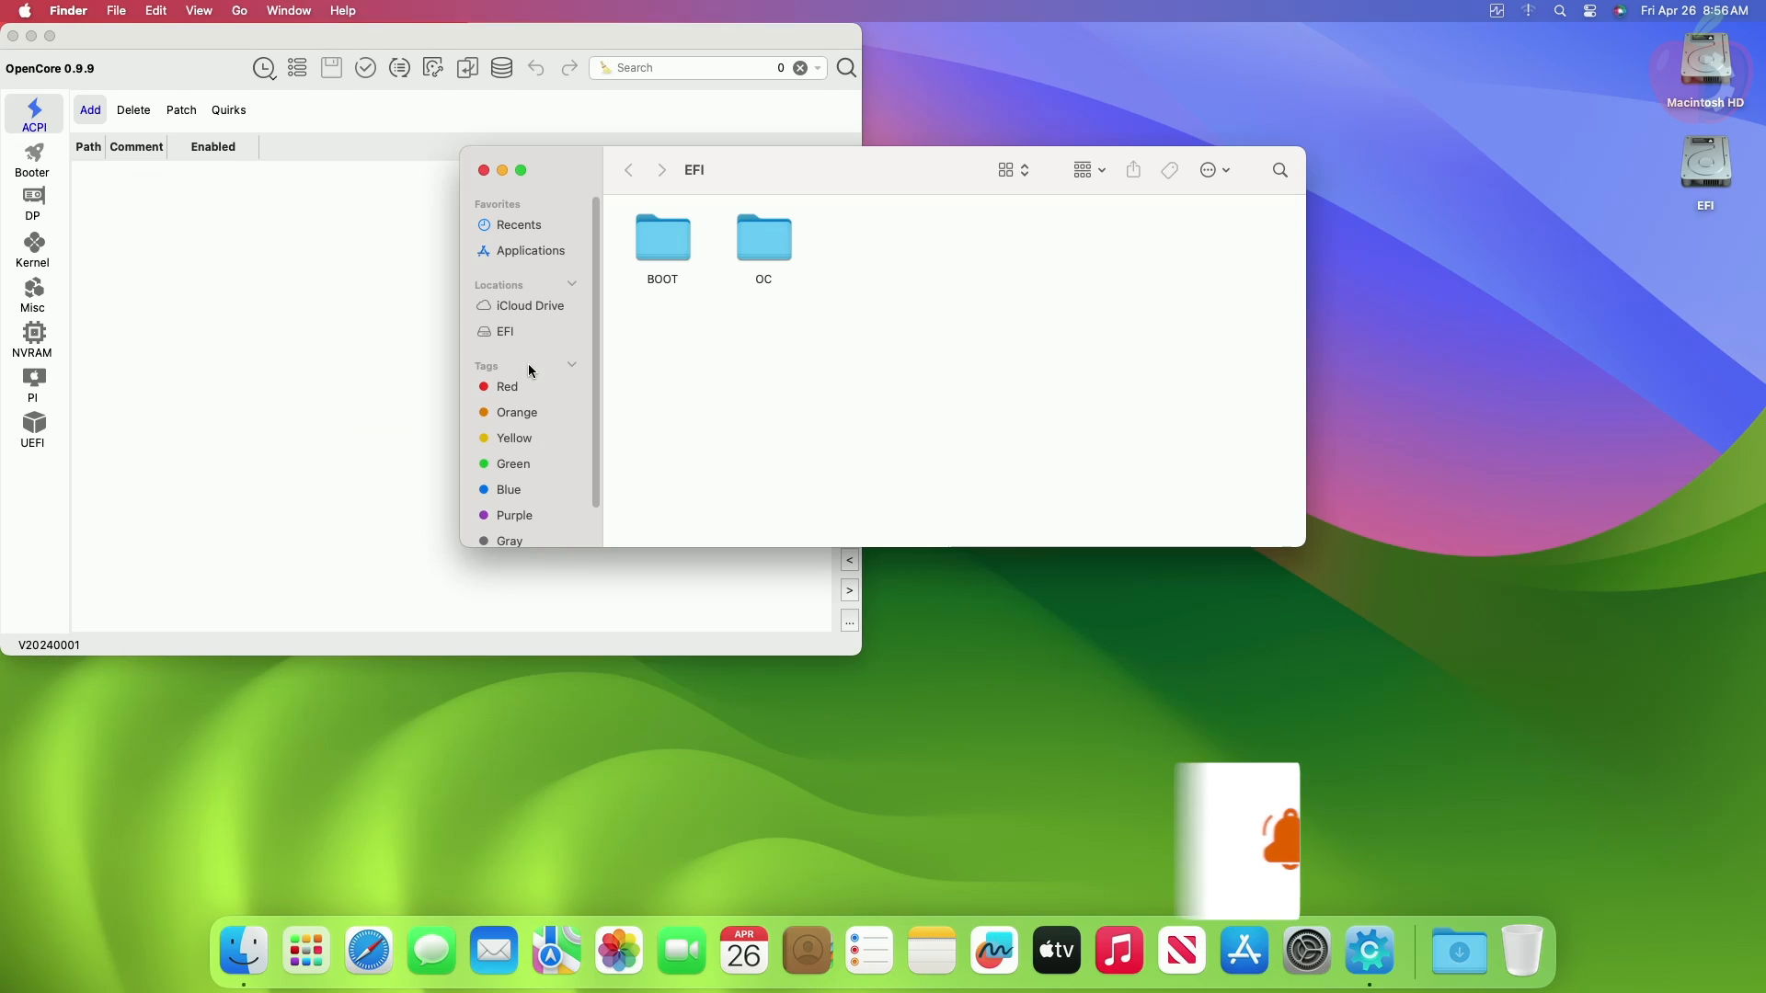
Step: Open EFI OC/Kexts and check VirtualSMC.kext's Get Info shows version 1.3.2
double_click(762, 237)
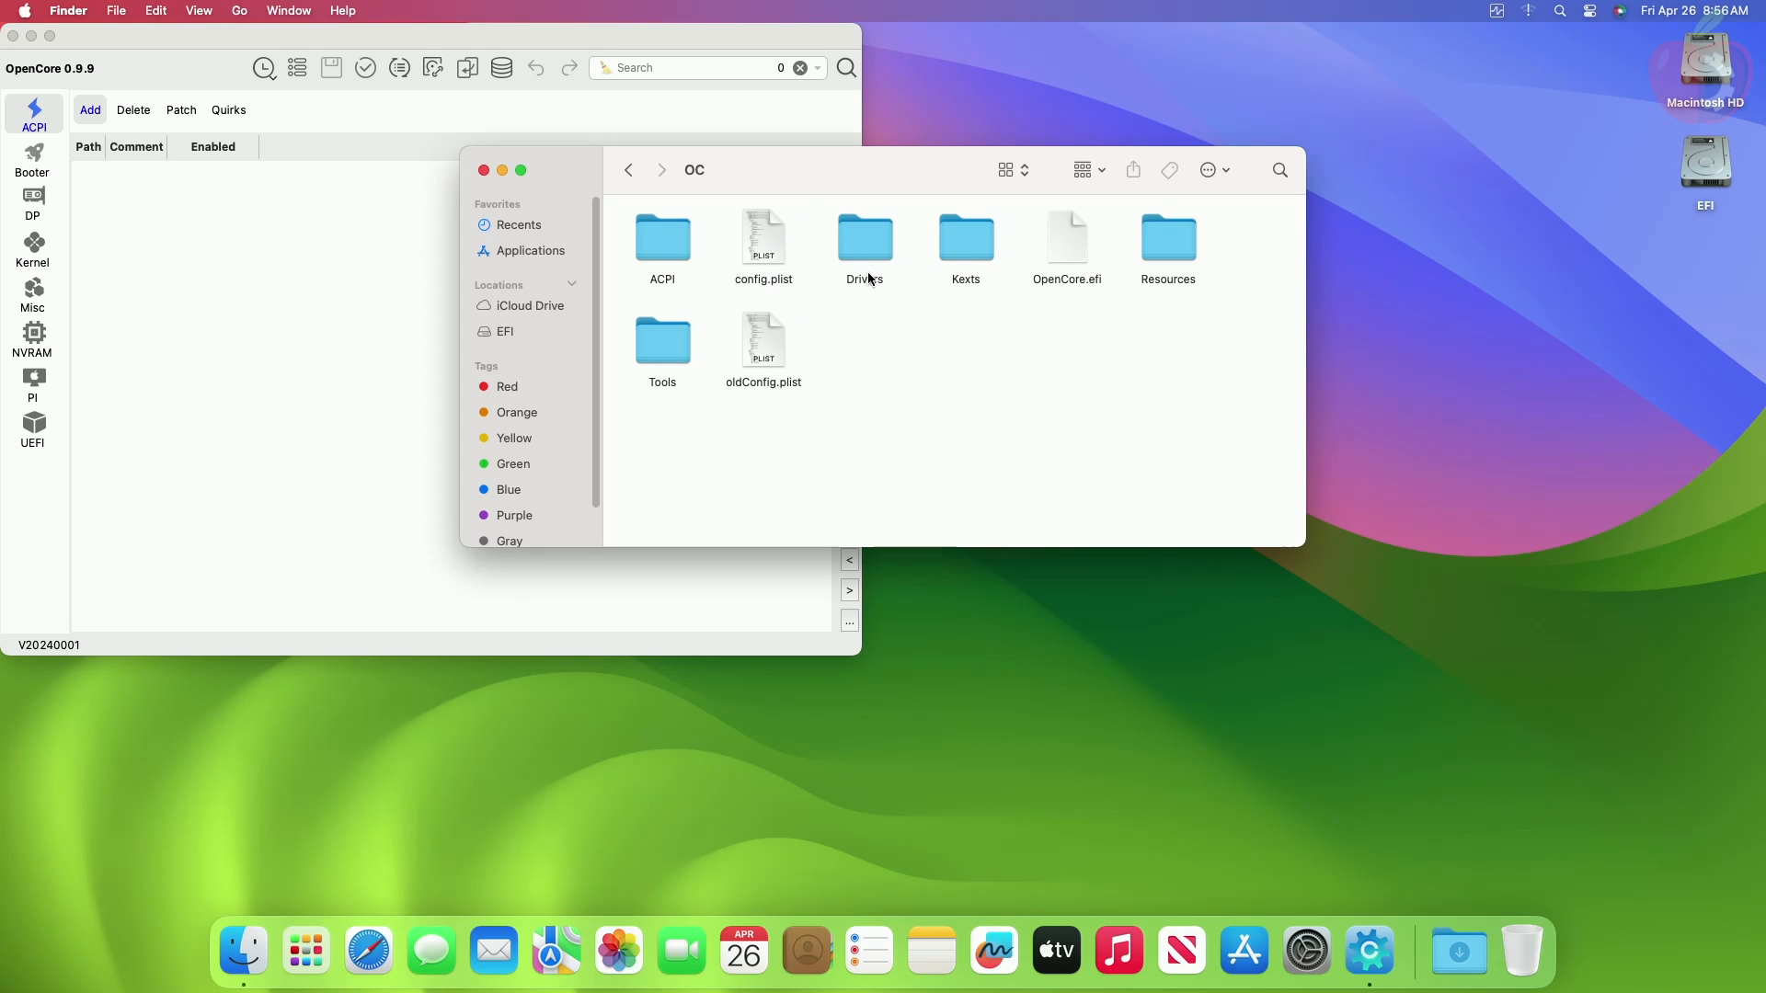
double_click(965, 236)
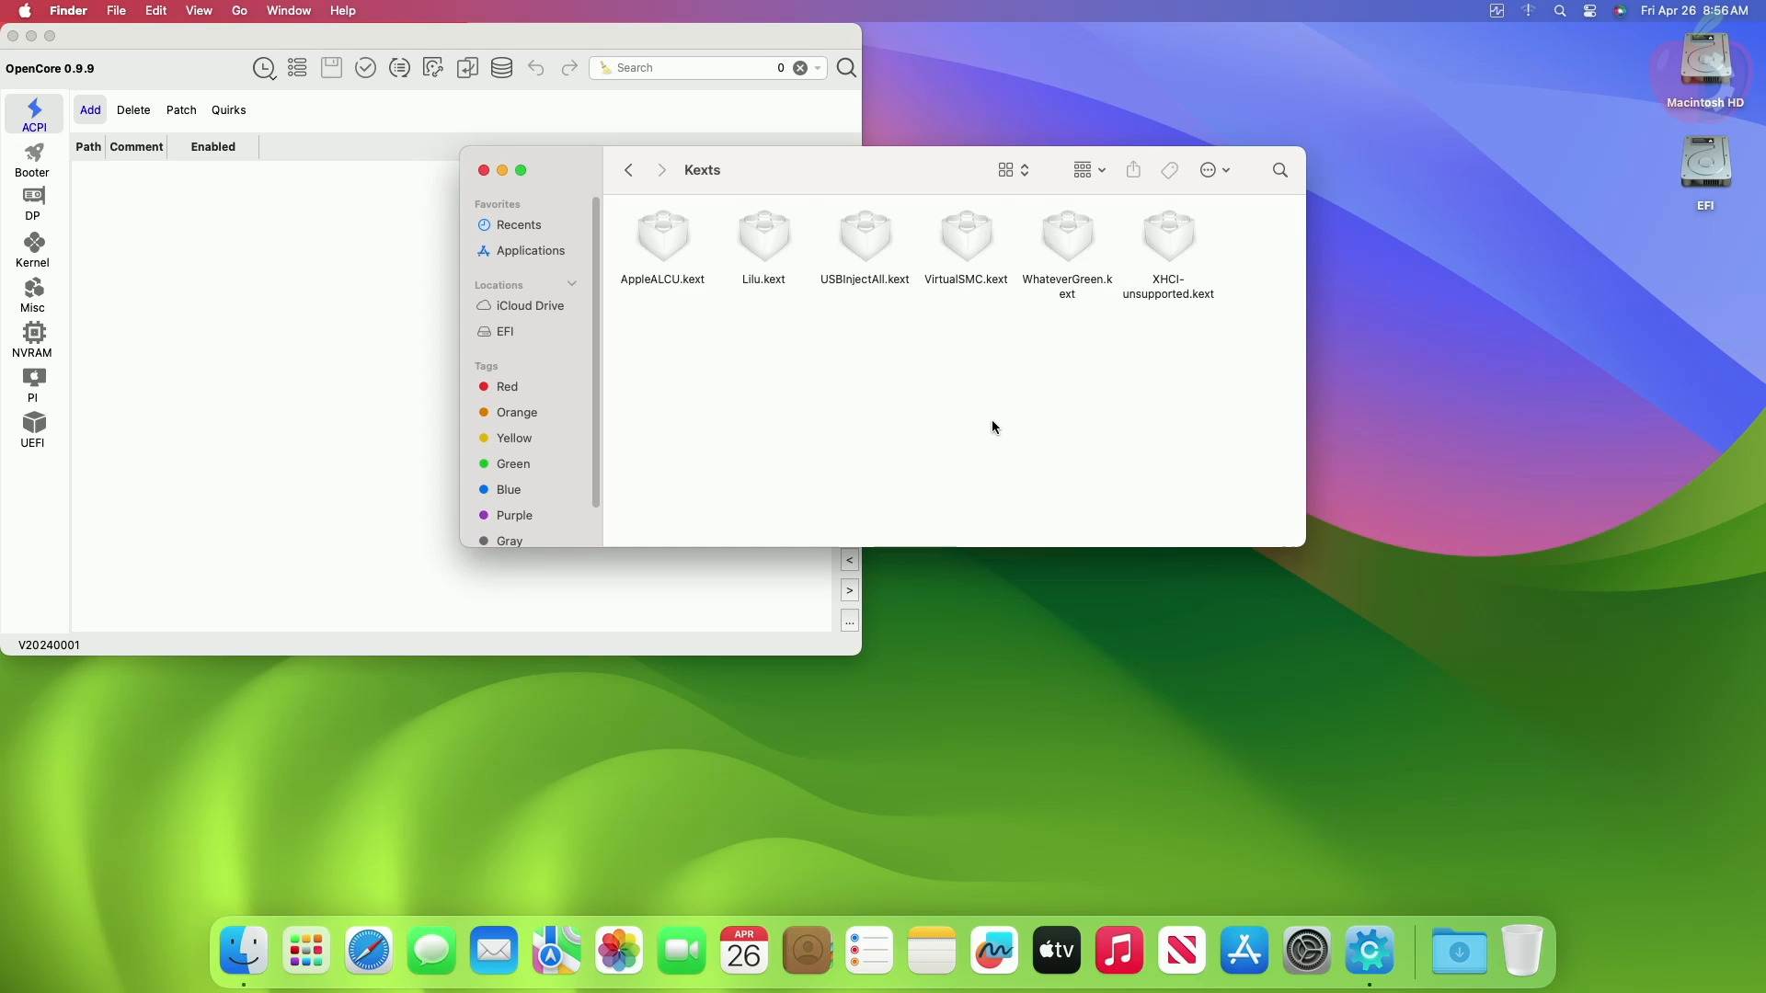
right_click(965, 237)
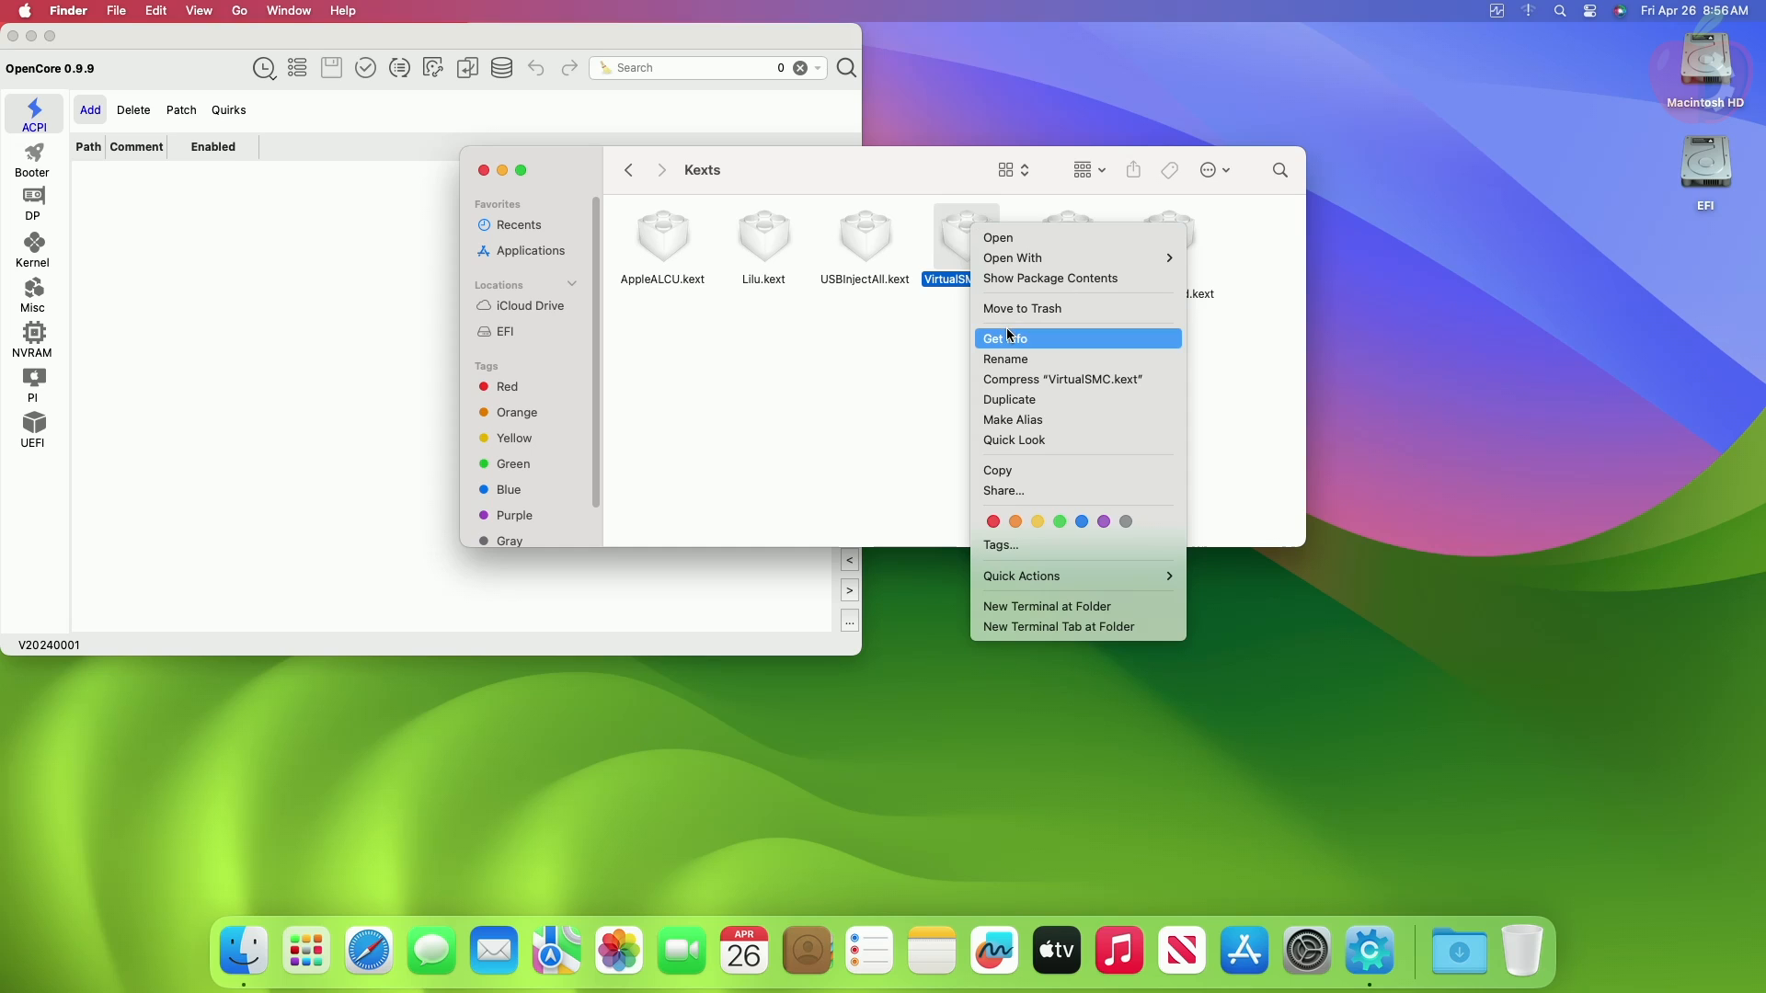
click(1004, 338)
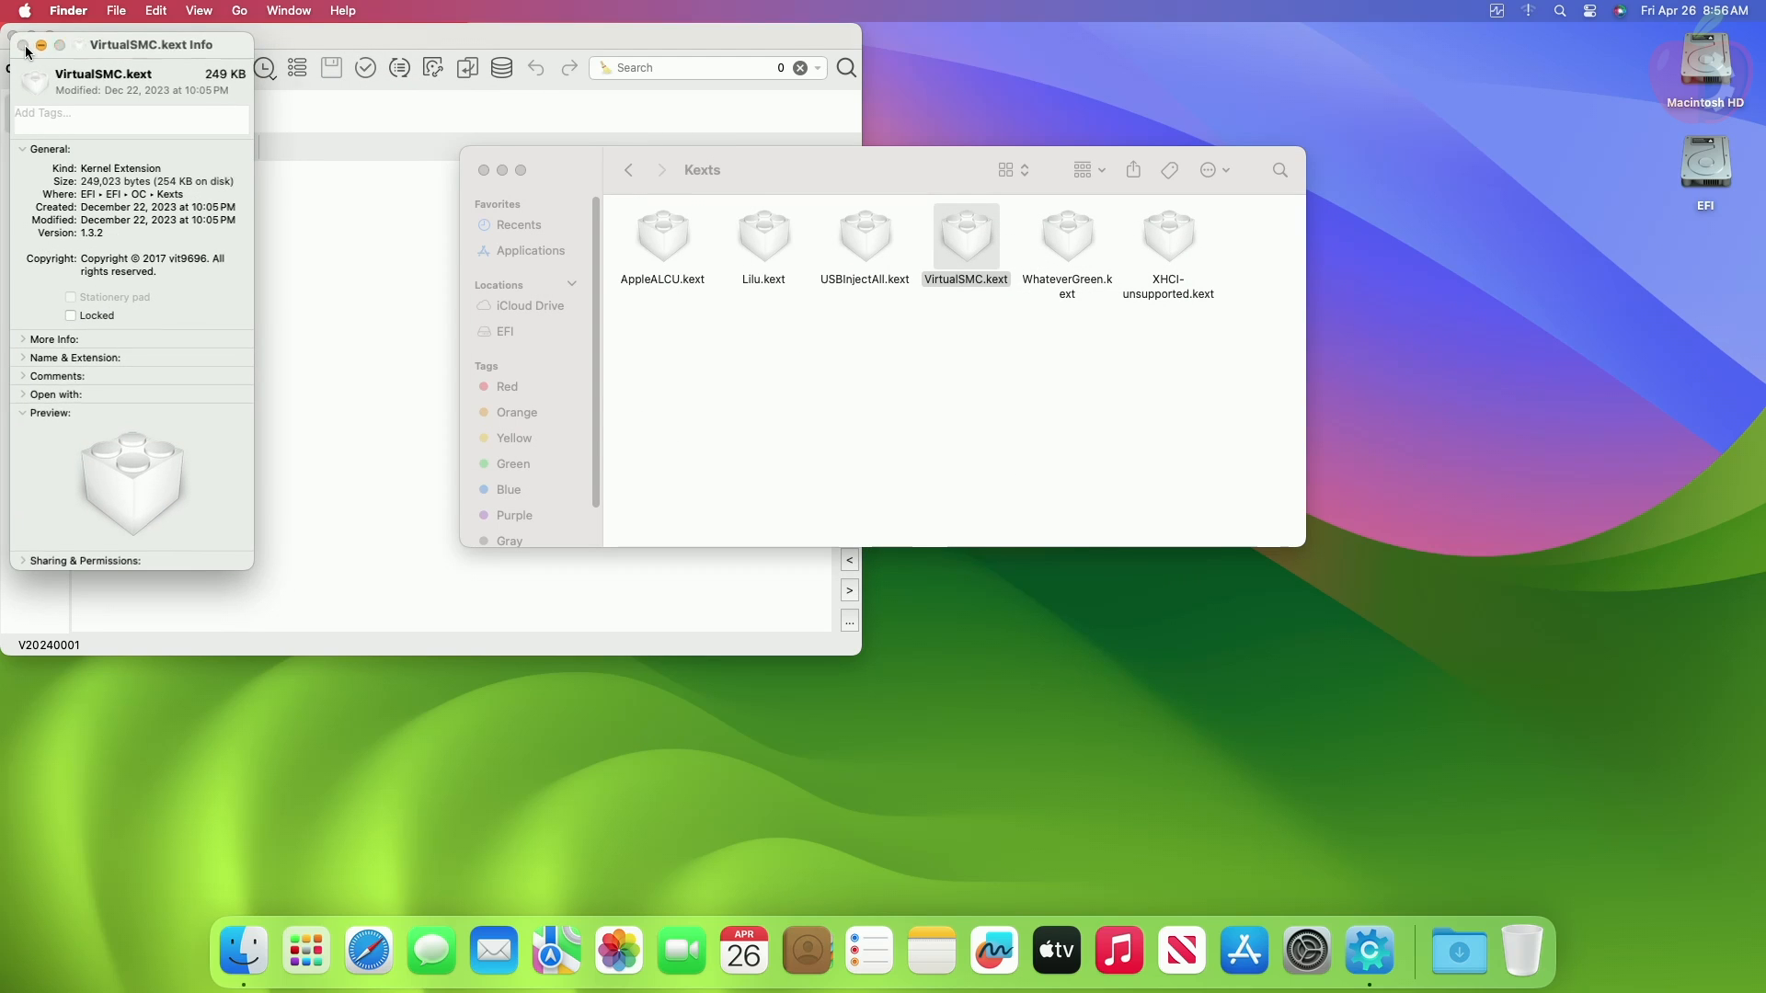
click(21, 45)
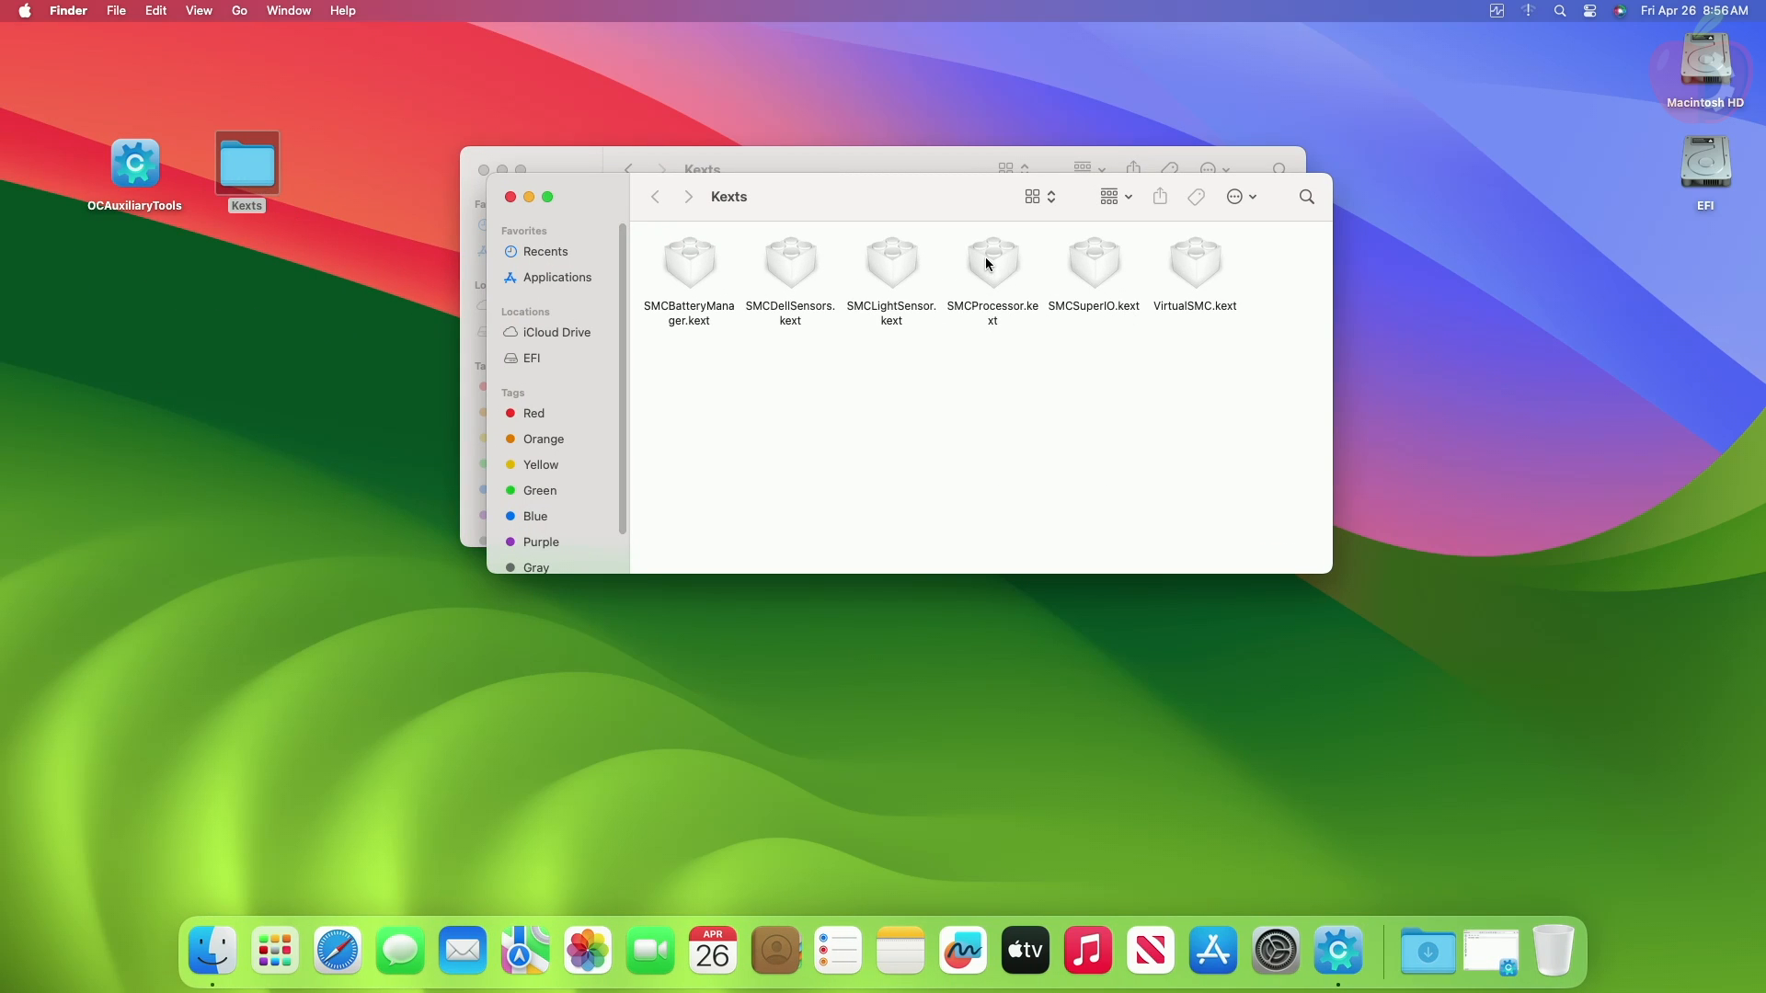
Step: Copy SMCProcessor.kext and SMCSuperIO.kext into EFI OC/Kexts, then go back to OC
right_click(992, 265)
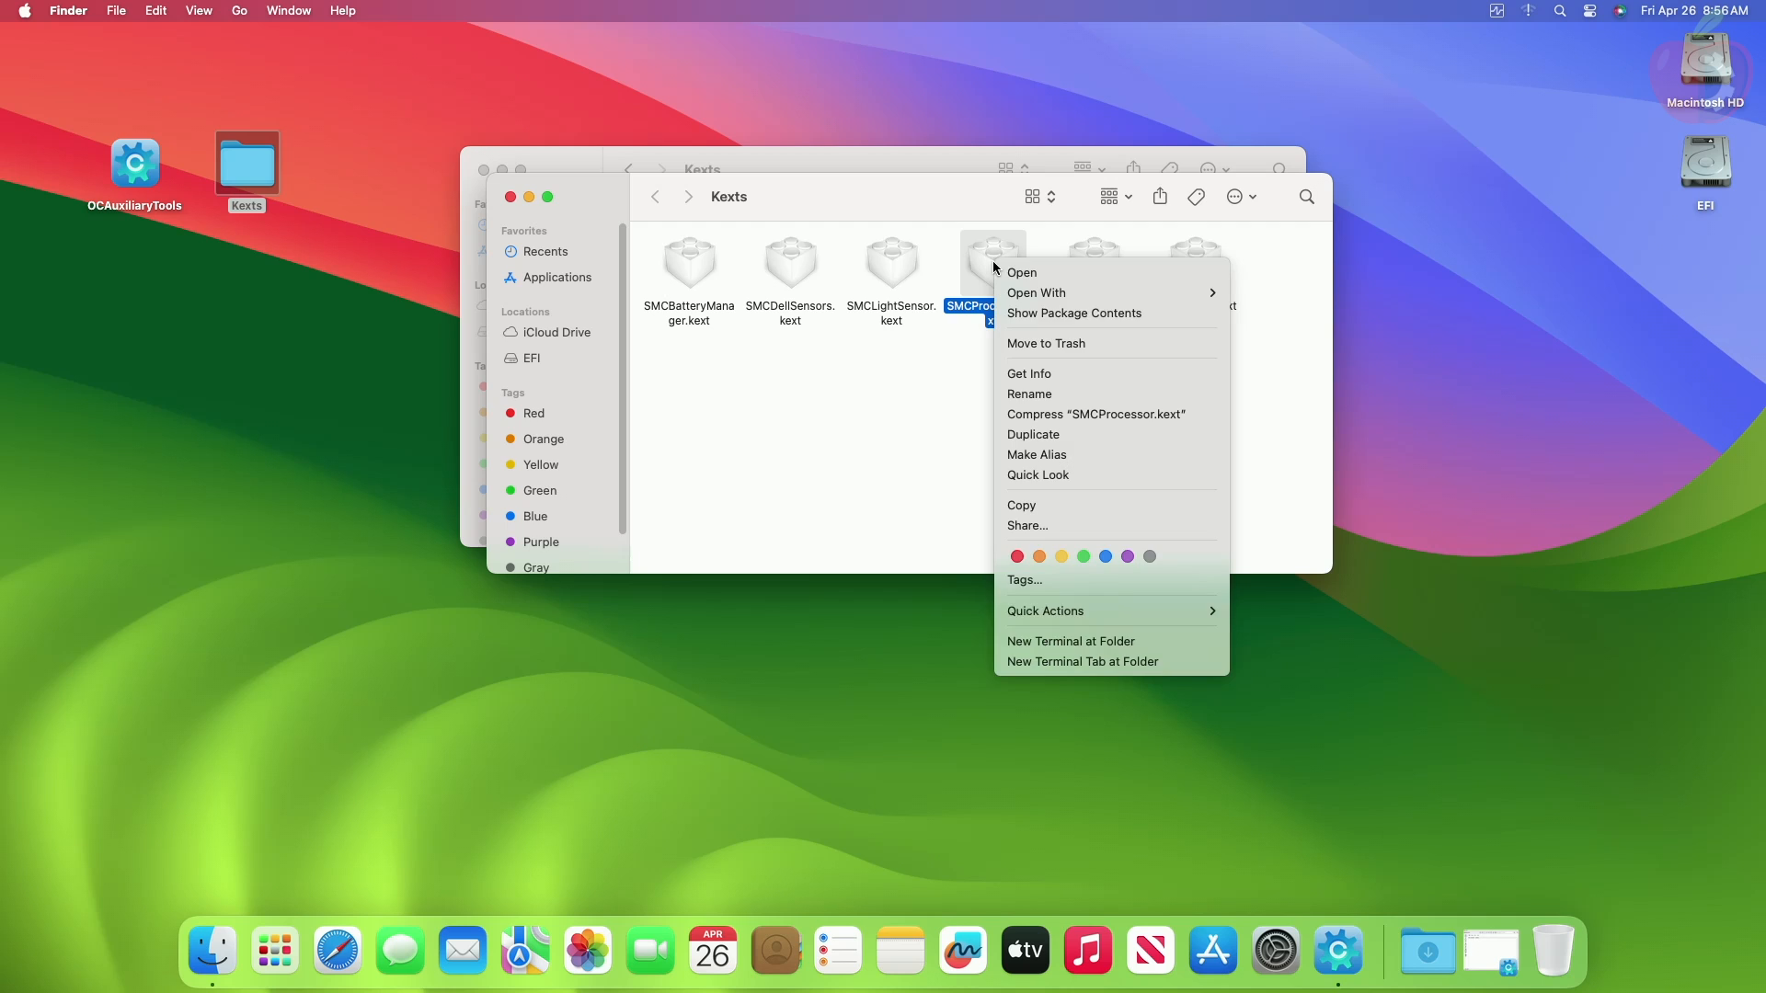
click(1028, 372)
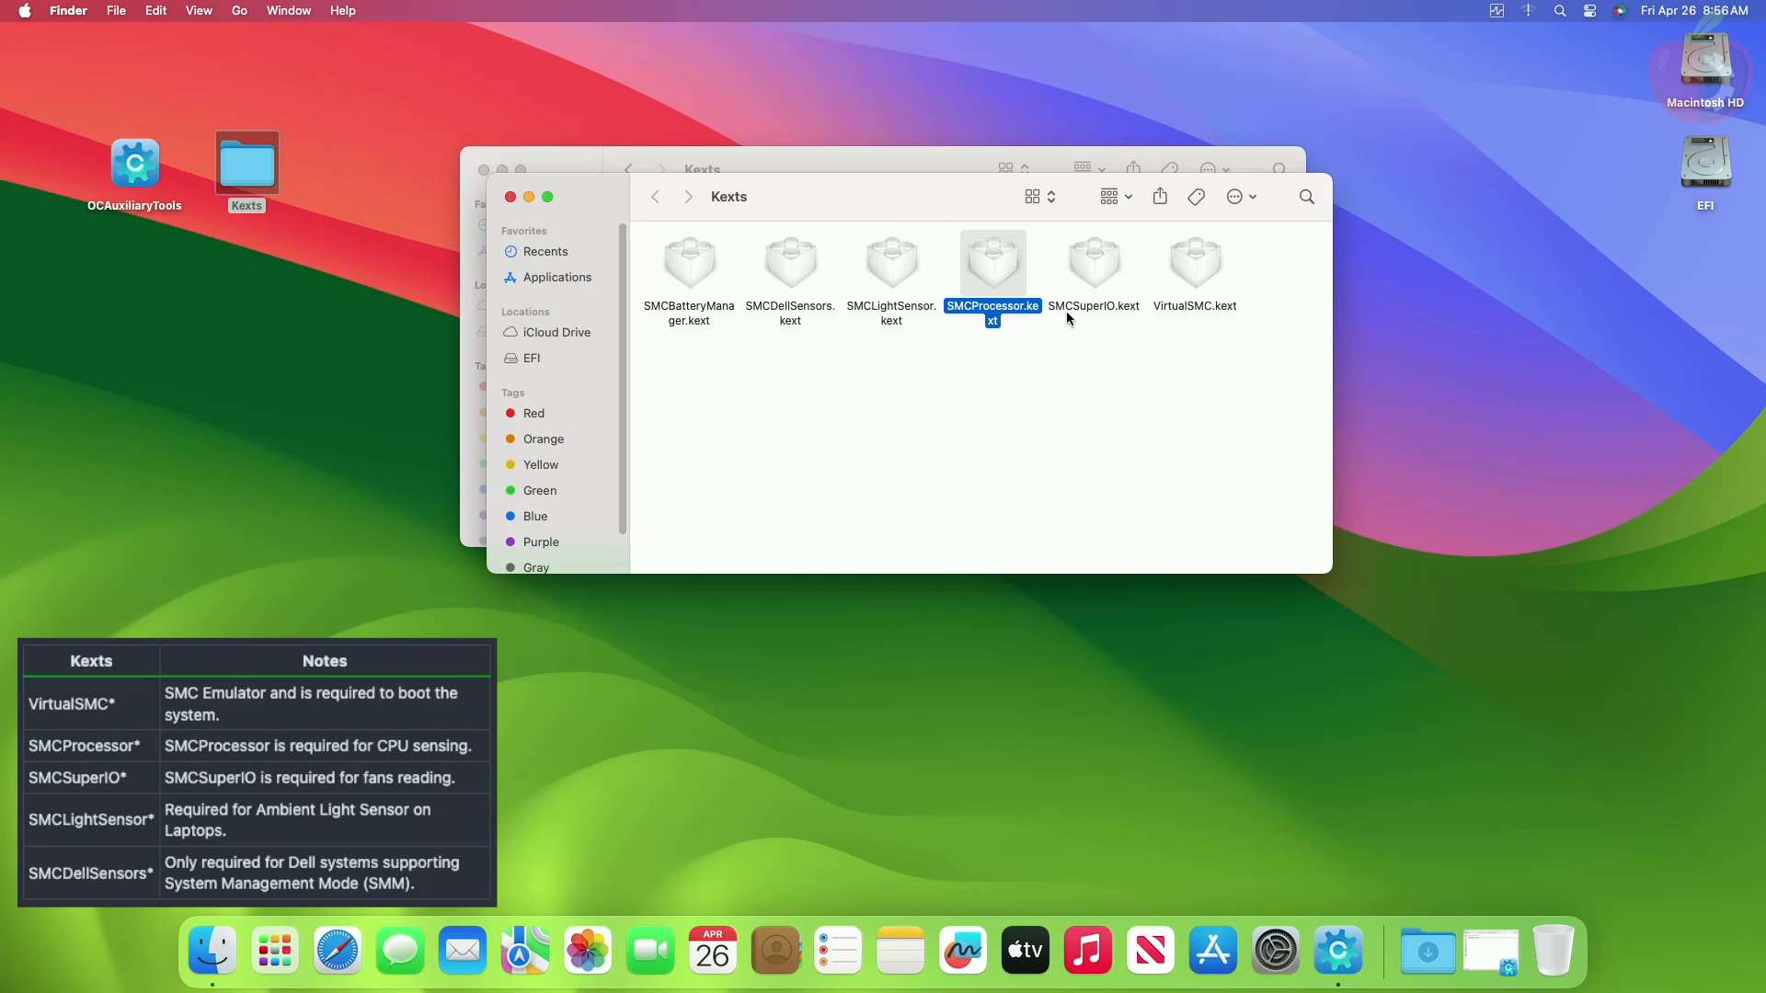
click(1092, 261)
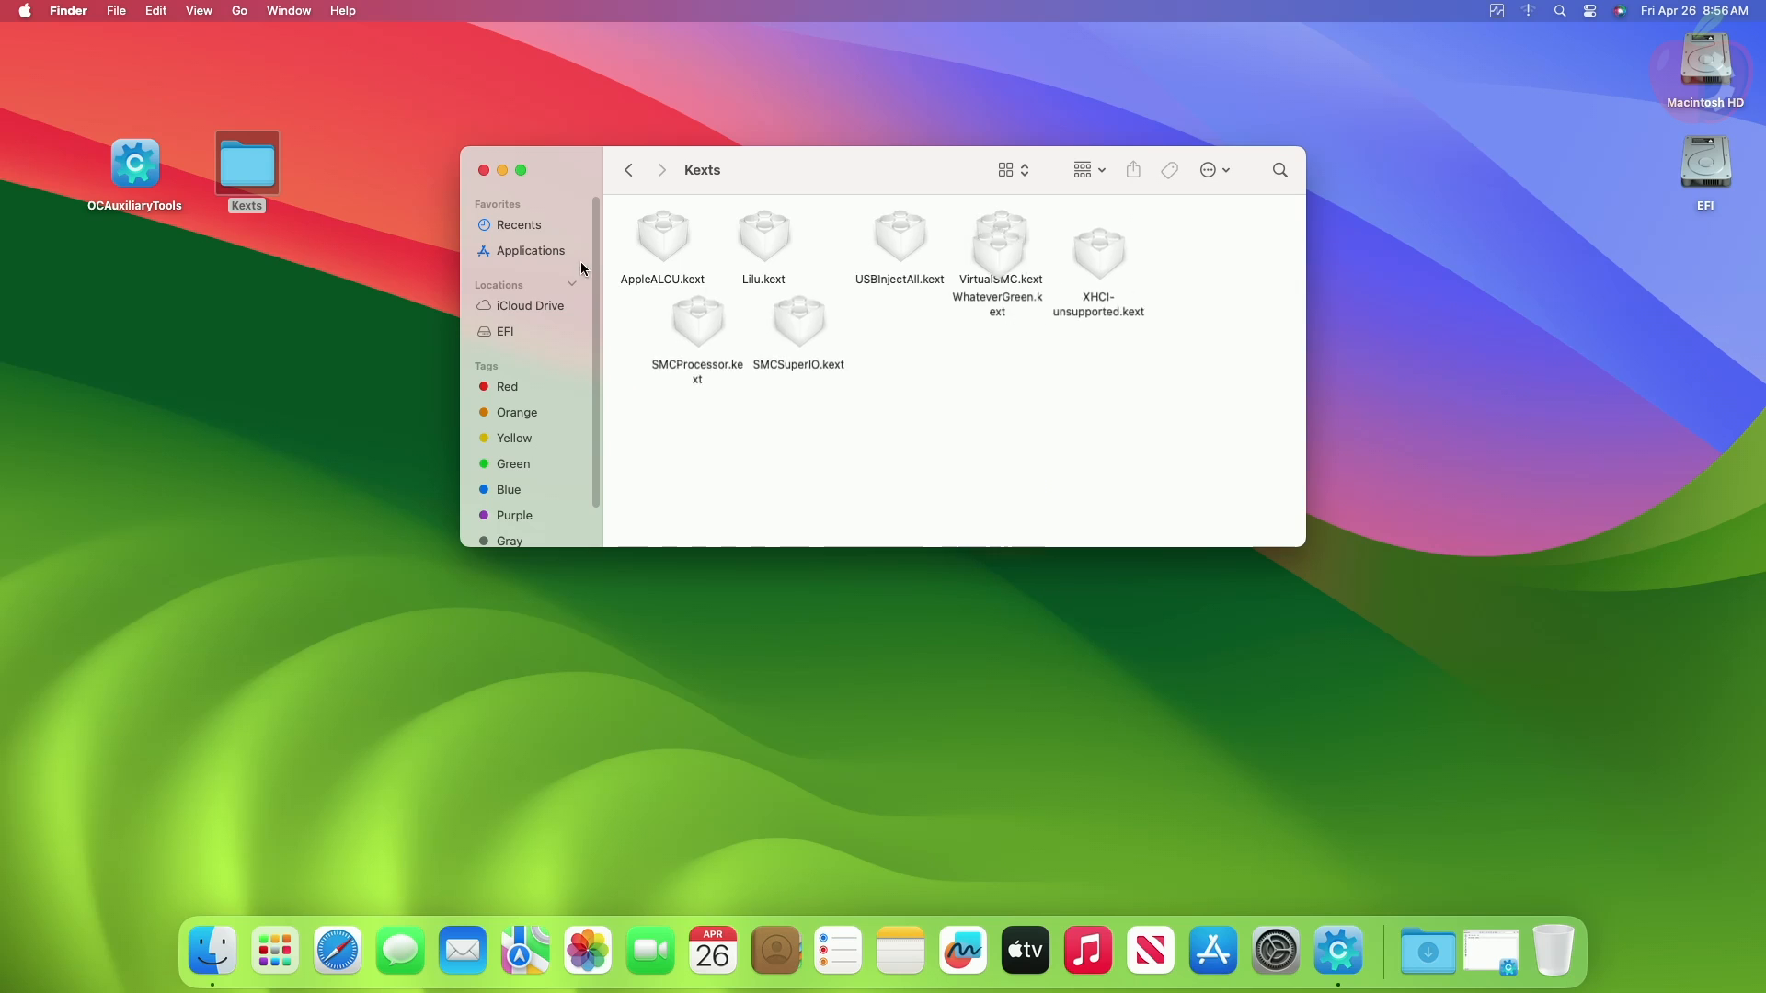
click(629, 170)
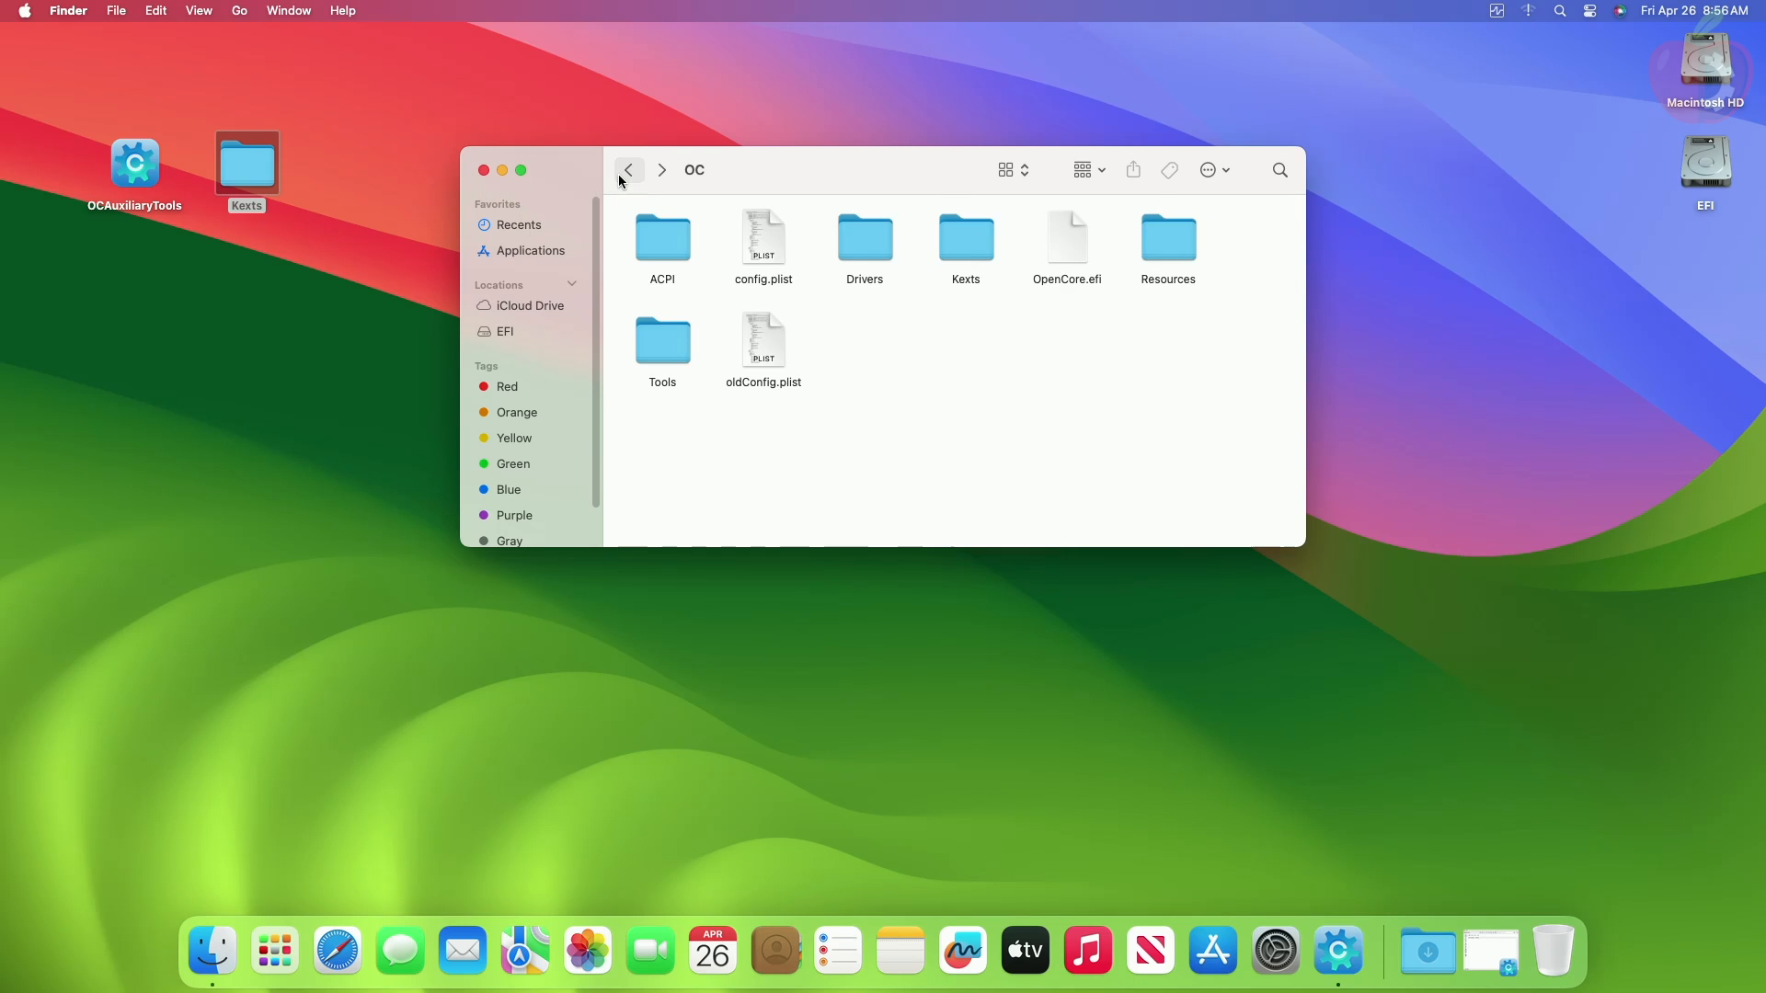
Step: Open config.plist and add SMCProcessor.kext under Kernel > Add
double_click(135, 161)
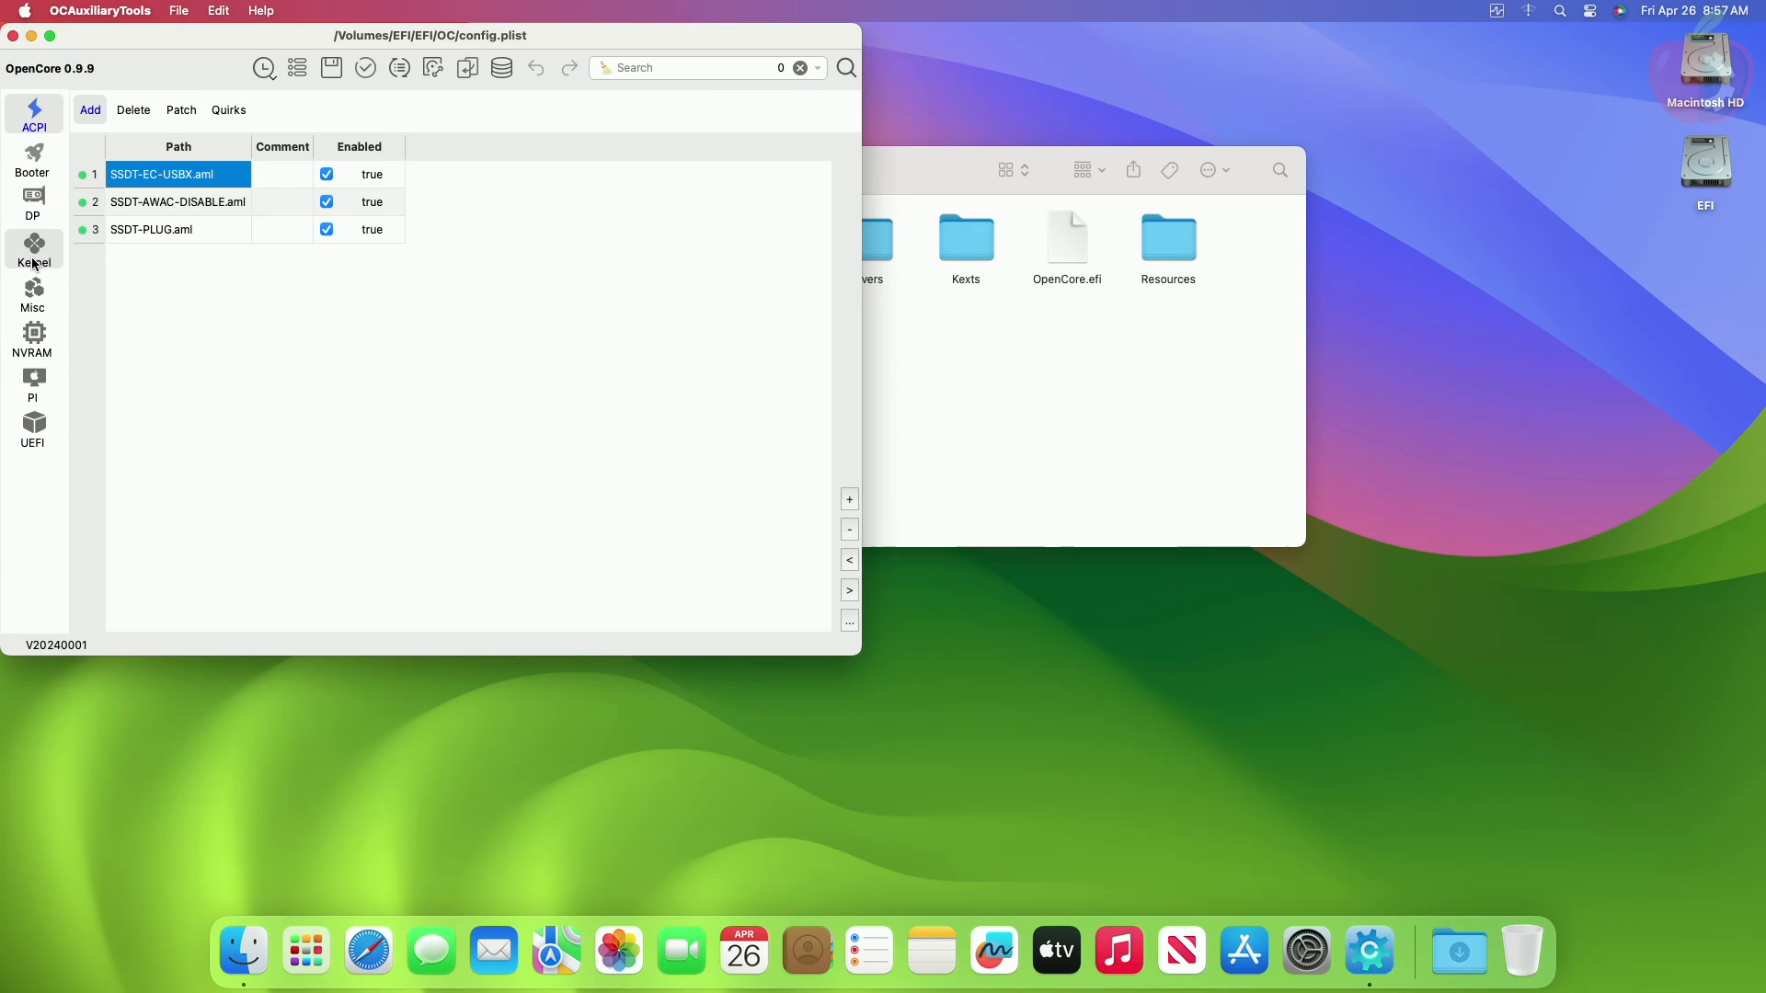
click(33, 250)
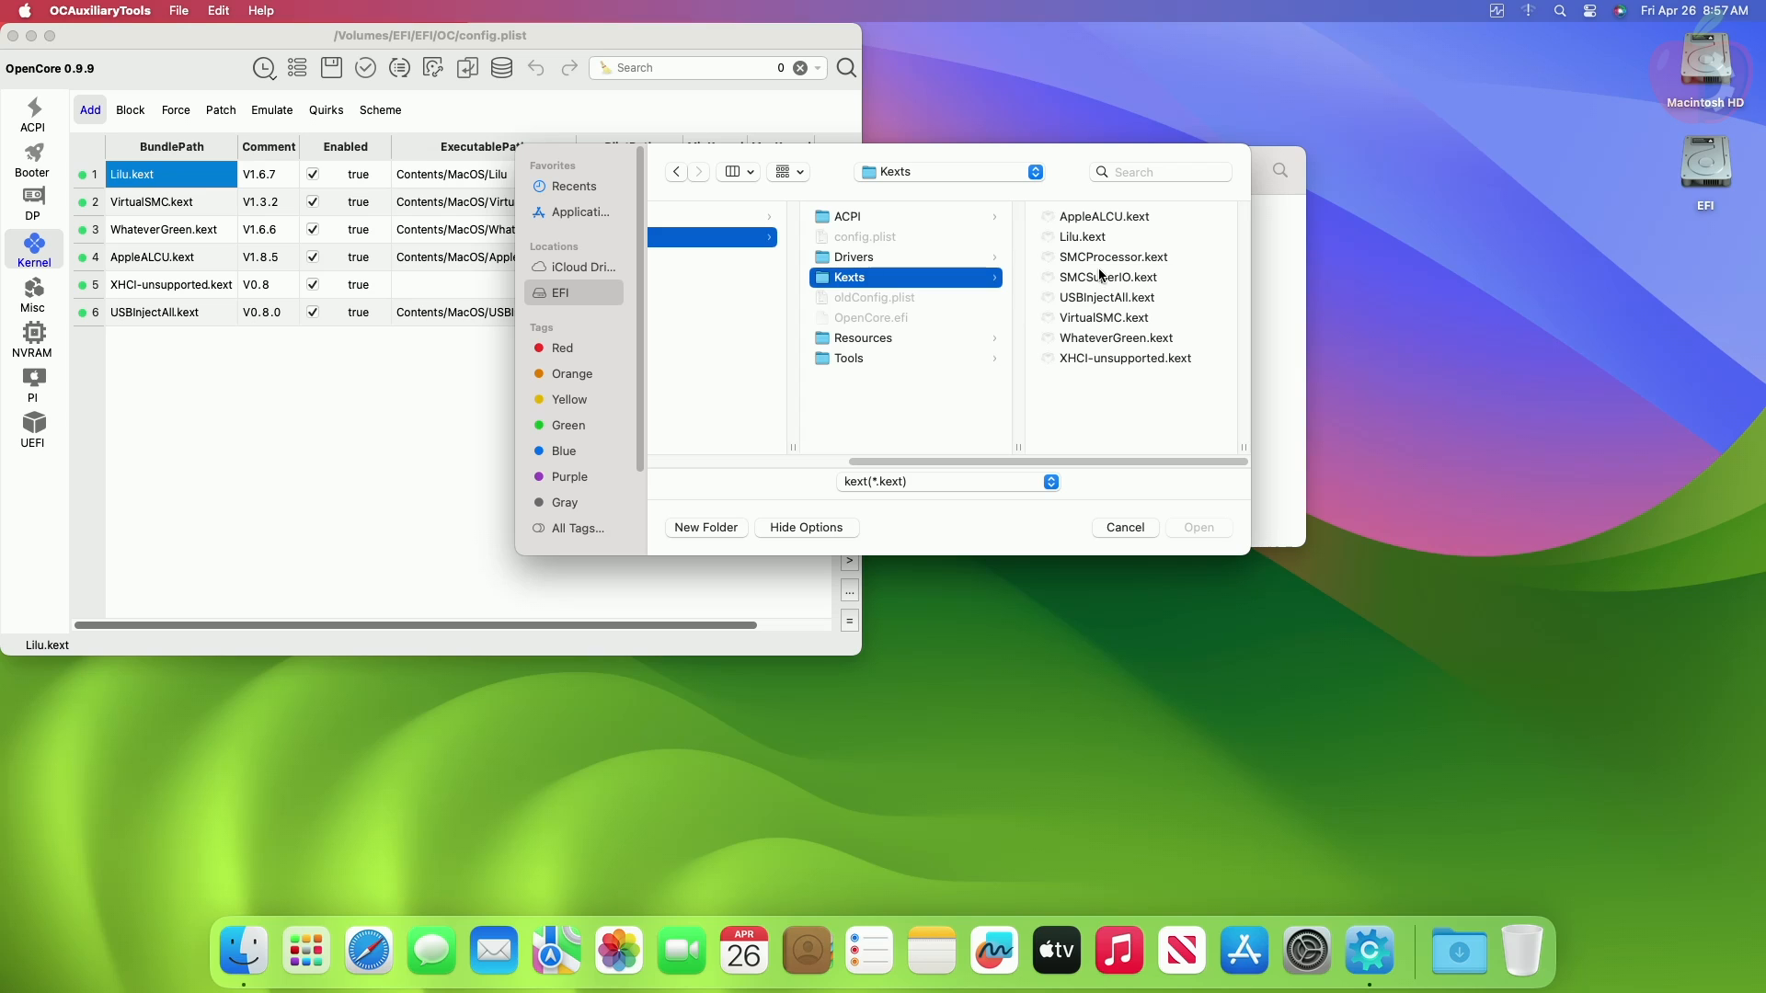
click(893, 257)
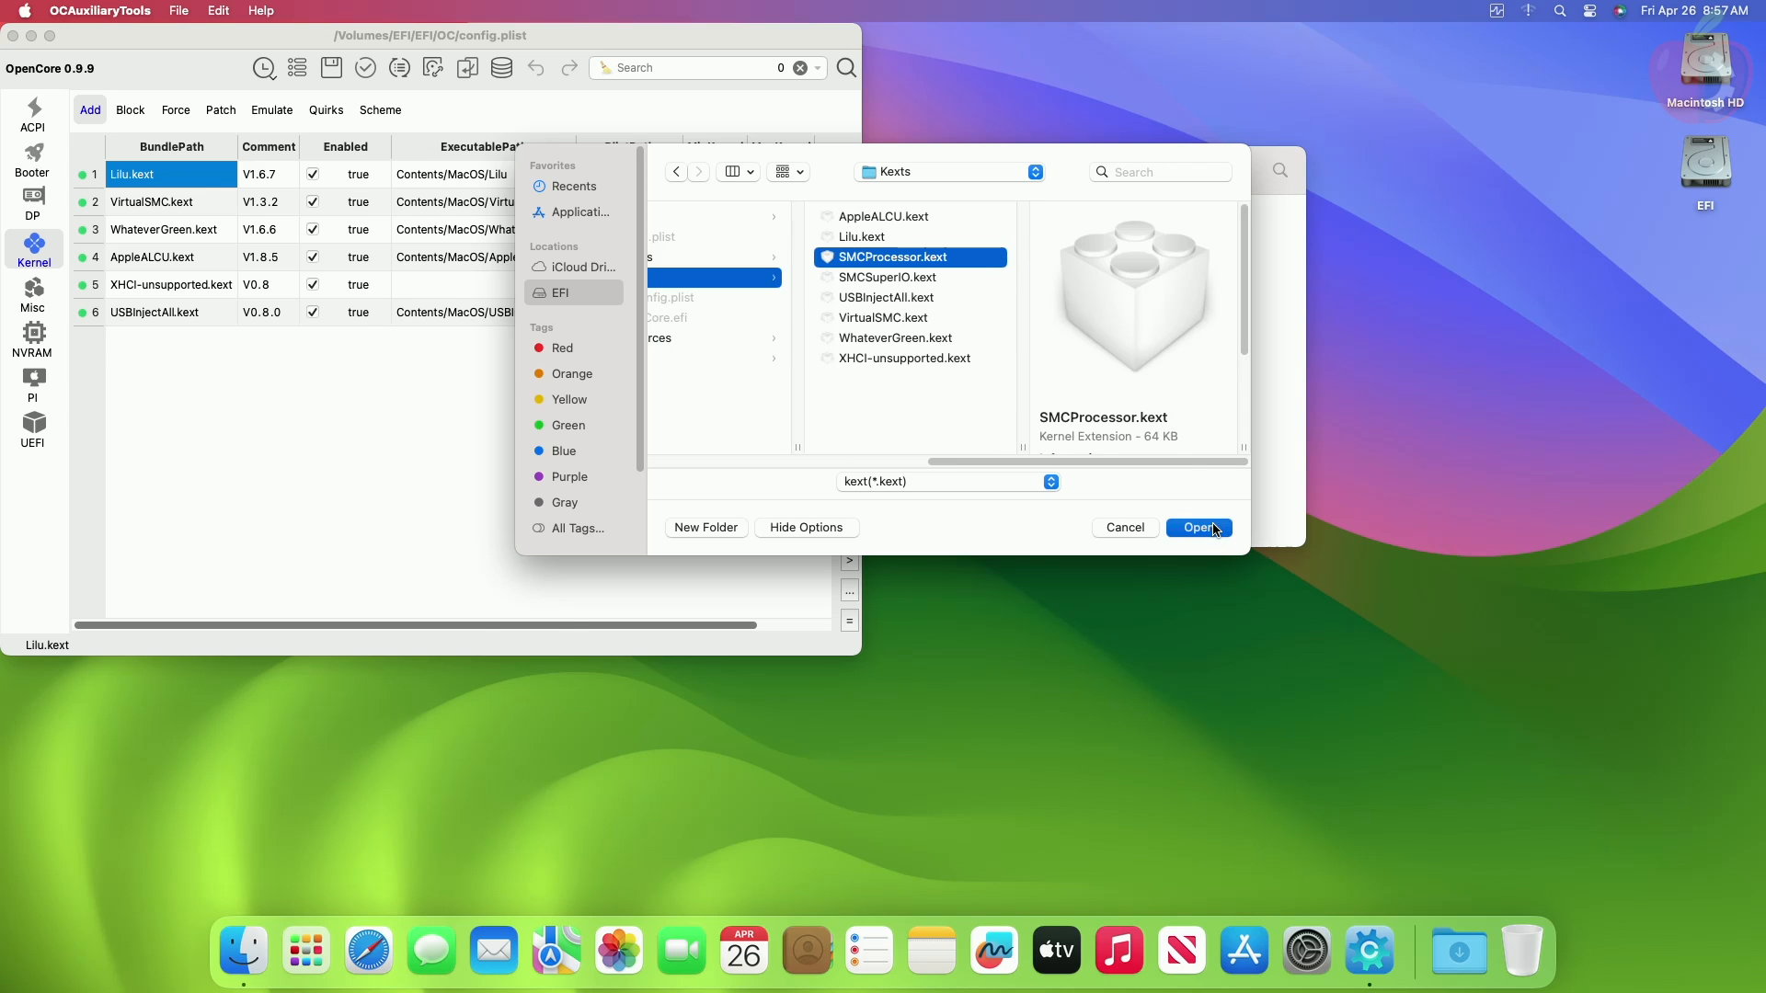
click(1197, 527)
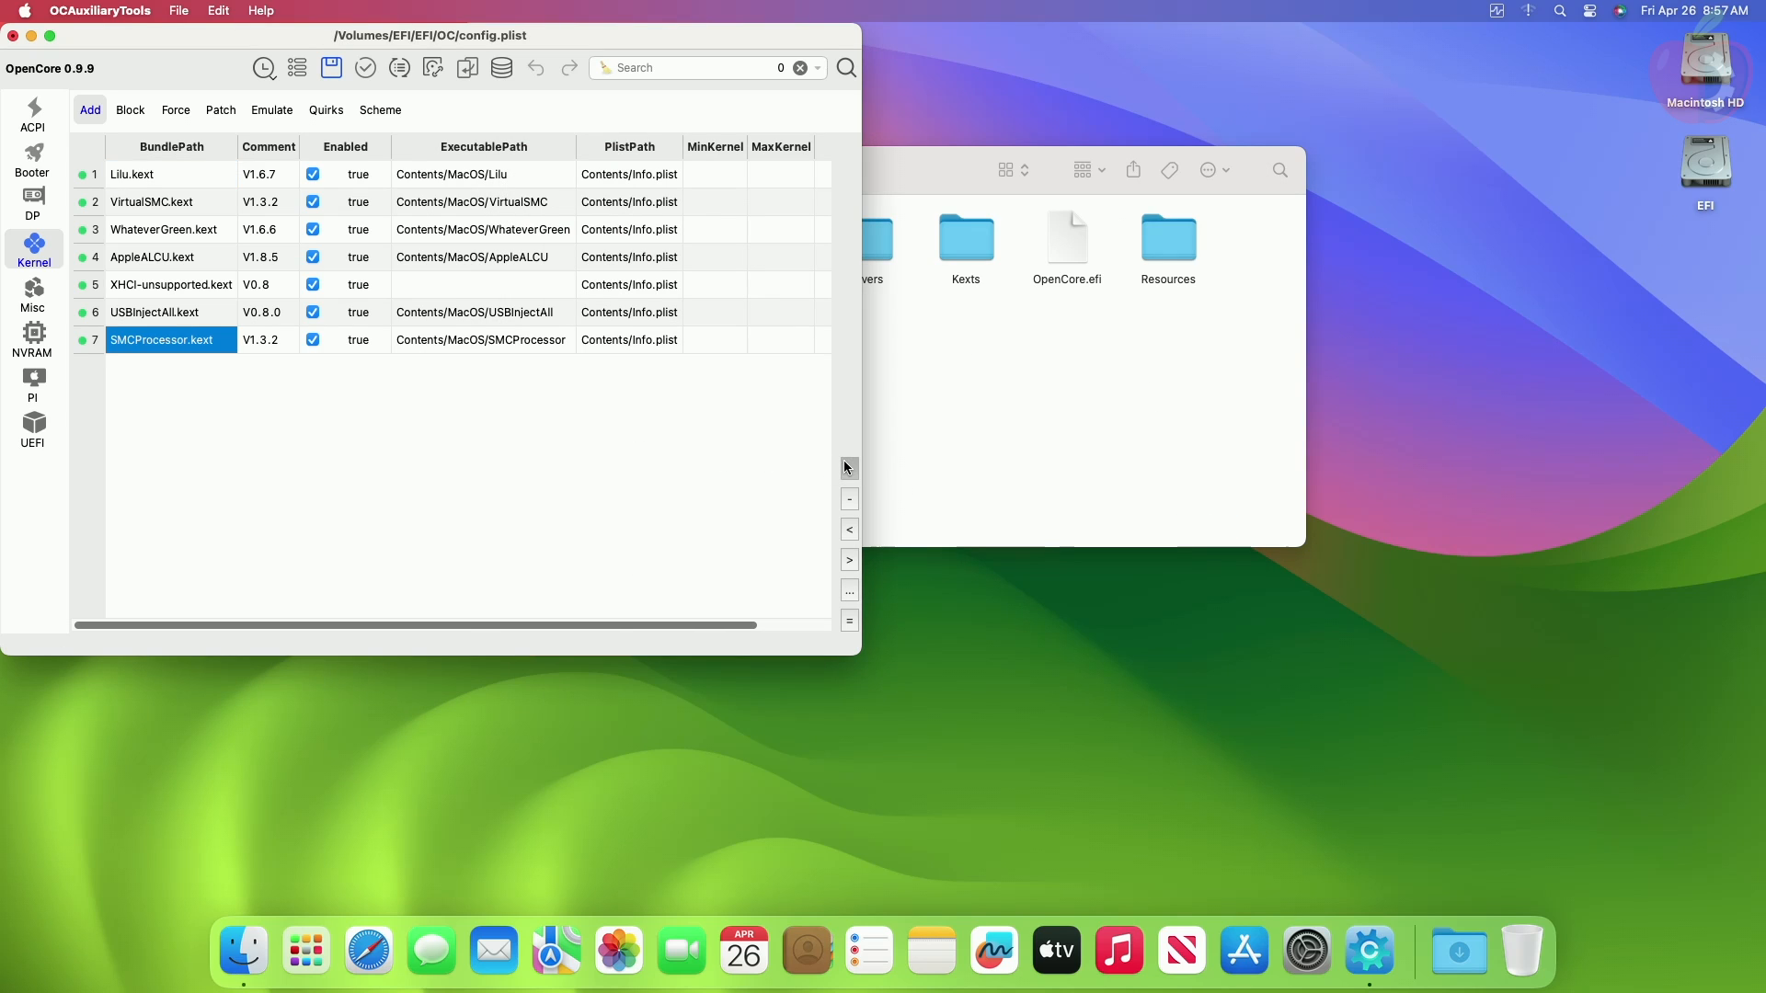
Step: Add SMCSuperIO.kext as a second kernel entry and save config.plist
click(89, 109)
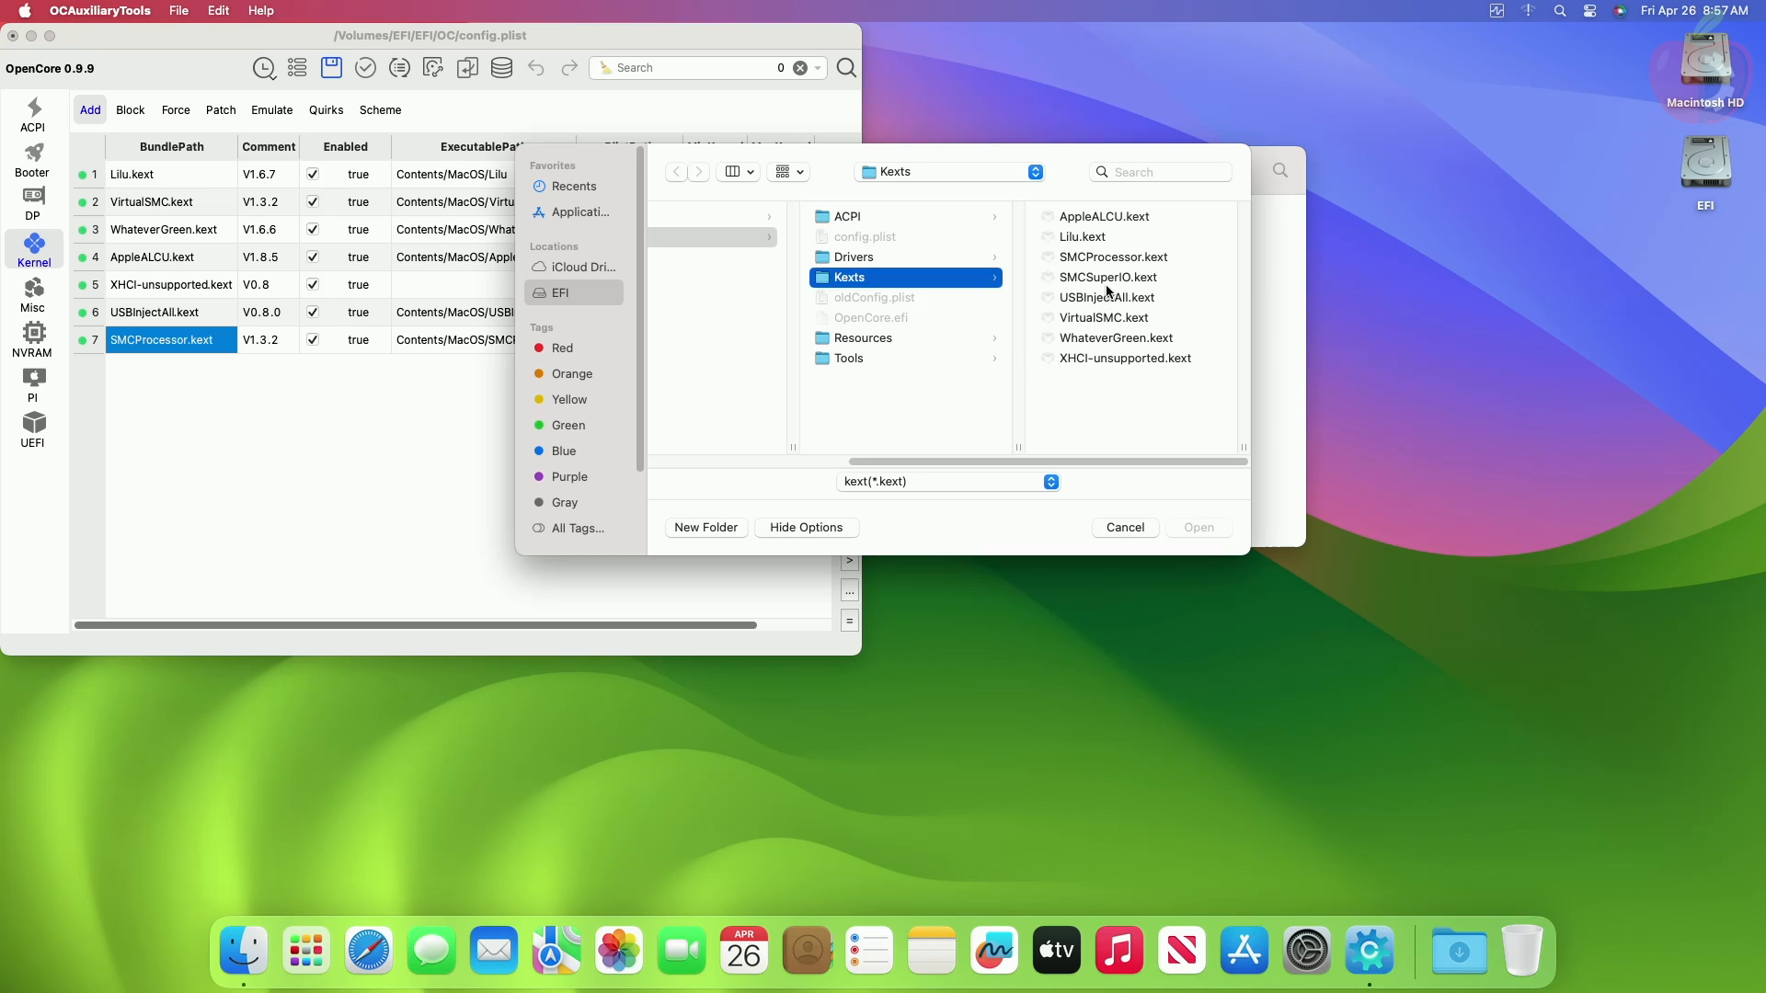
click(1197, 527)
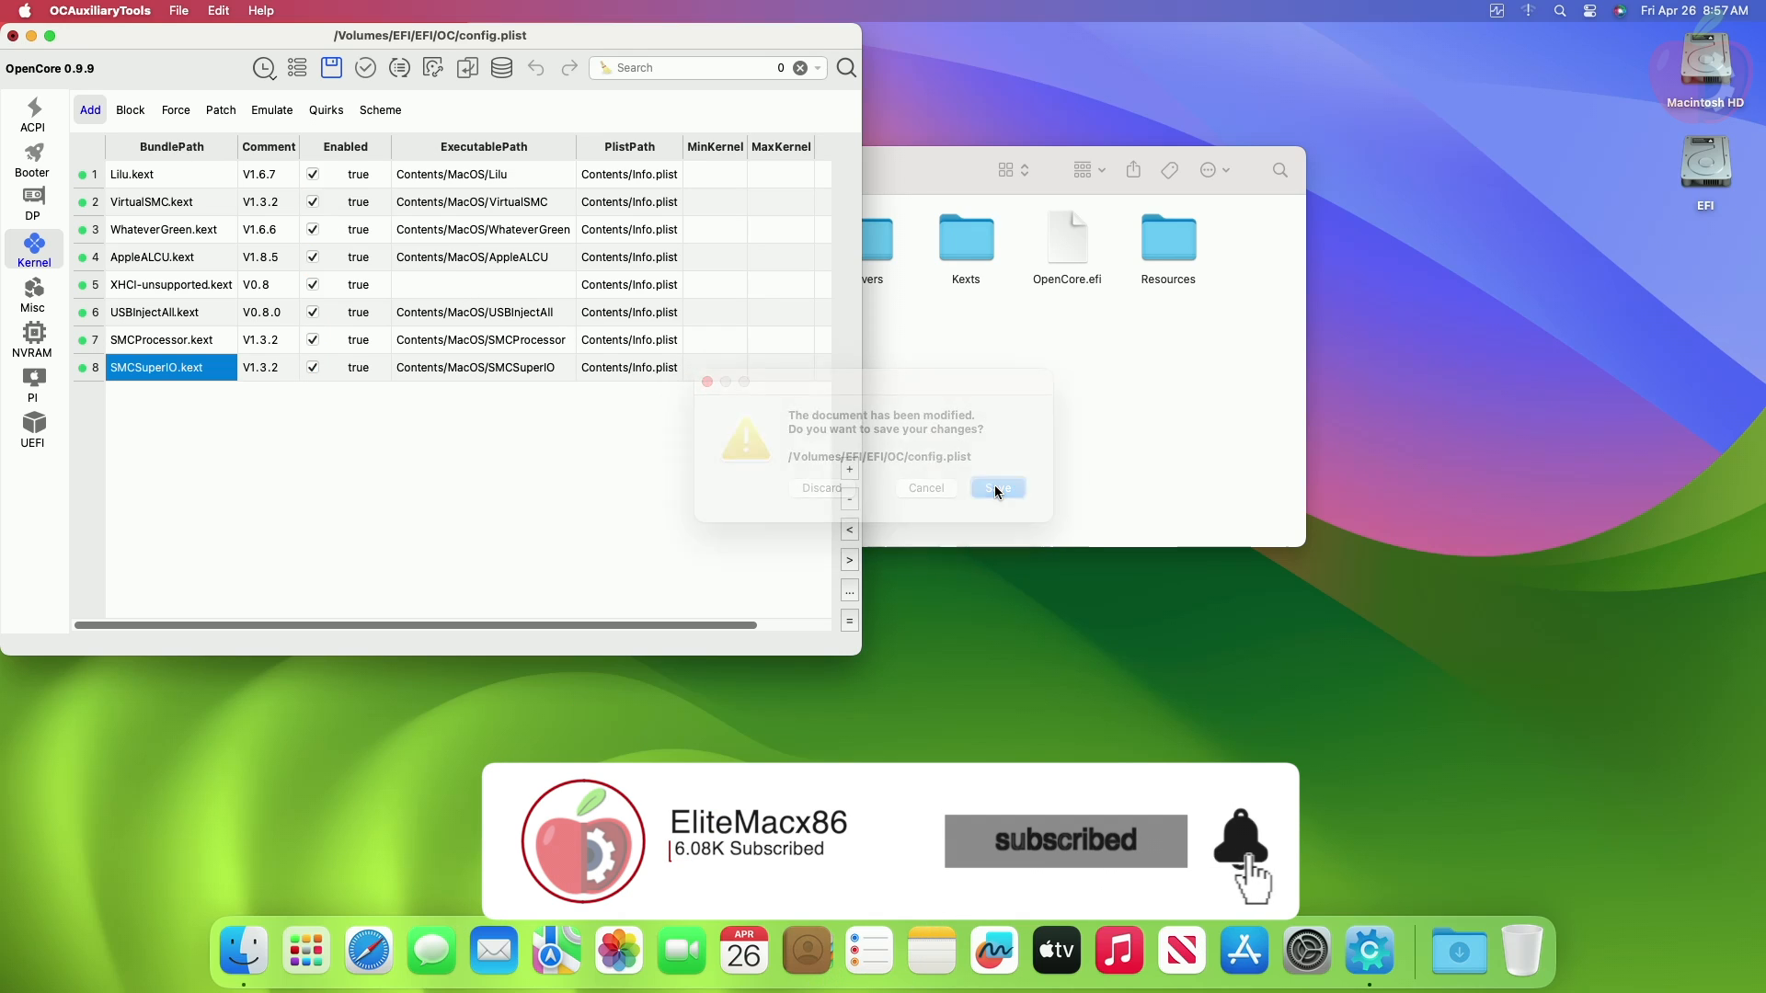
click(995, 488)
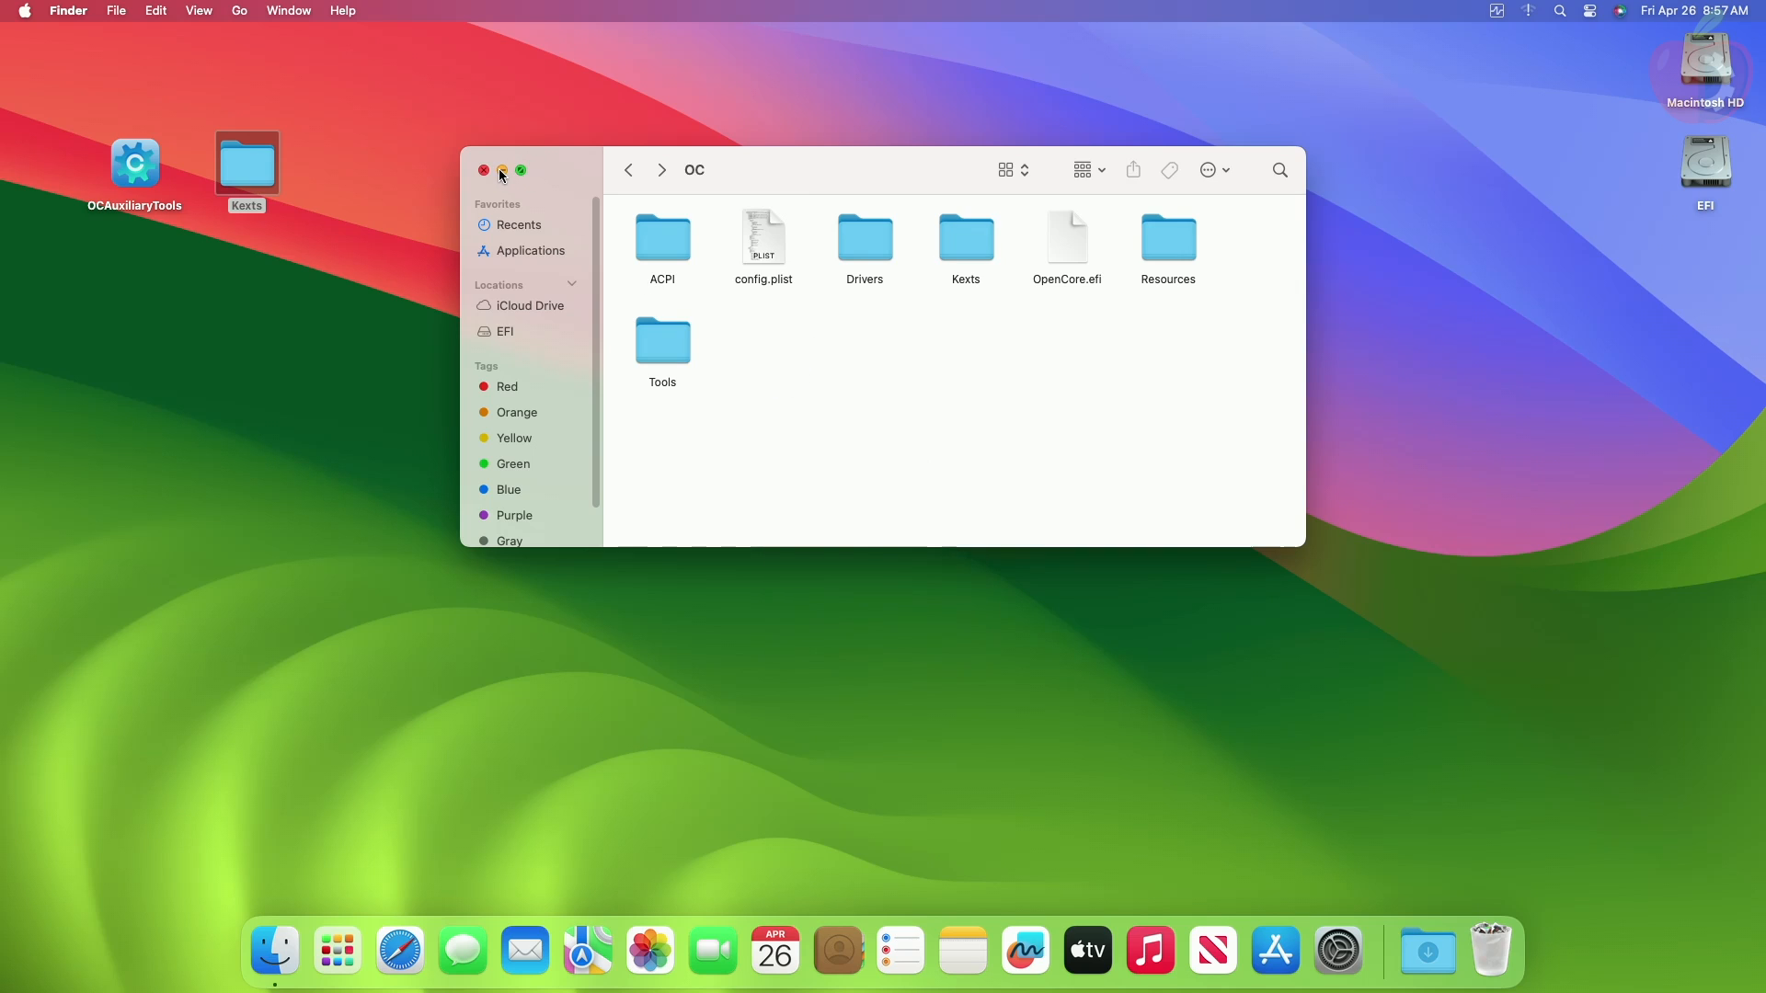
Step: Close the OC folder window, empty the Trash, and select the EFI partition
click(483, 170)
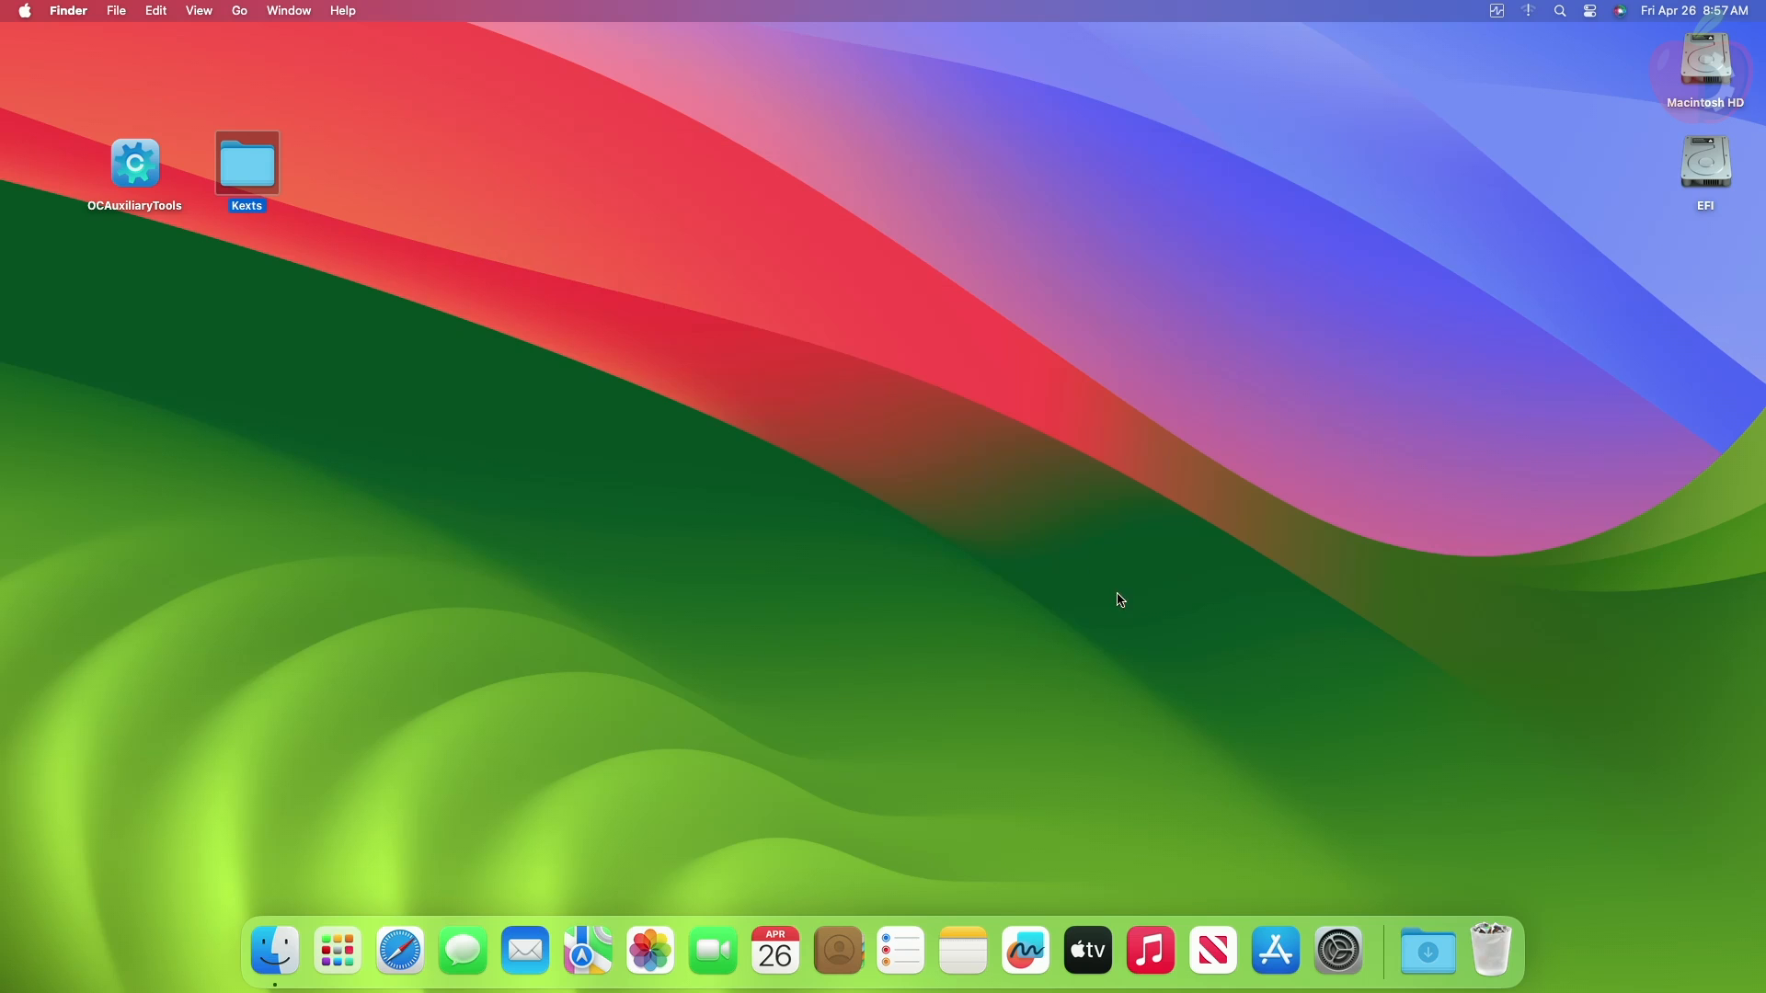
right_click(1489, 952)
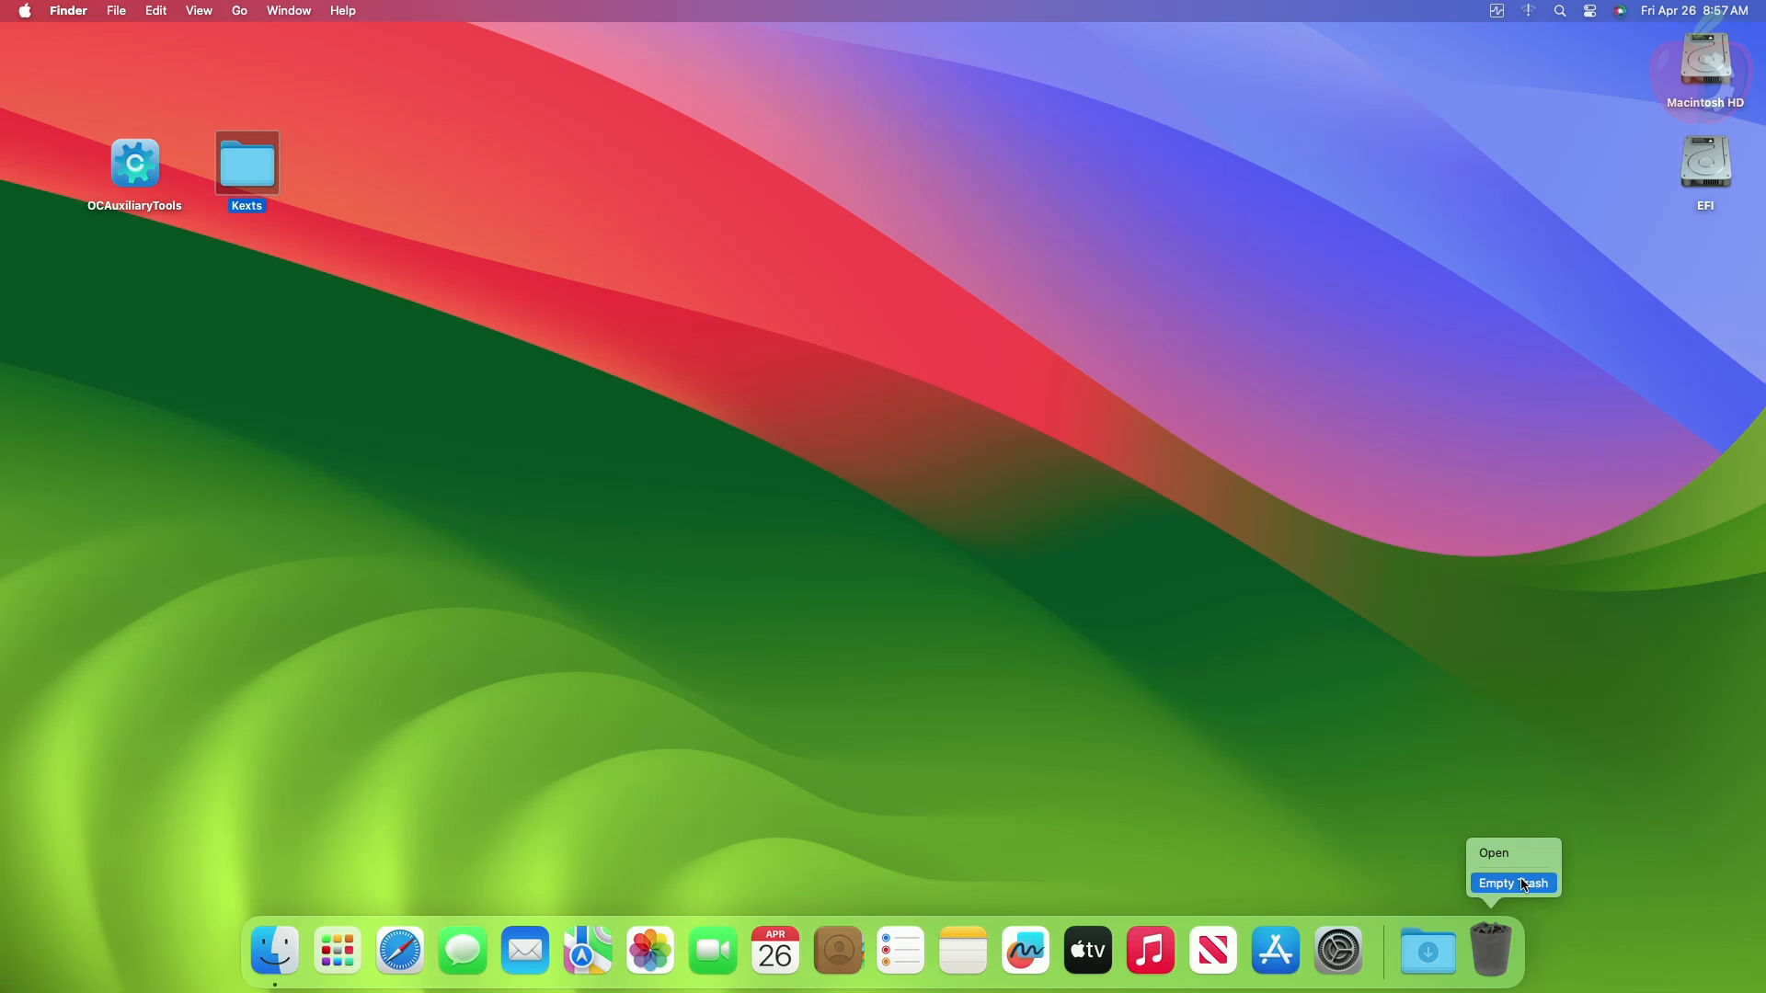
click(1510, 883)
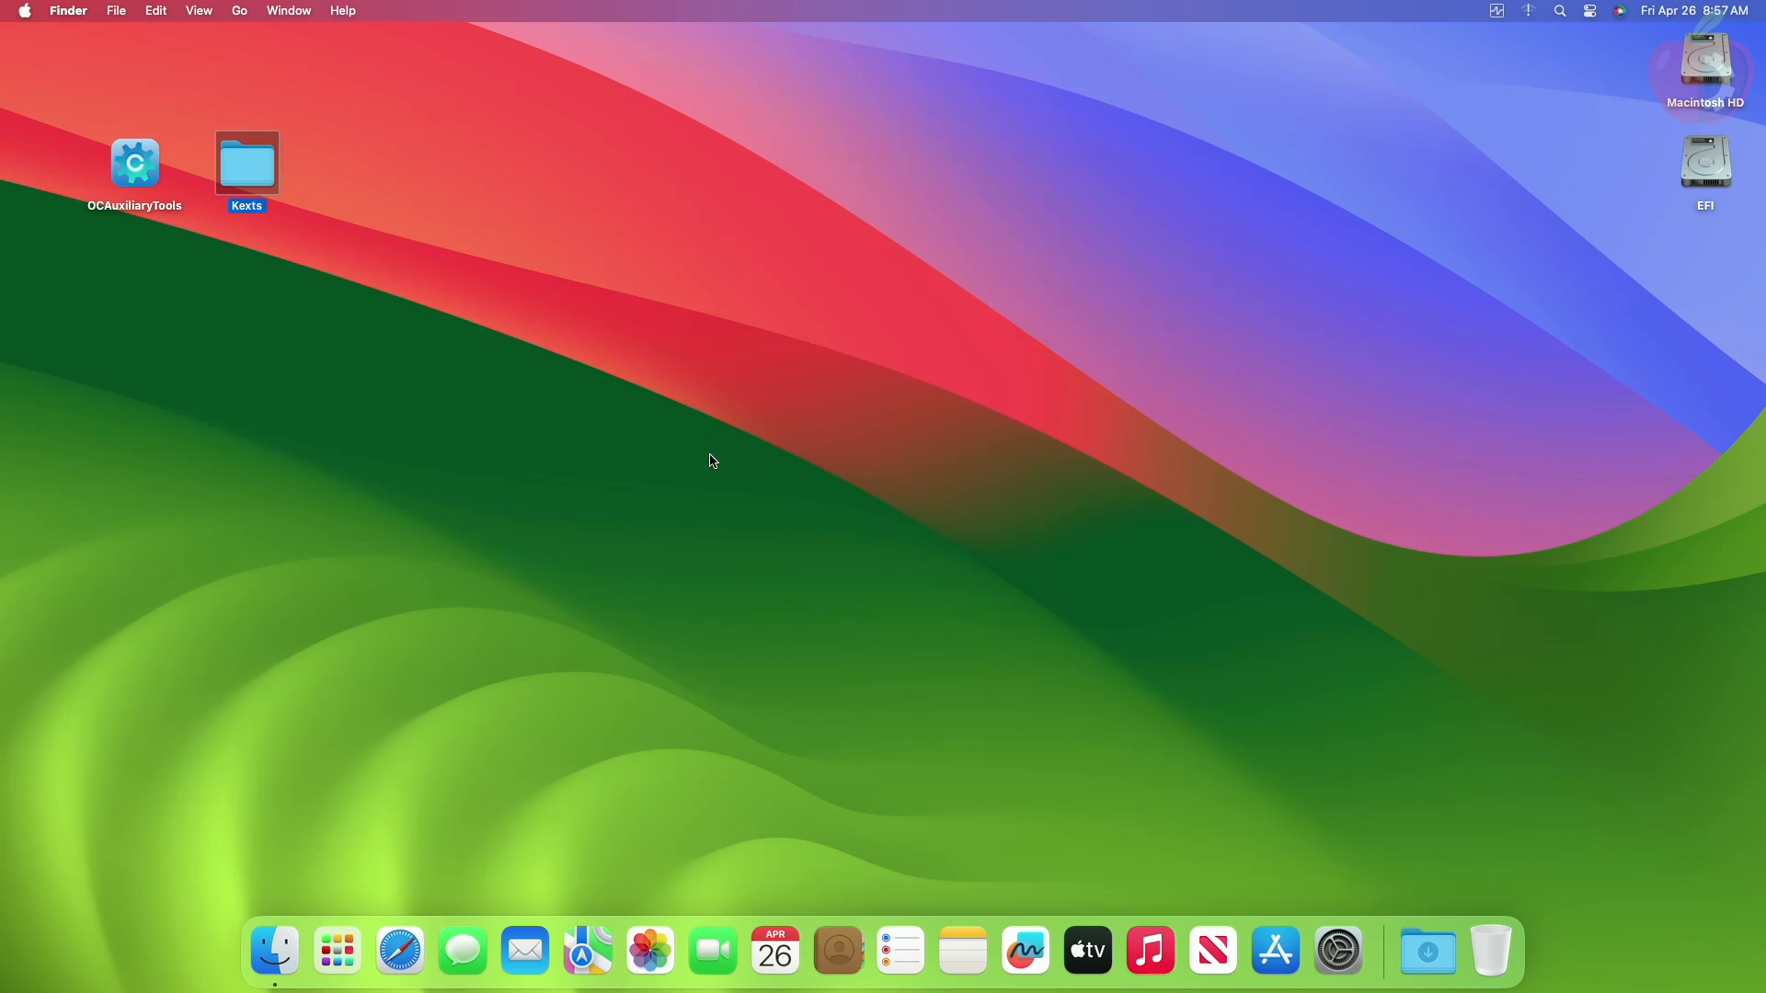
right_click(1704, 161)
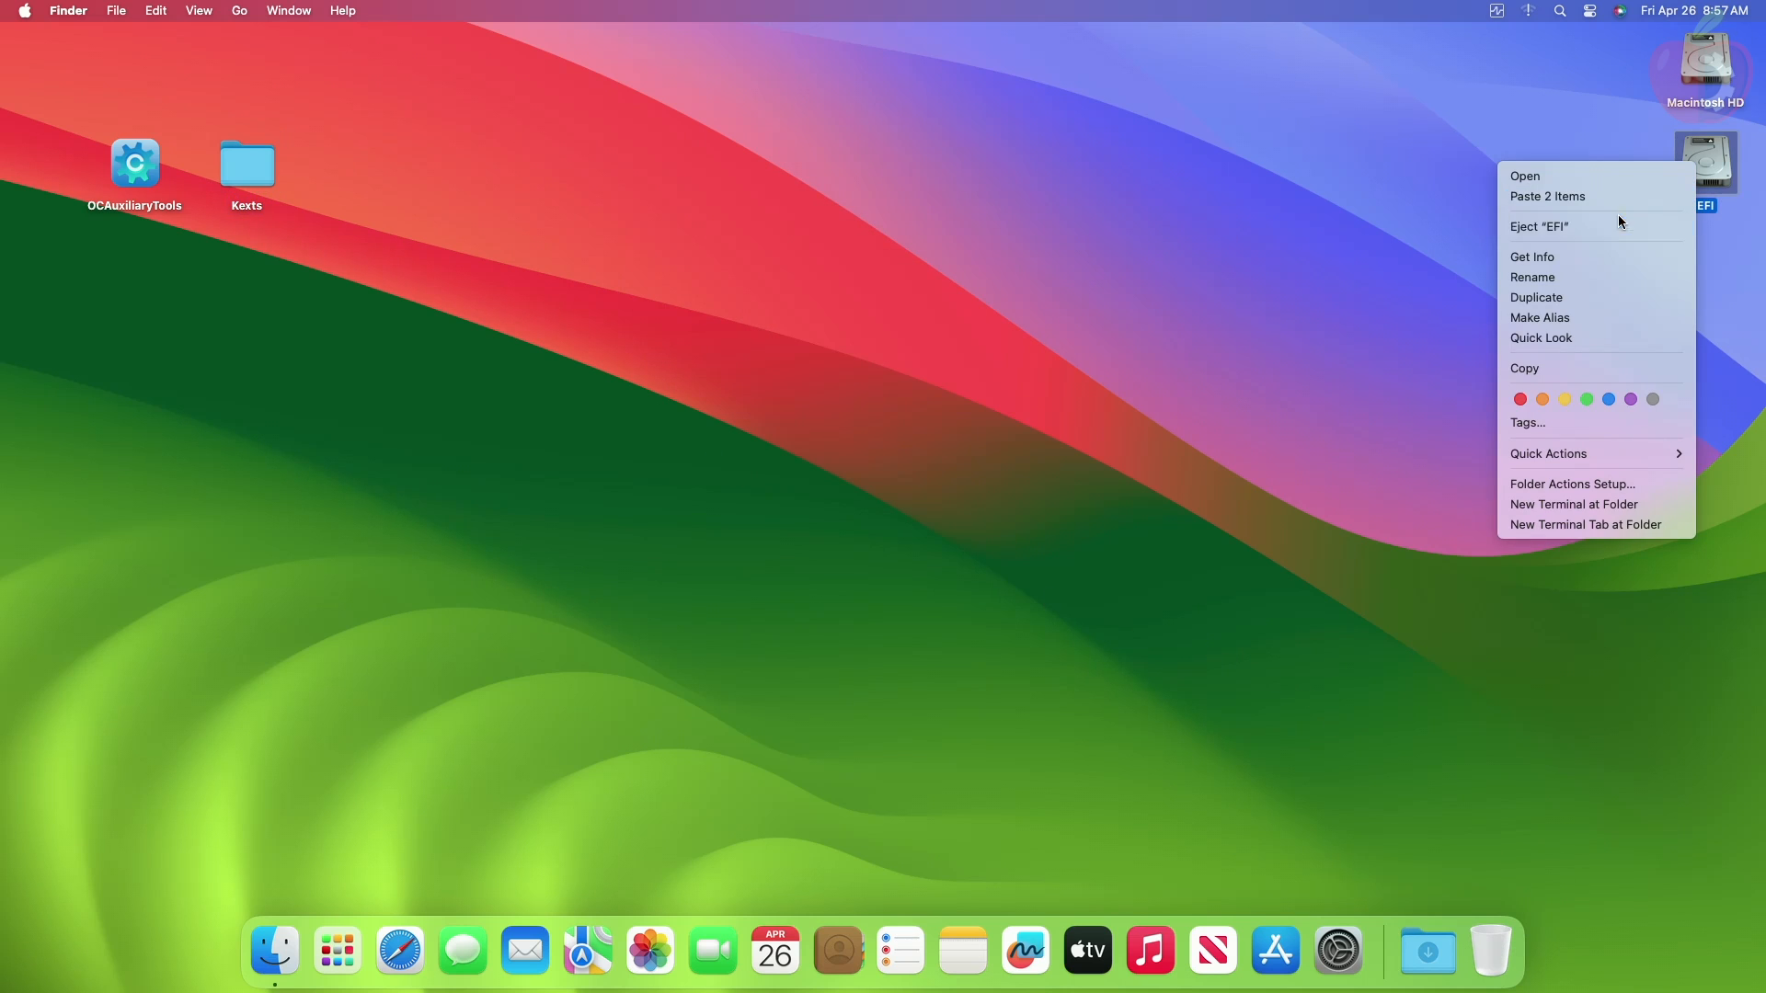
Step: Eject the EFI partition and restart the Mac
click(22, 10)
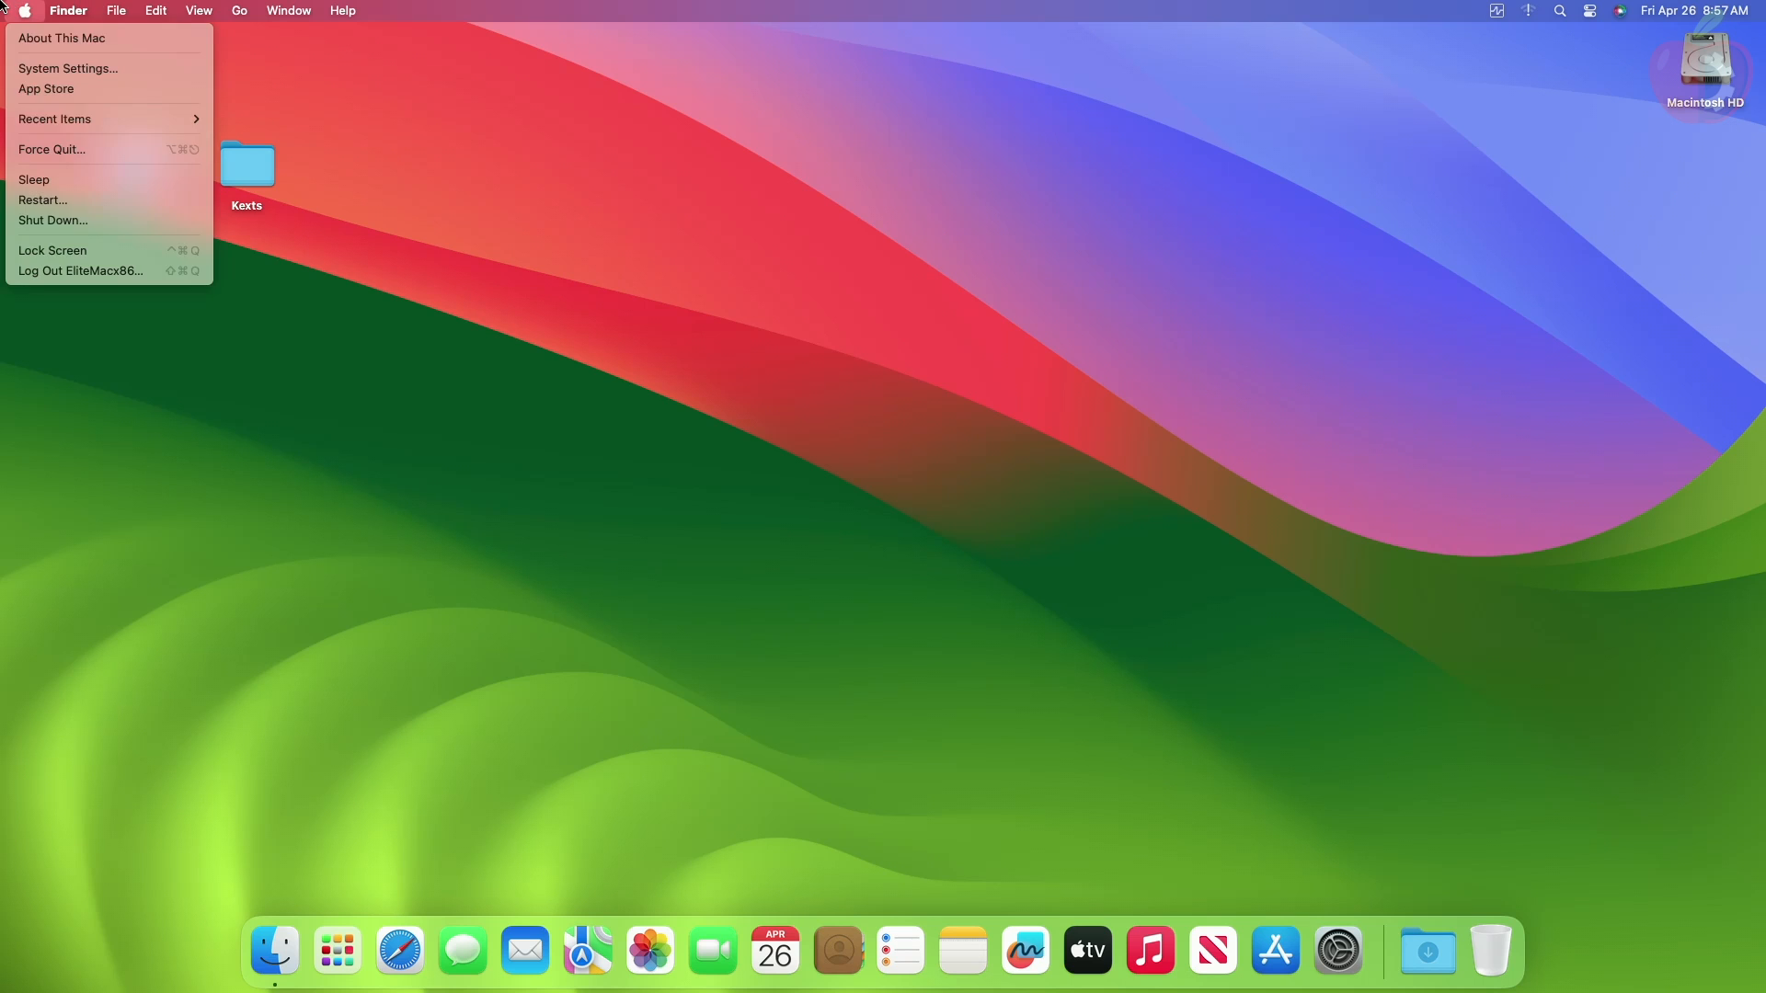
click(43, 202)
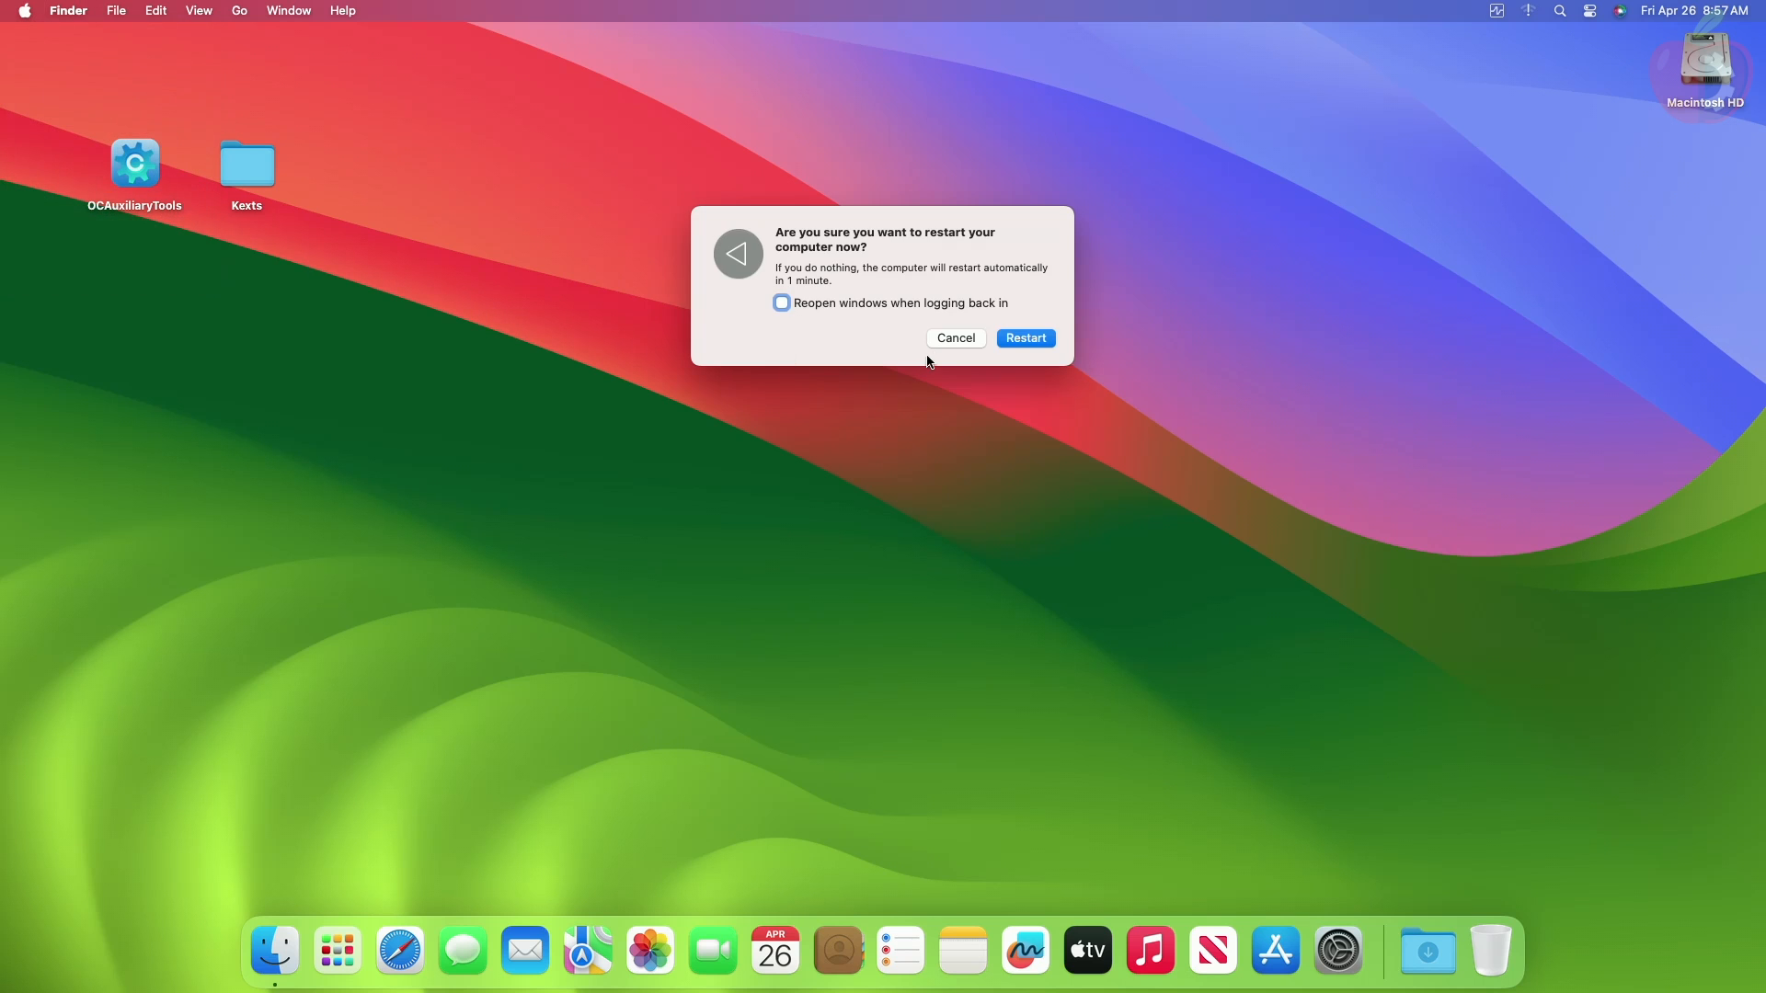
click(1024, 338)
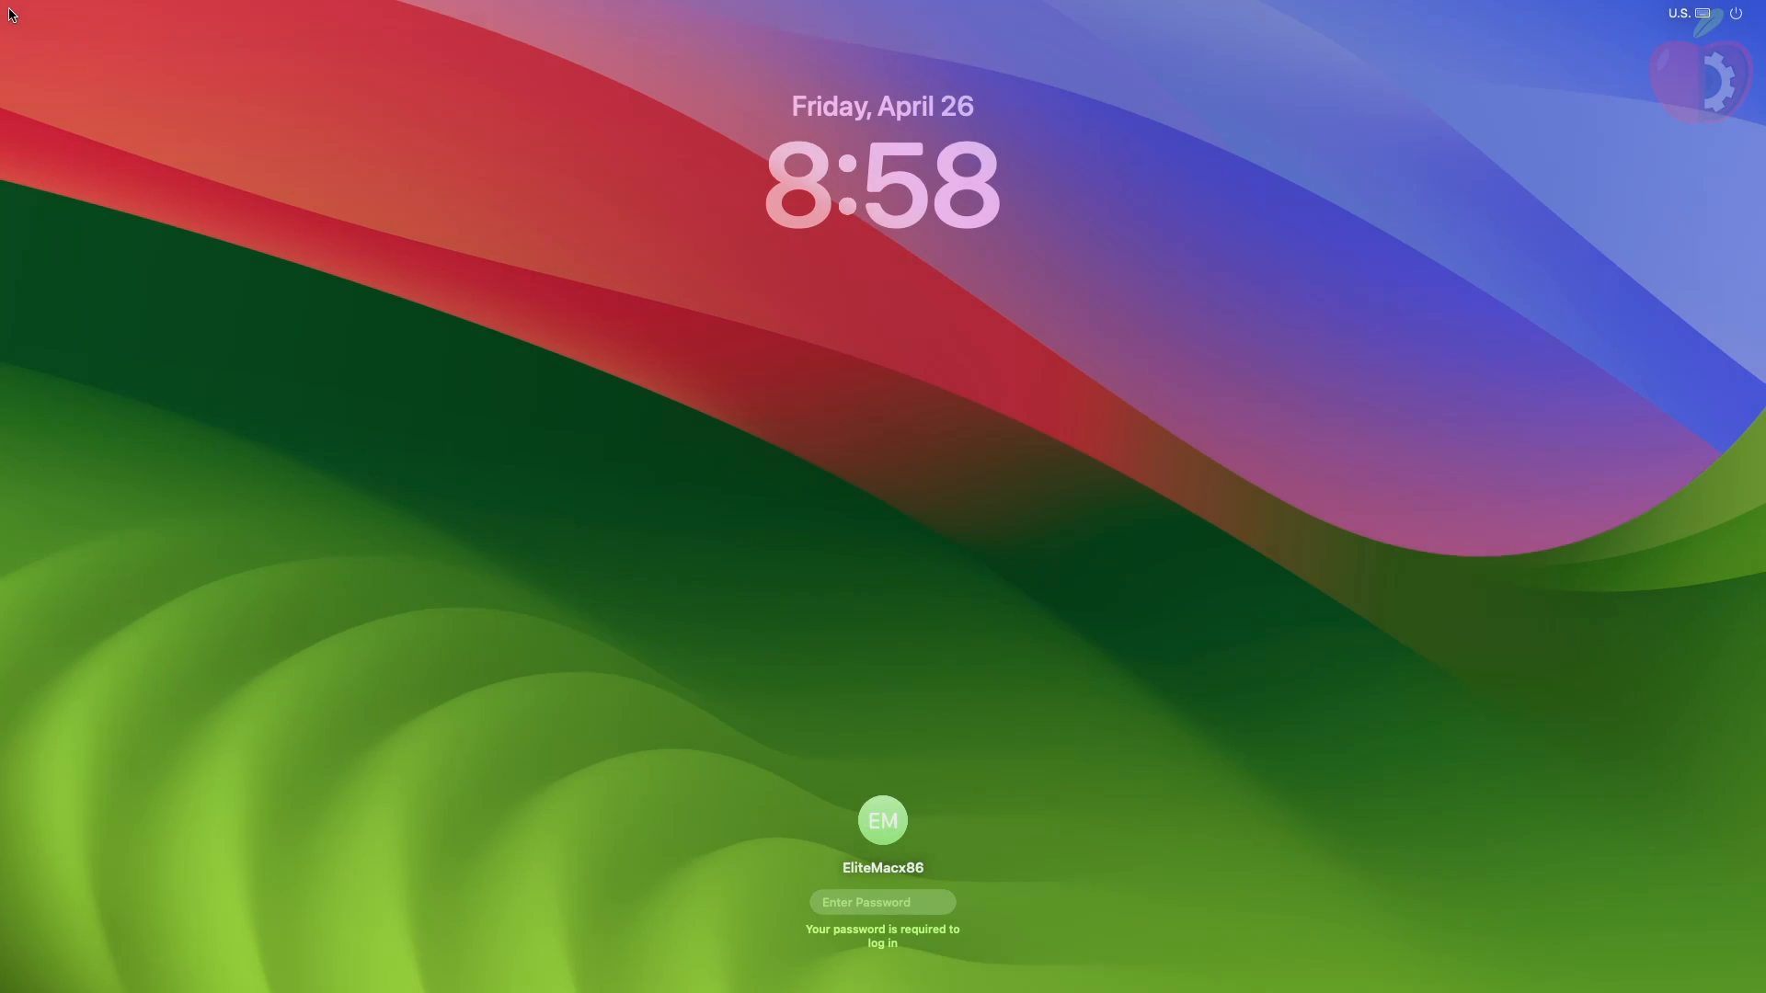
Step: Enter the account password to log back in and open HWMonitorSMC2's sensor readings
text(•••)
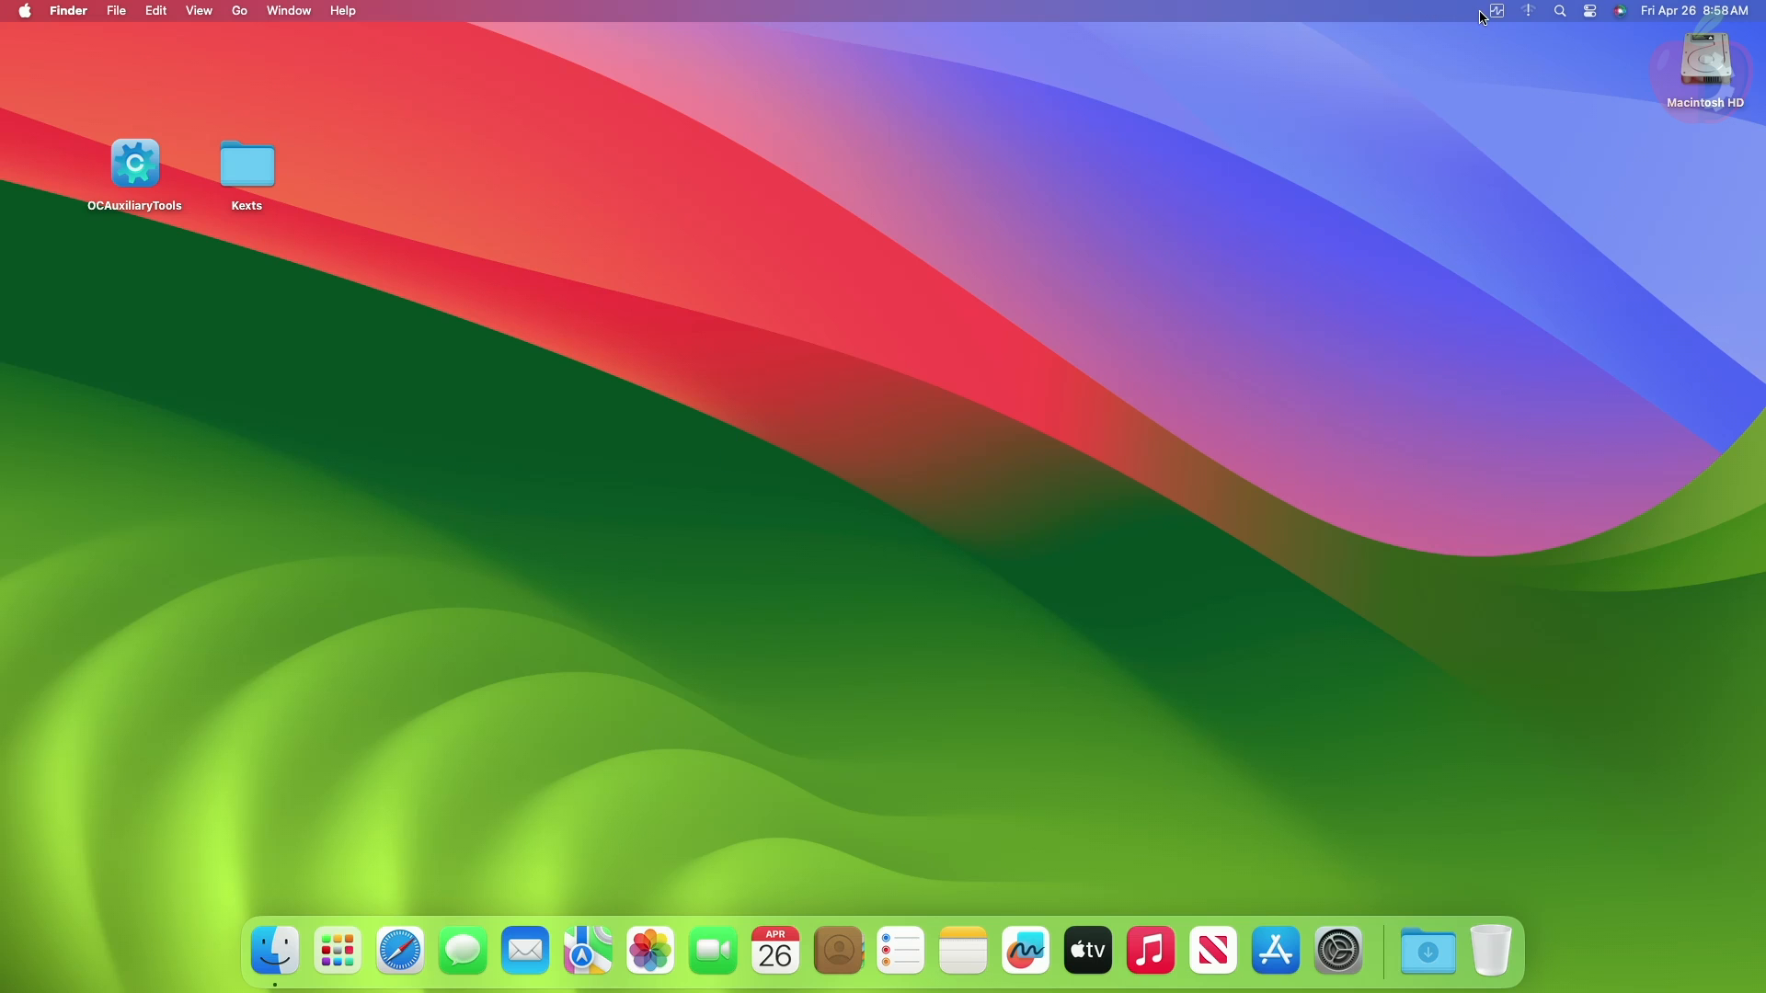
click(1495, 10)
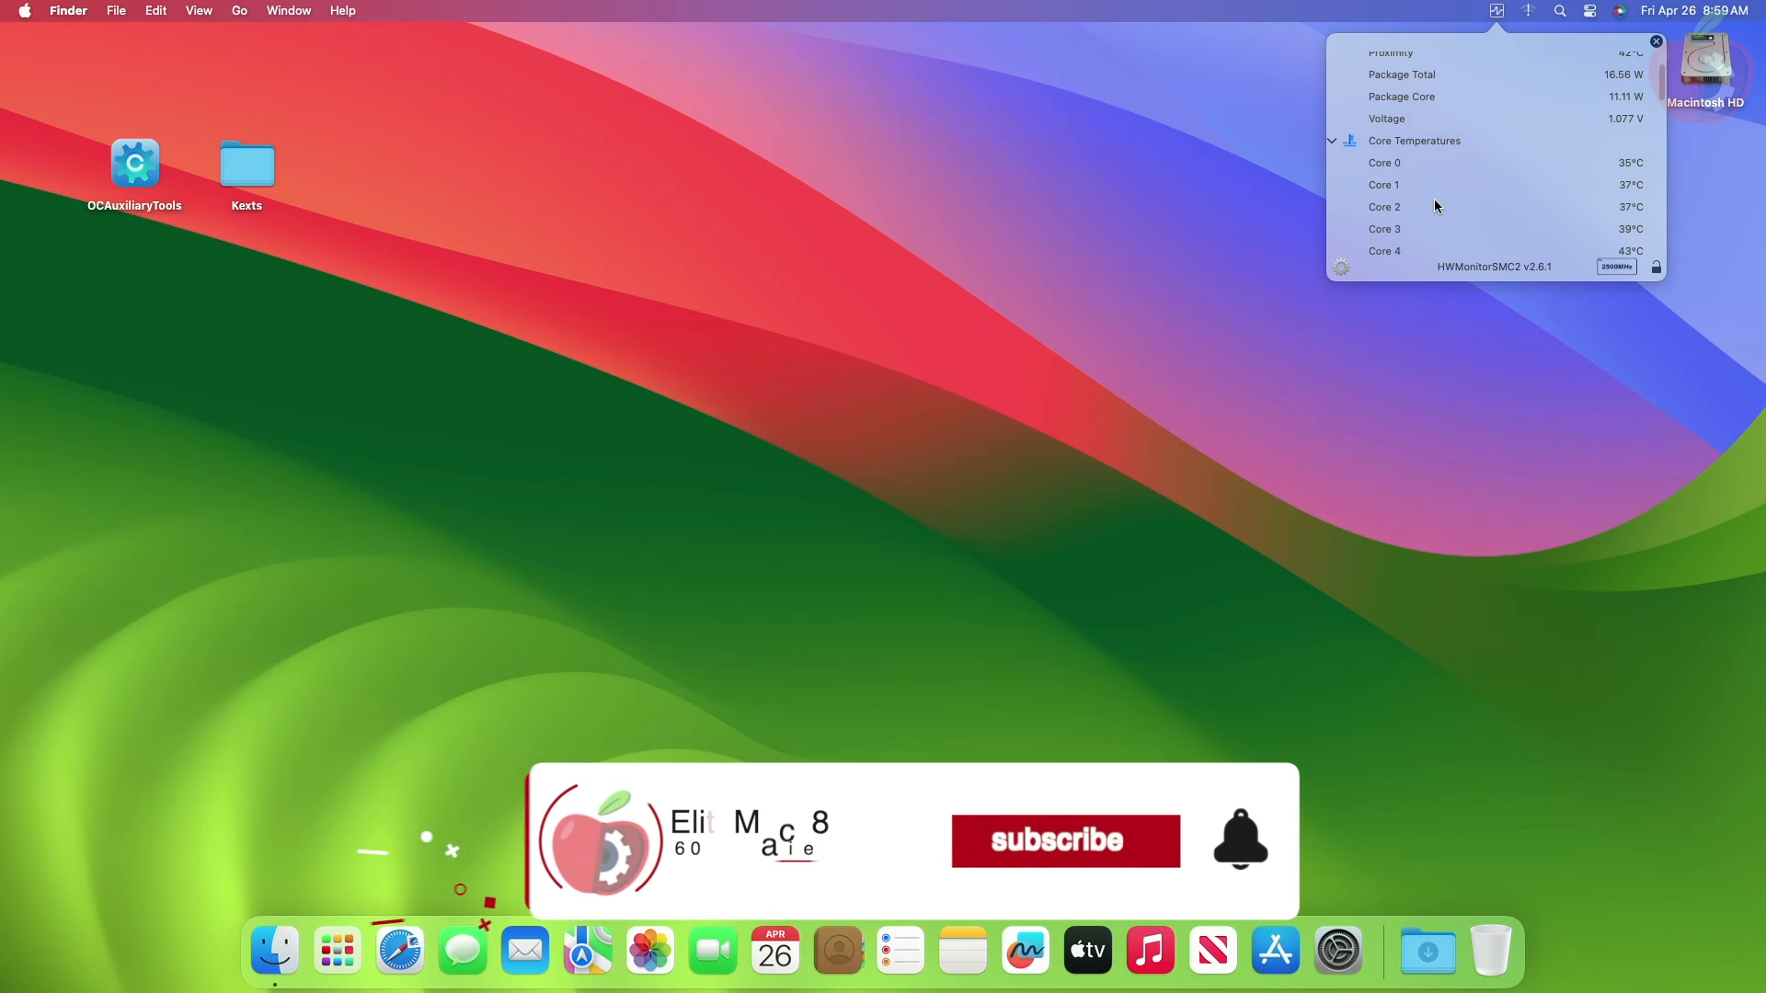
Step: View HWMonitorSMC2's graphics readings, scrolling to AMD Radeon RX 590 at 42°C
click(1064, 840)
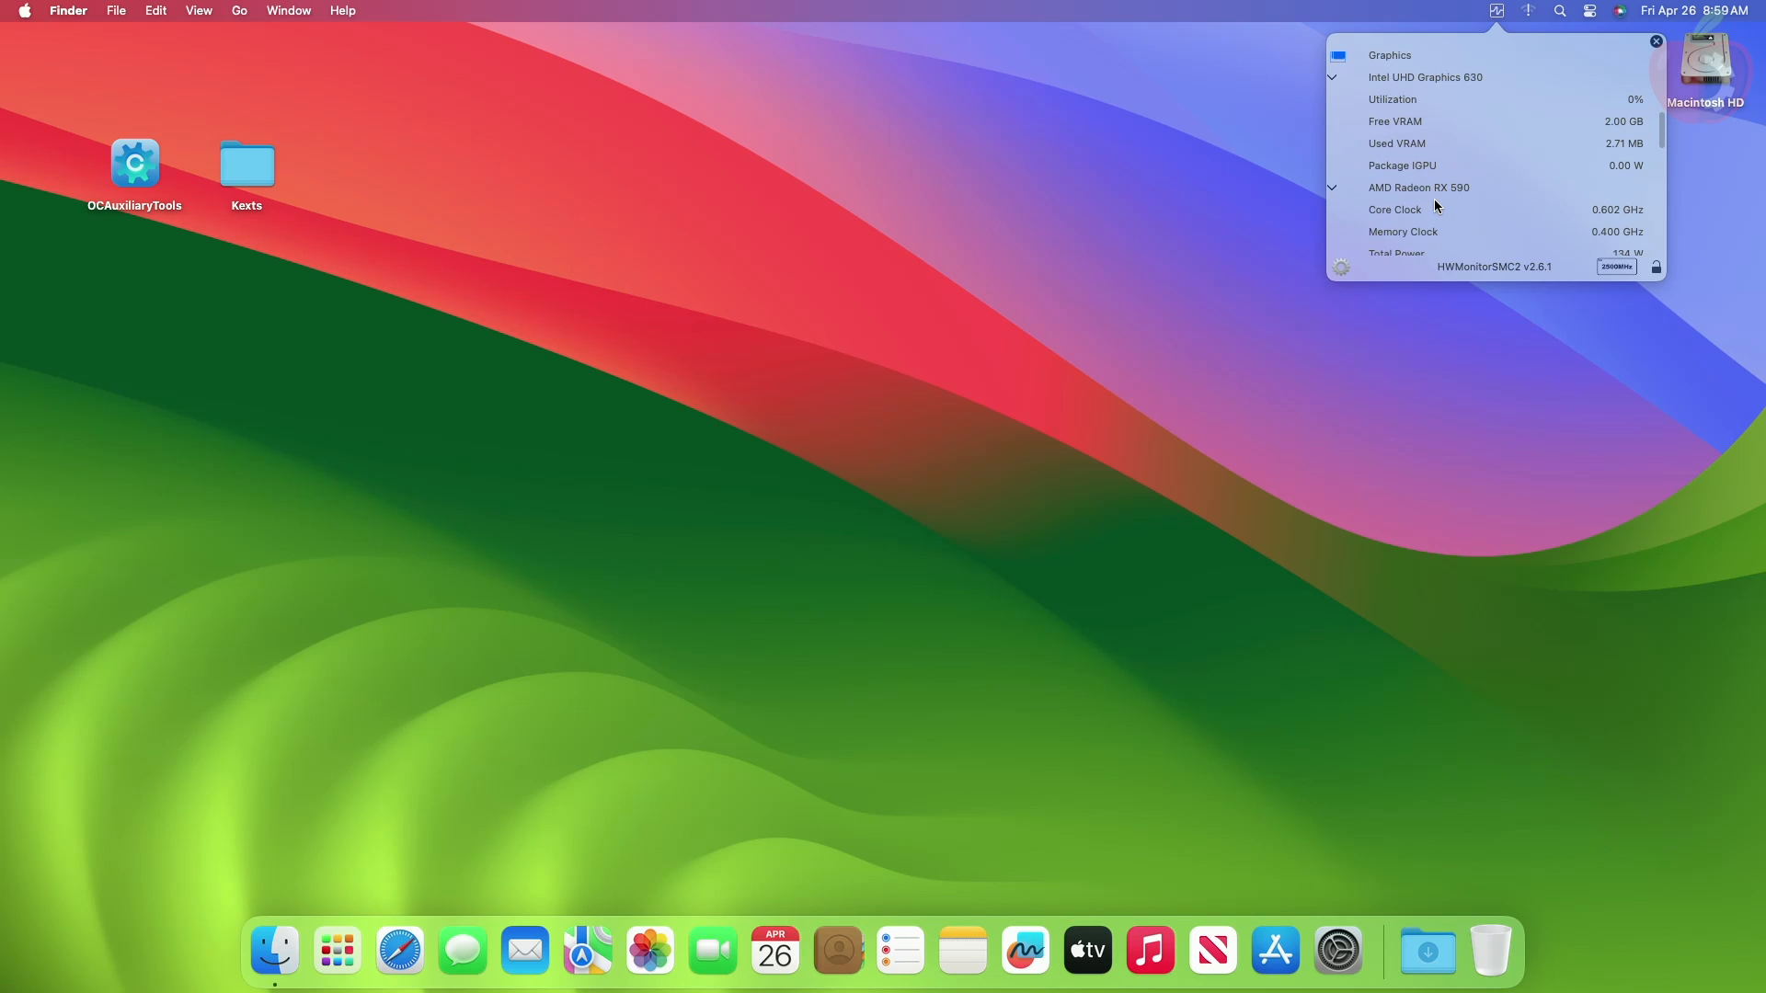
scroll(down, 3)
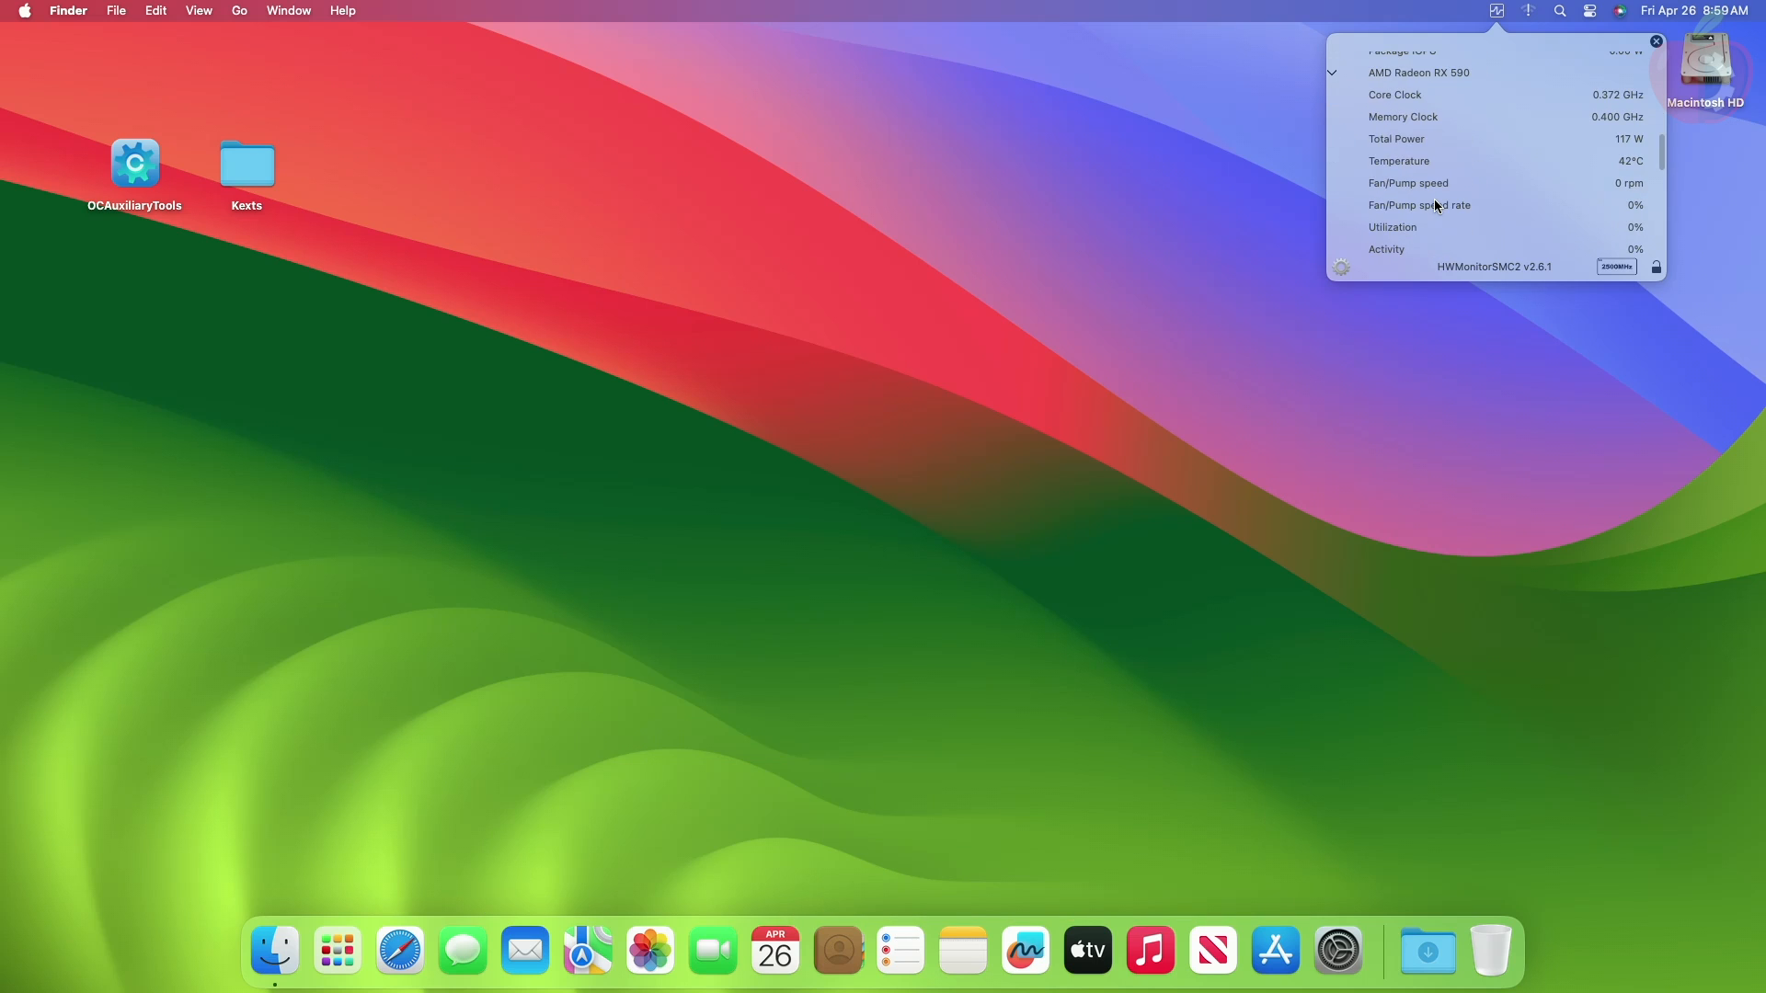